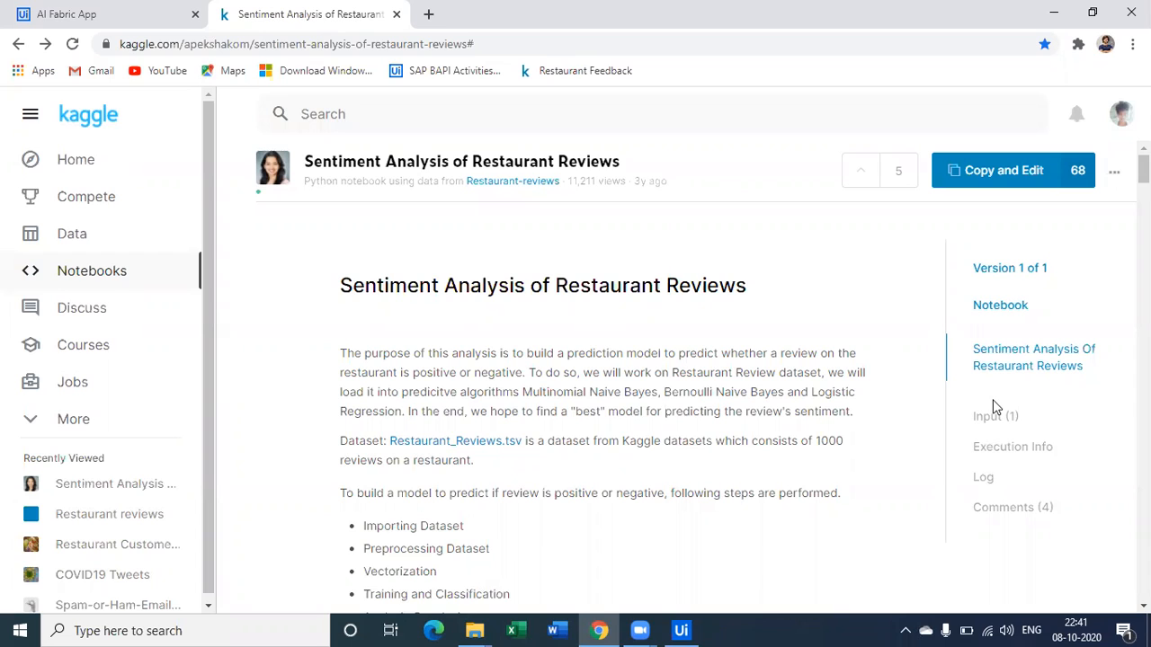
{"action": "mouse_move", "coordinate": [171, 202]}
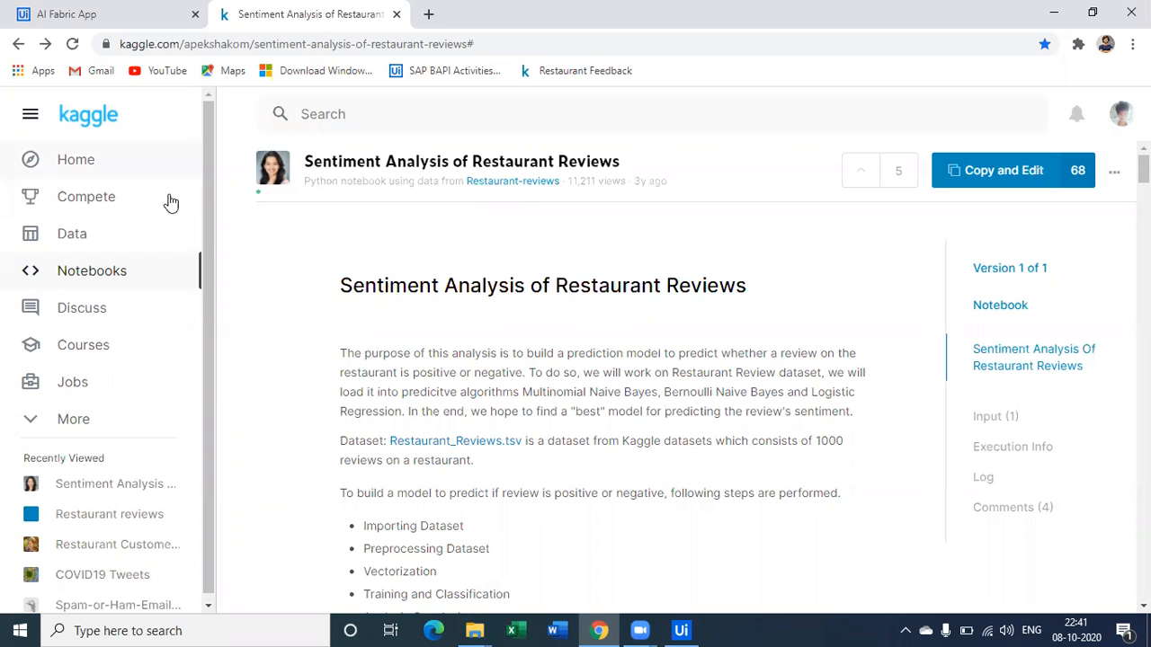
{"action": "mouse_move", "coordinate": [87, 96]}
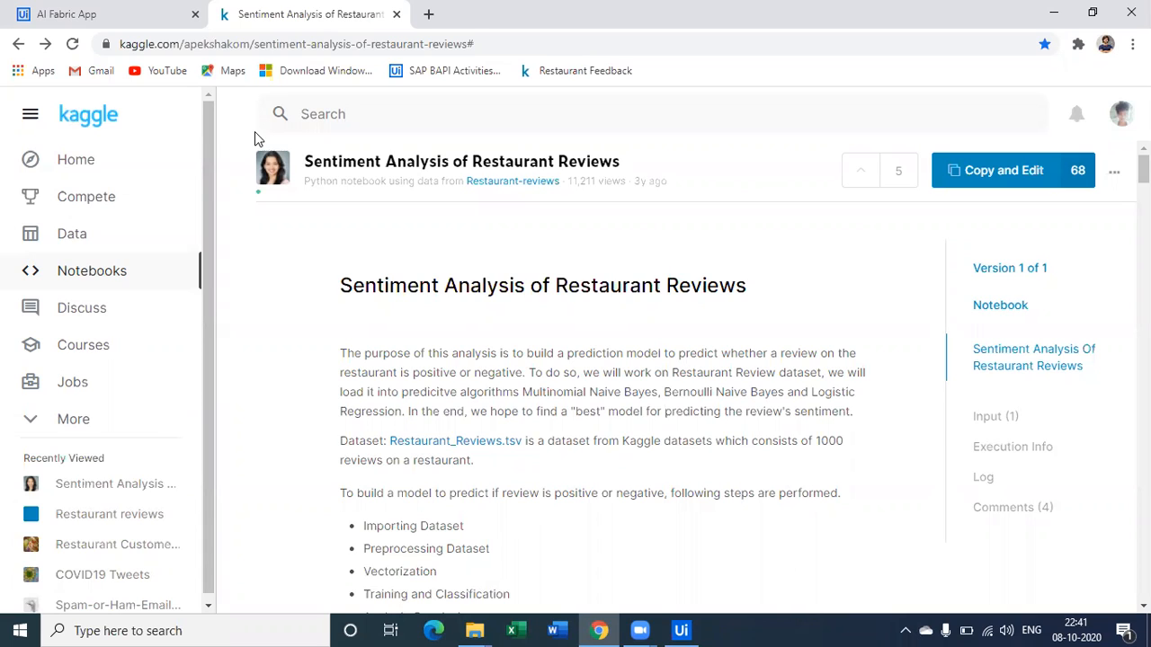
{"action": "mouse_move", "coordinate": [607, 98]}
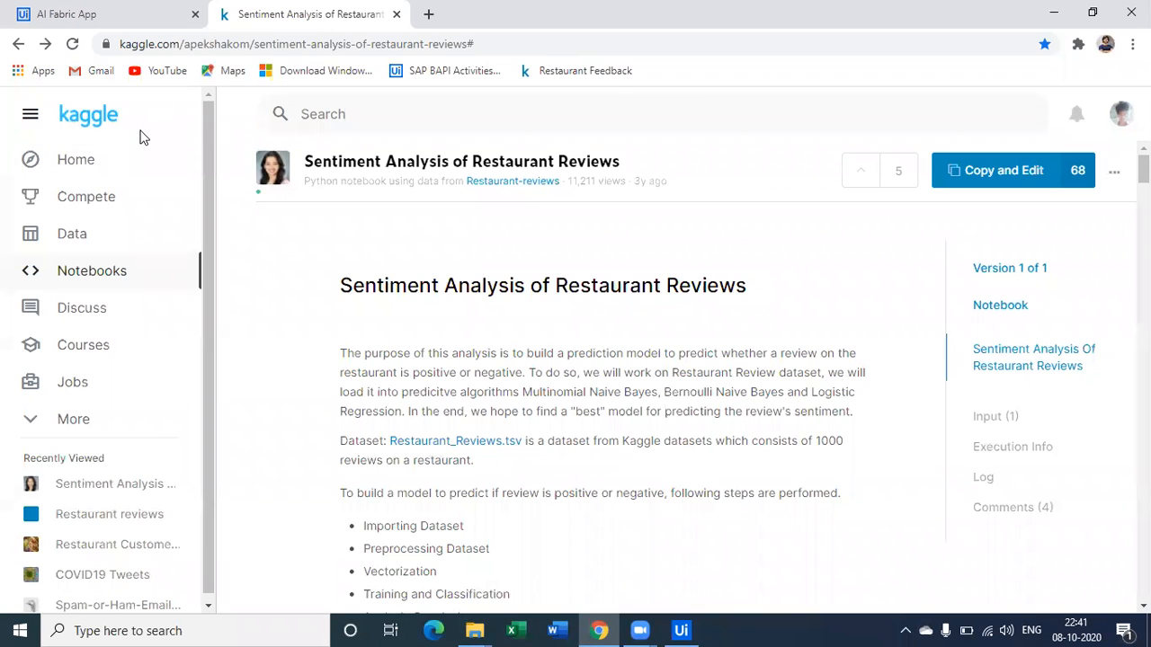
{"action": "mouse_move", "coordinate": [88, 114]}
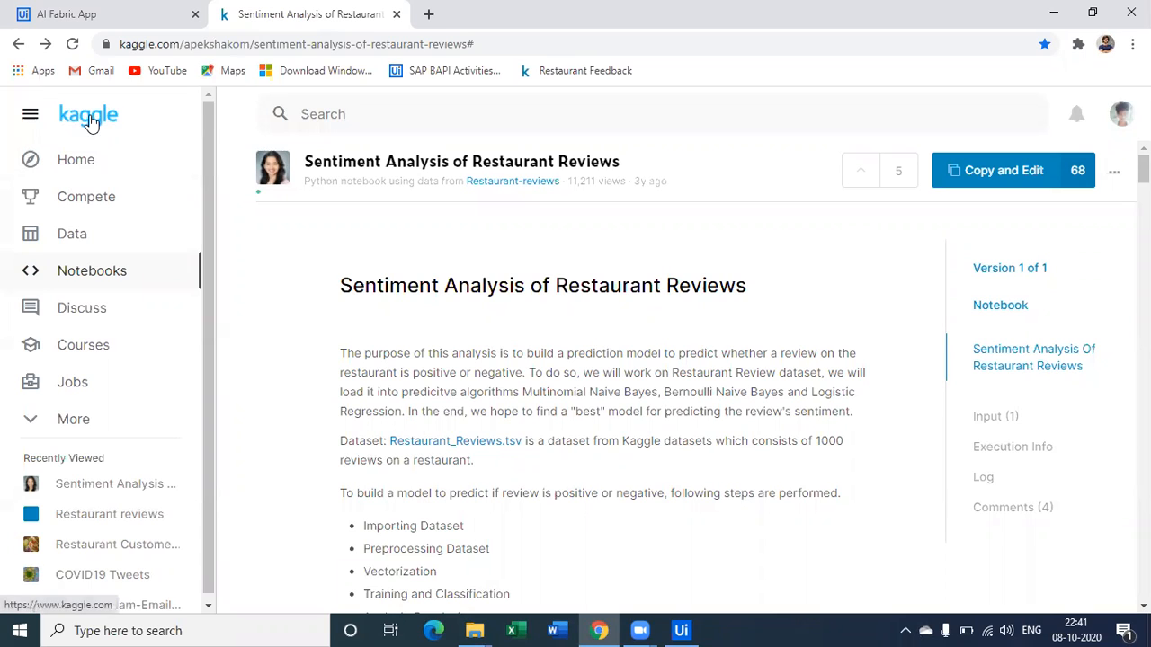
{"action": "mouse_move", "coordinate": [428, 195]}
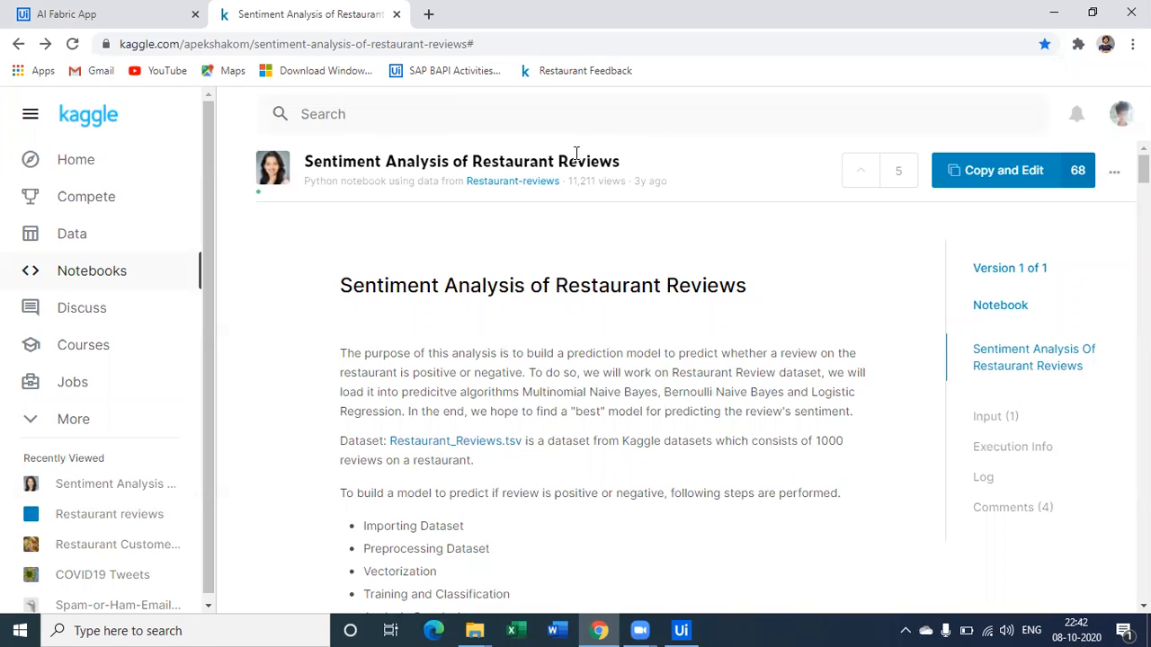
- Read down through the notebook's preprocessing and vectorization cells
{"action": "scroll", "scroll_direction": "down", "scroll_amount": 3}
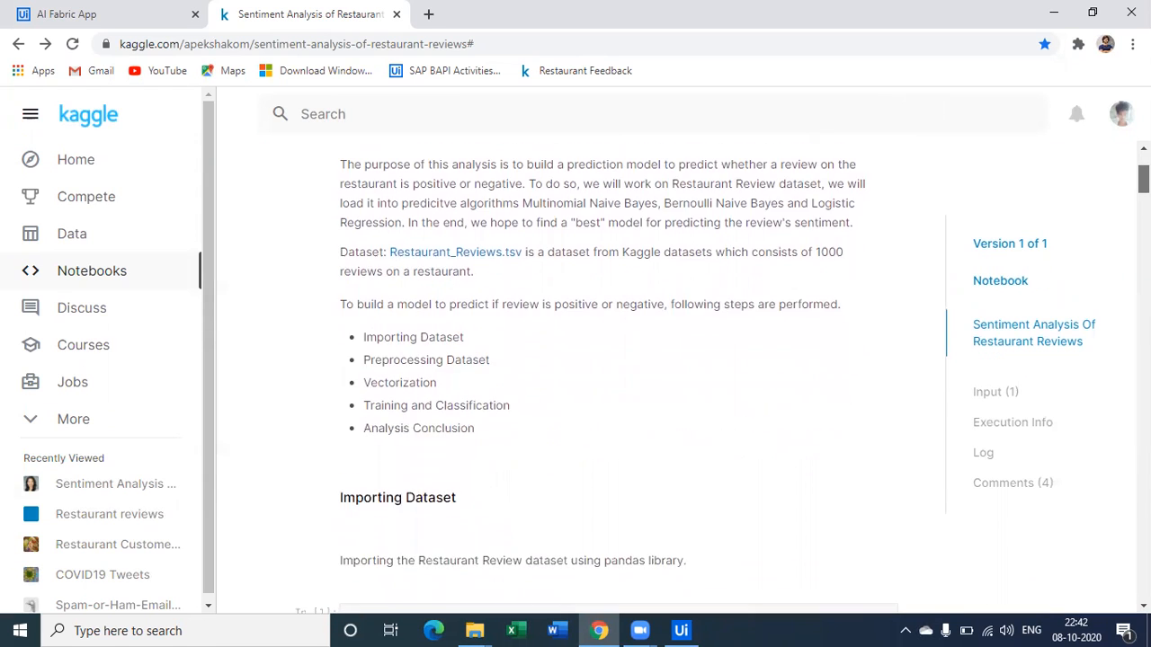
{"action": "scroll", "scroll_direction": "up", "scroll_amount": 3}
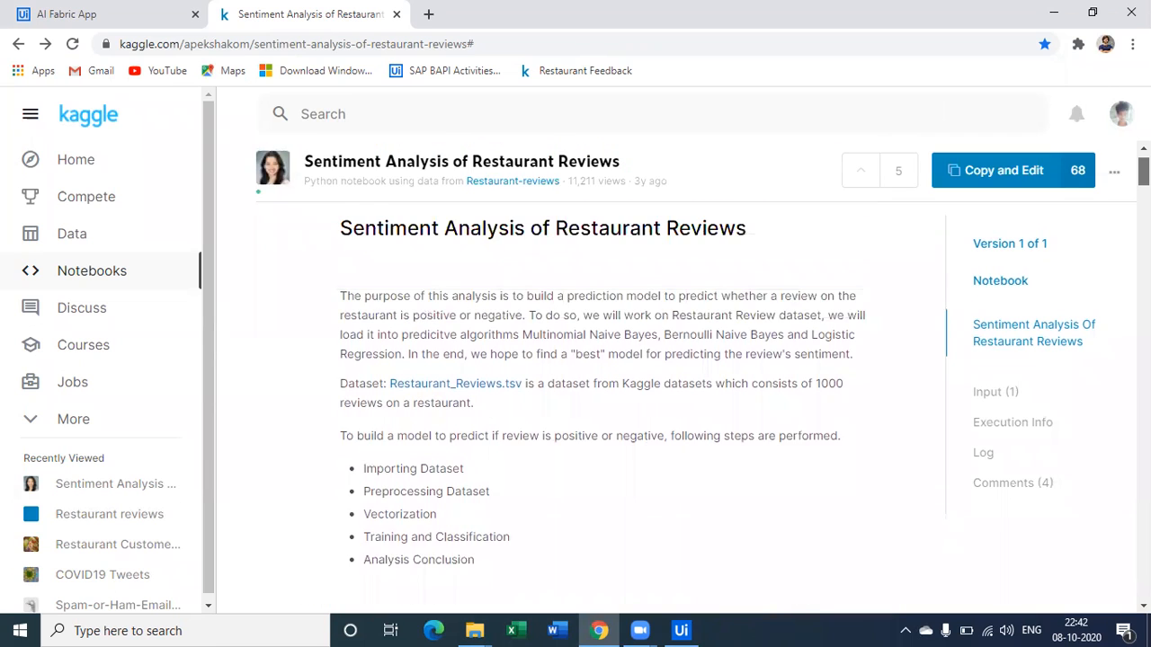
{"action": "scroll", "scroll_direction": "down", "scroll_amount": 3}
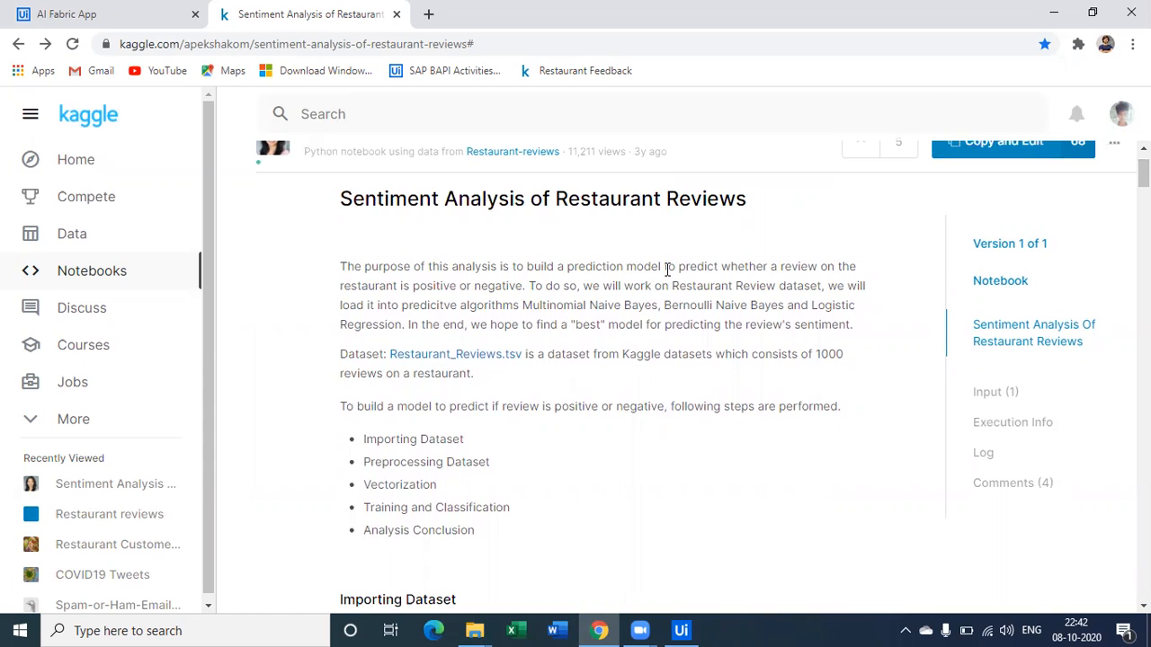
{"action": "mouse_move", "coordinate": [430, 301]}
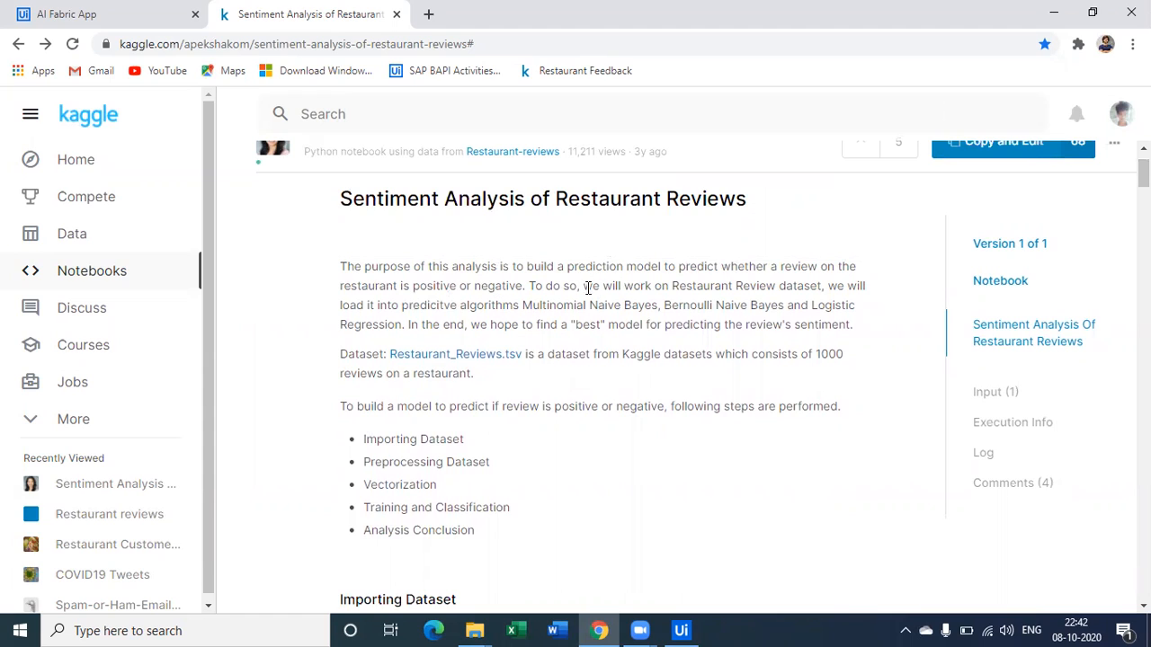
{"action": "mouse_move", "coordinate": [418, 323]}
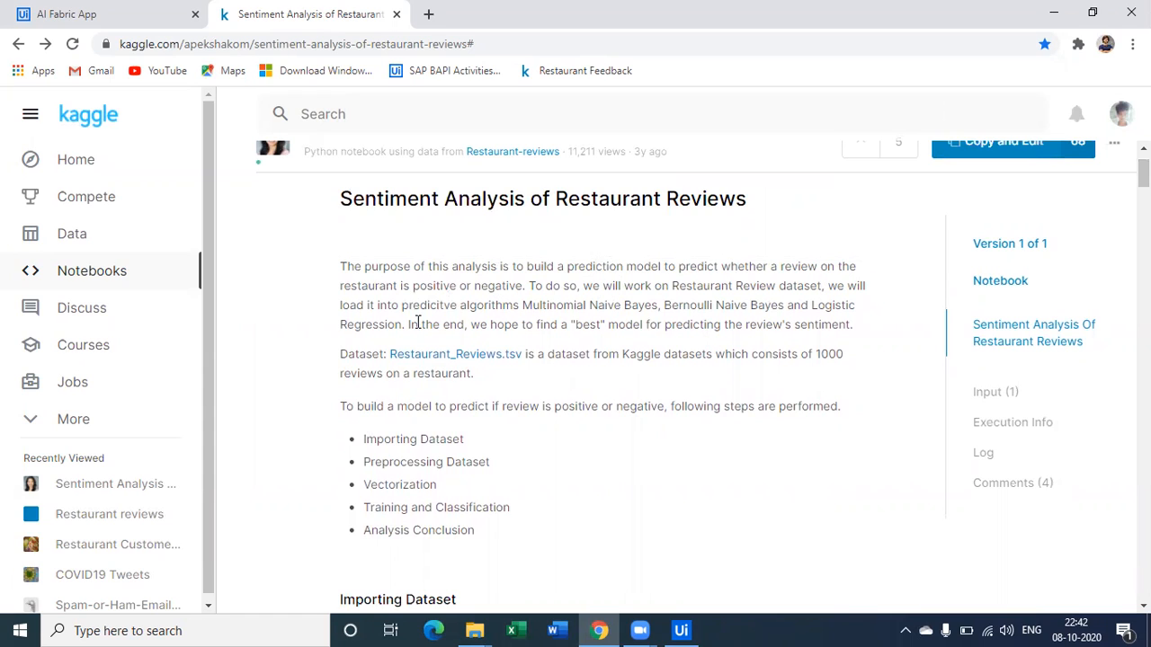
{"action": "mouse_move", "coordinate": [638, 288]}
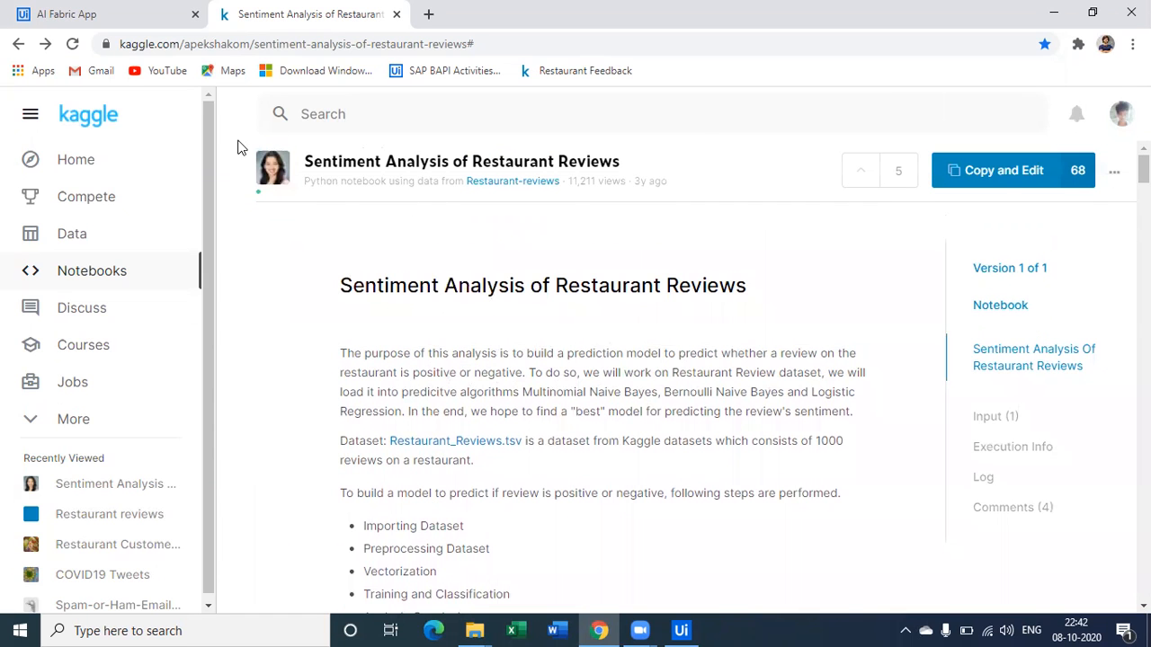
{"action": "scroll", "scroll_direction": "down", "scroll_amount": 3}
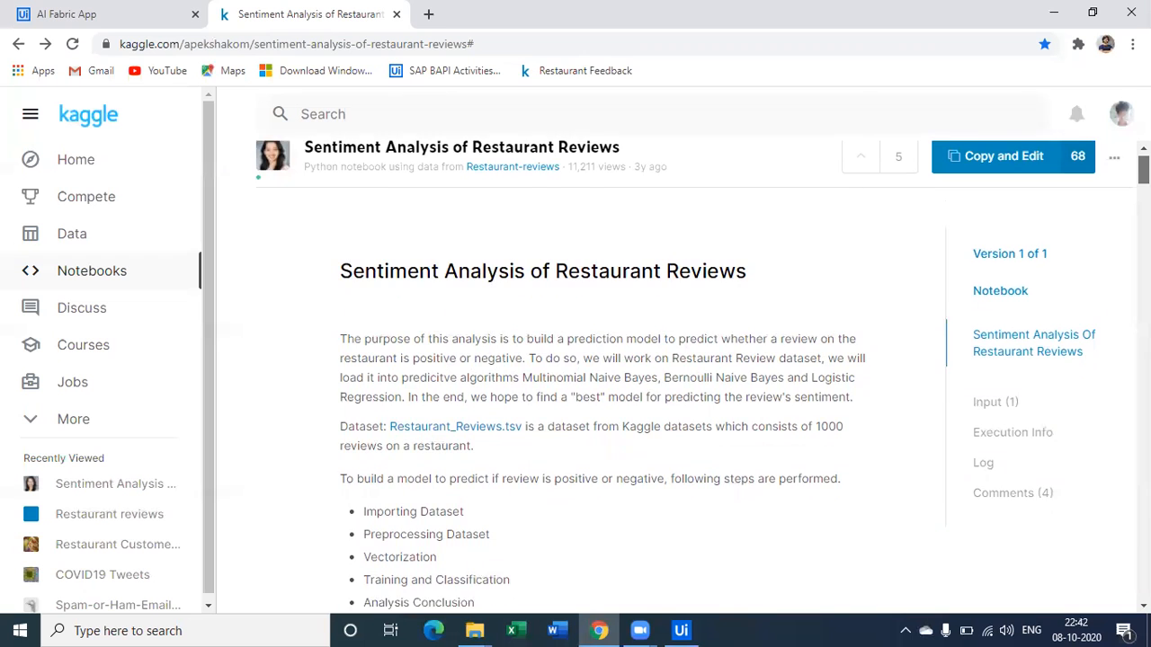
{"action": "scroll", "scroll_direction": "down", "scroll_amount": 3}
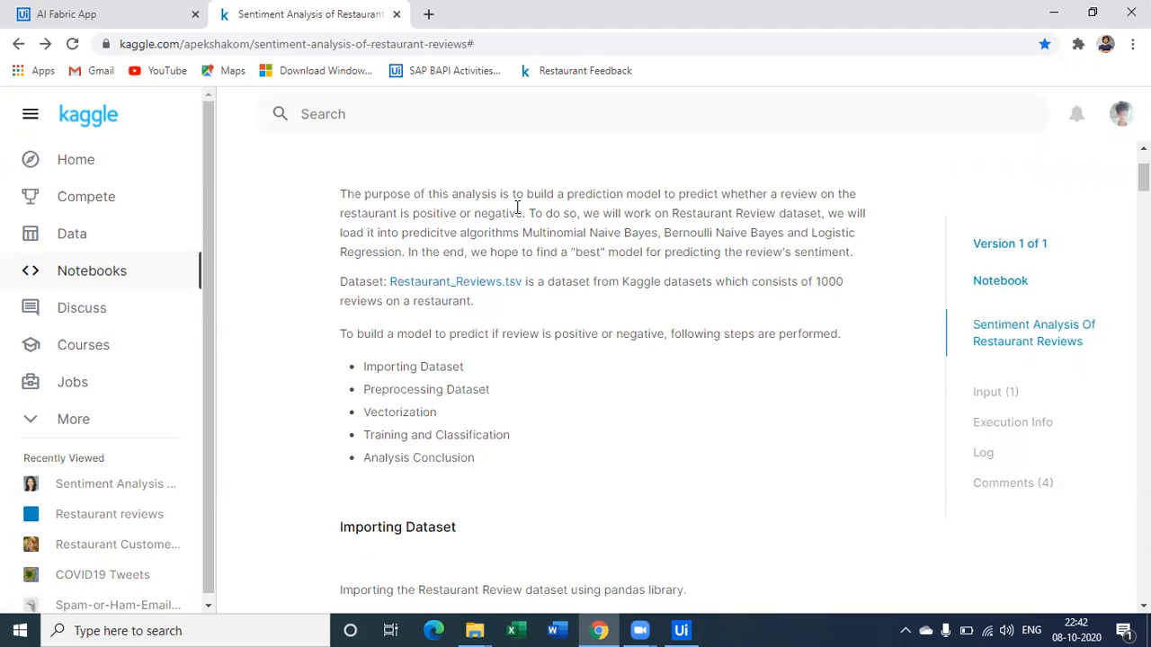
{"action": "double_click", "coordinate": [827, 281]}
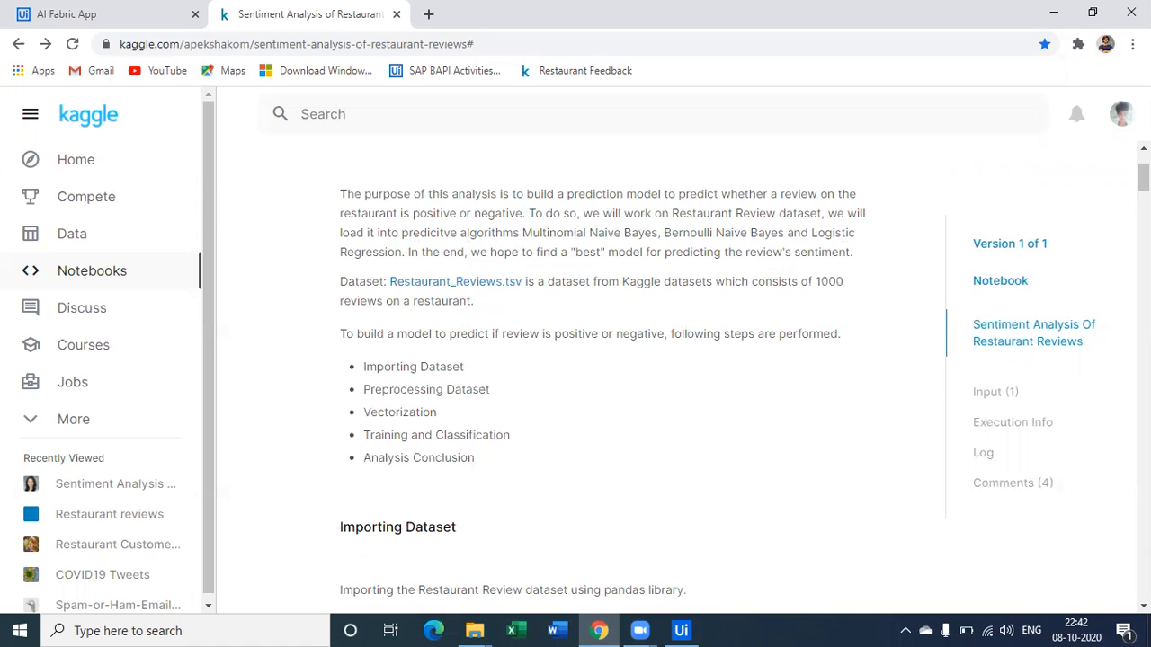
- Scroll to the train_test_split cell and highlight its 0.3 test size
{"action": "scroll", "scroll_direction": "down", "scroll_amount": 3}
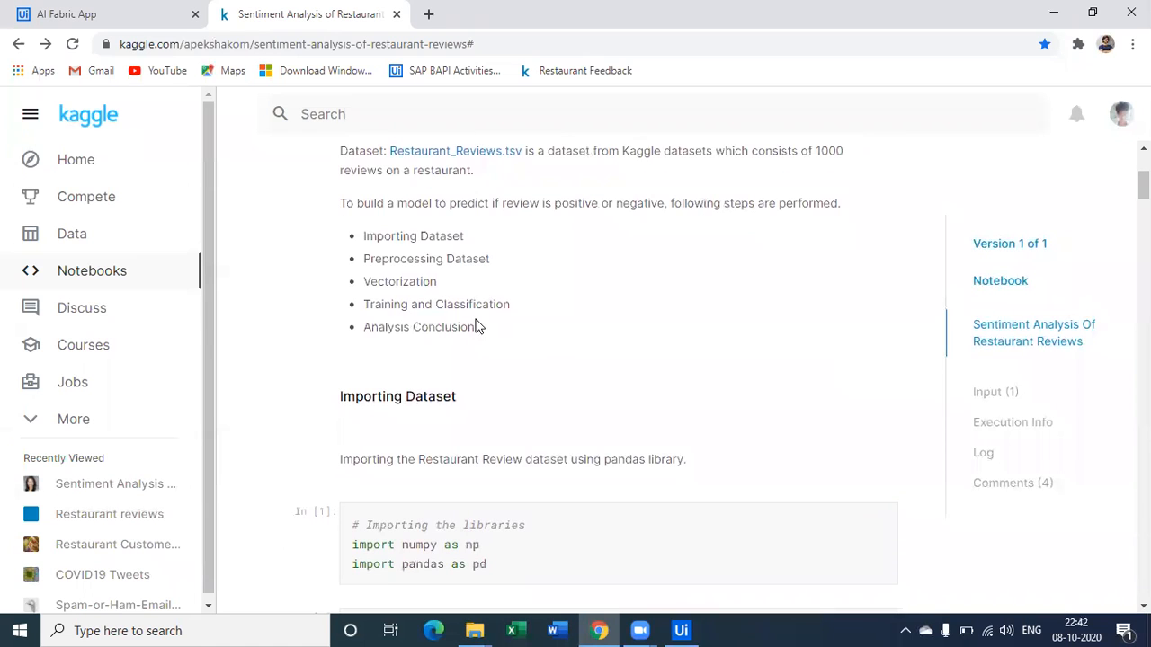
{"action": "scroll", "scroll_direction": "down", "scroll_amount": 3}
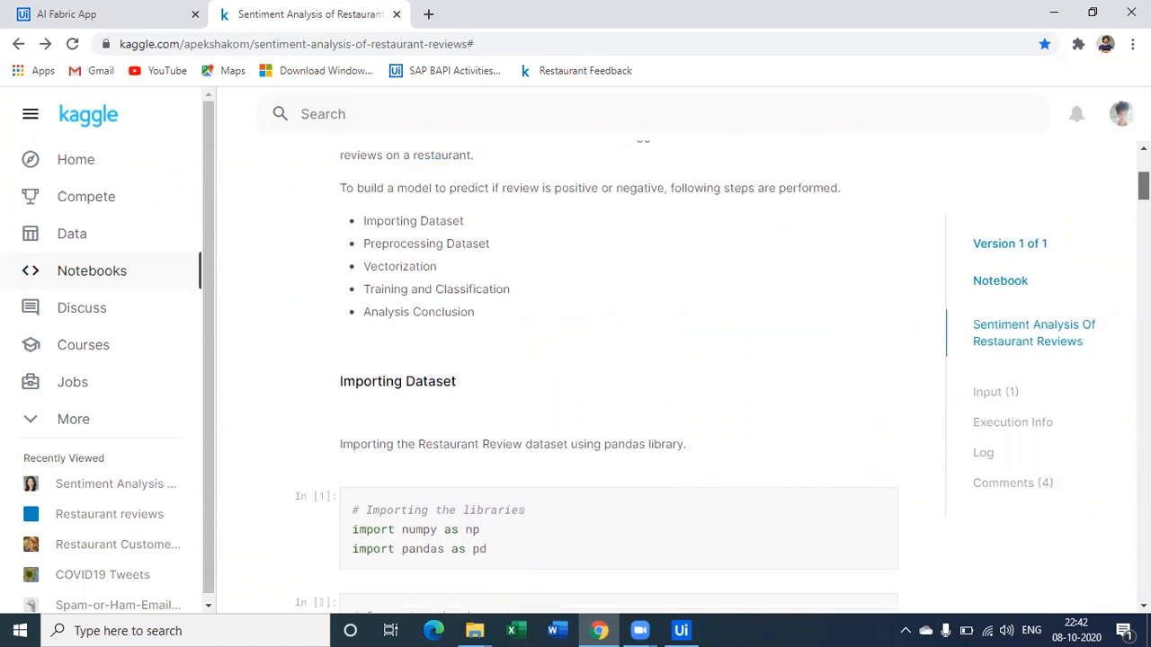
{"action": "scroll", "scroll_direction": "down", "scroll_amount": 3}
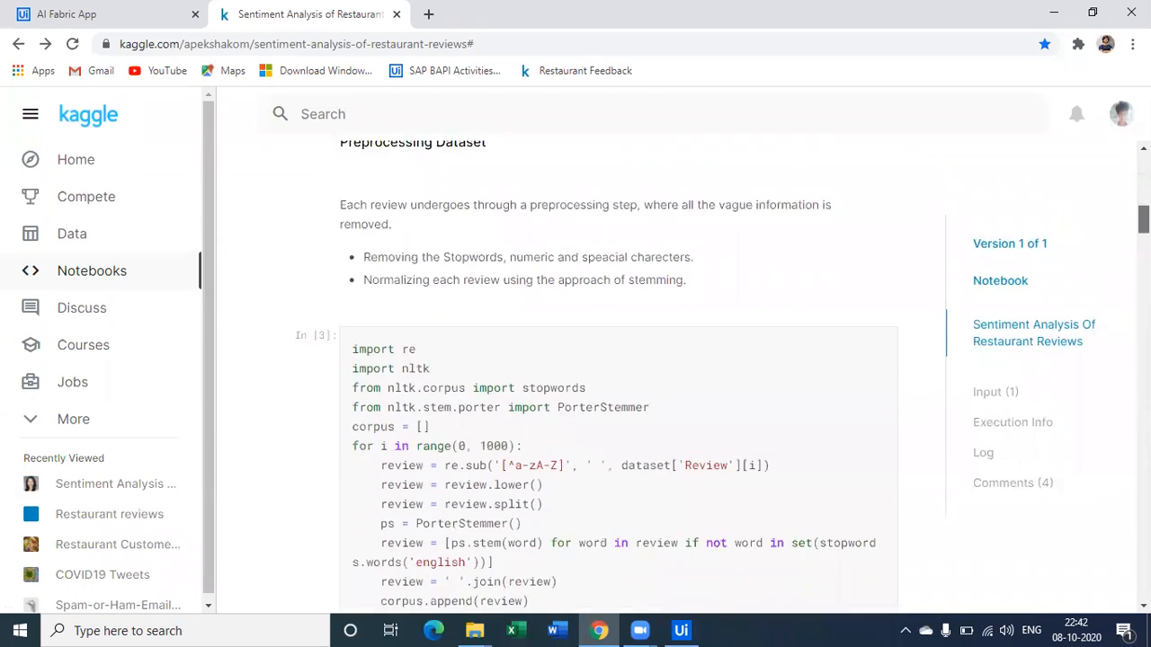
{"action": "scroll", "scroll_direction": "down", "scroll_amount": 3}
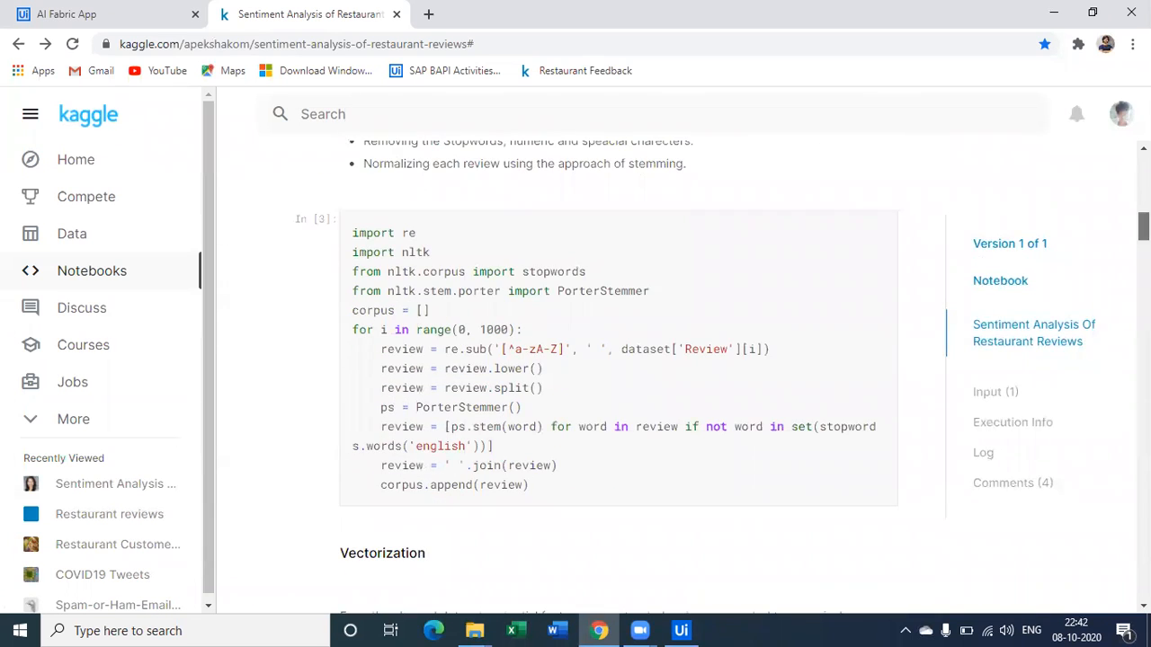
{"action": "scroll", "scroll_direction": "down", "scroll_amount": 3}
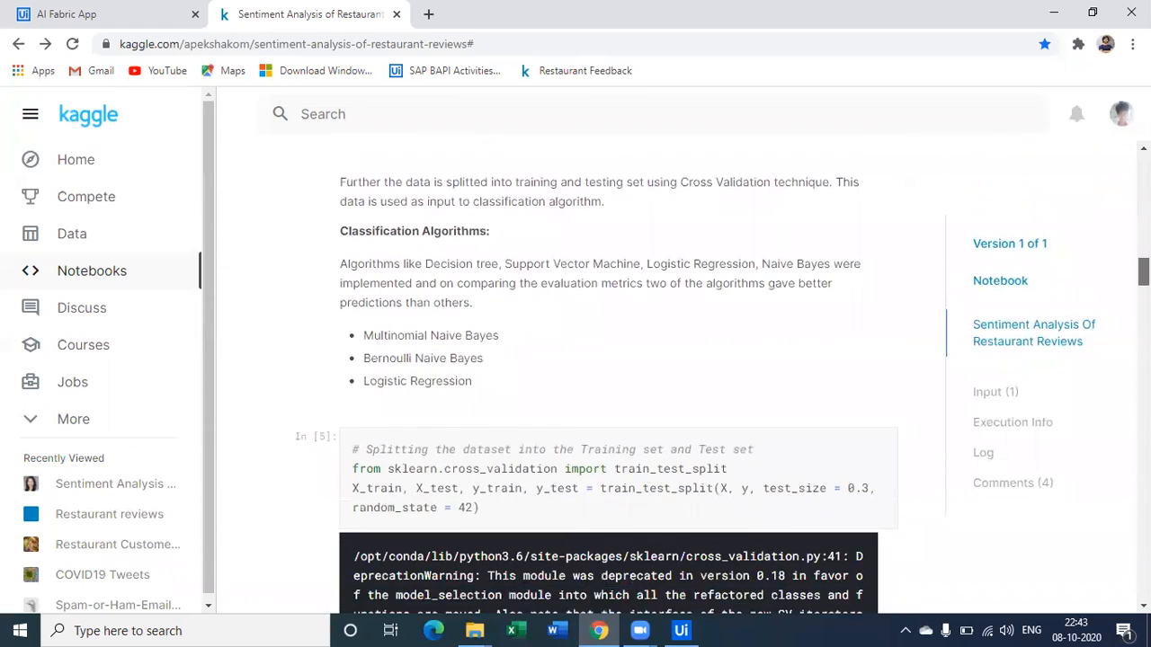
{"action": "scroll", "scroll_direction": "down", "scroll_amount": 3}
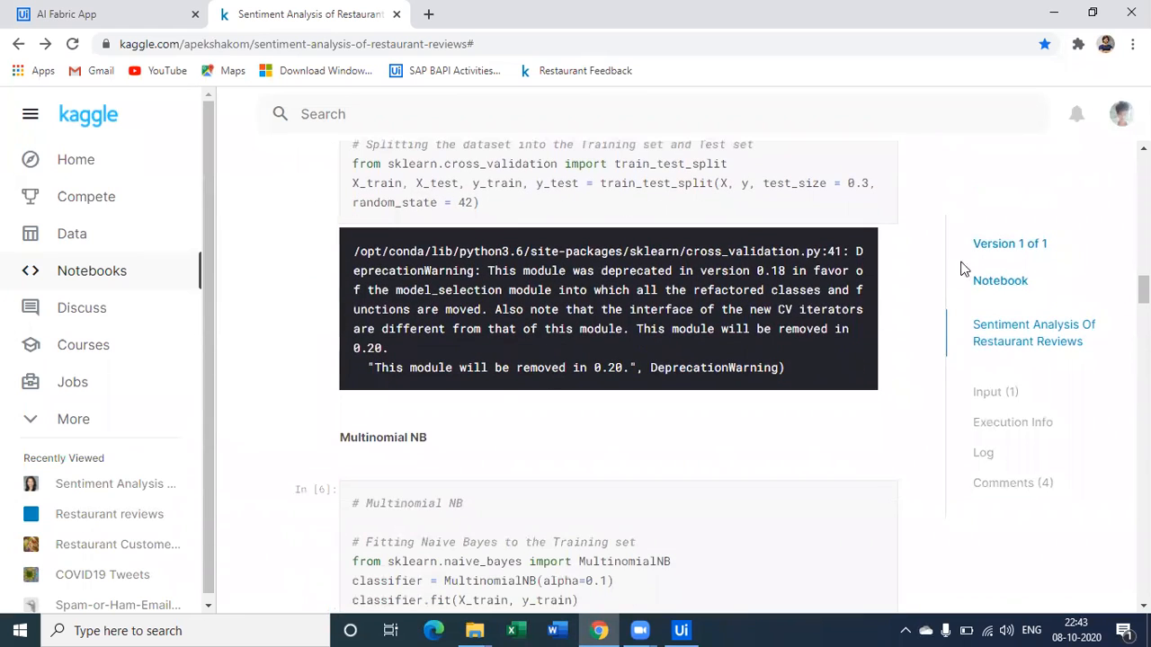
{"action": "mouse_move", "coordinate": [782, 183]}
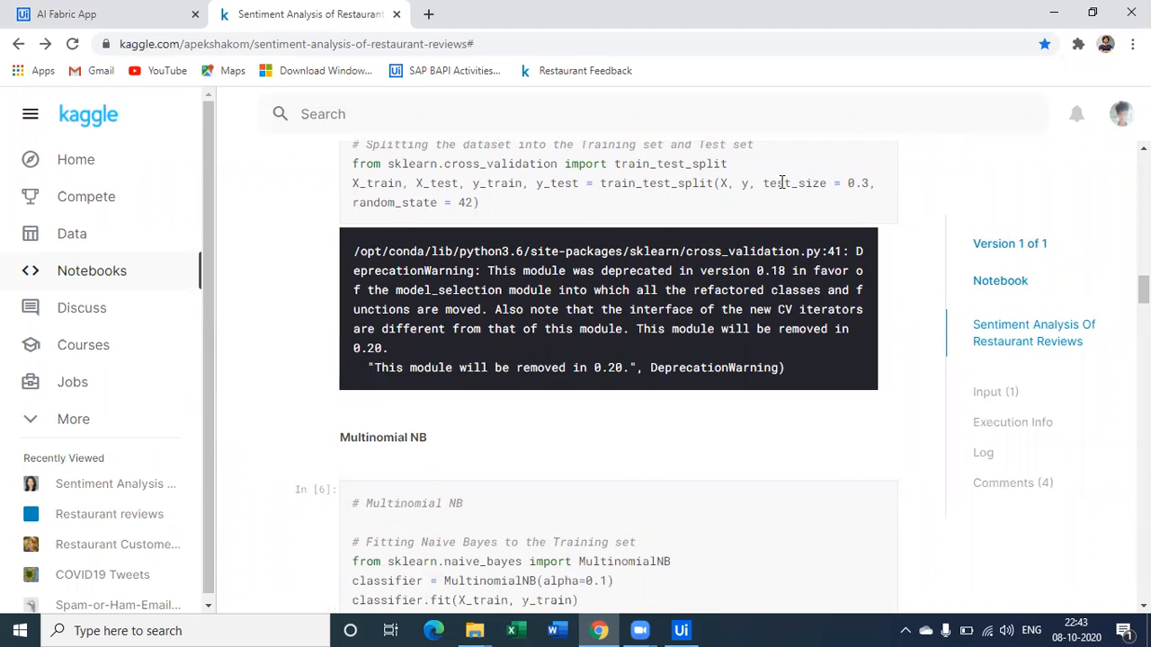
{"action": "double_click", "coordinate": [794, 182]}
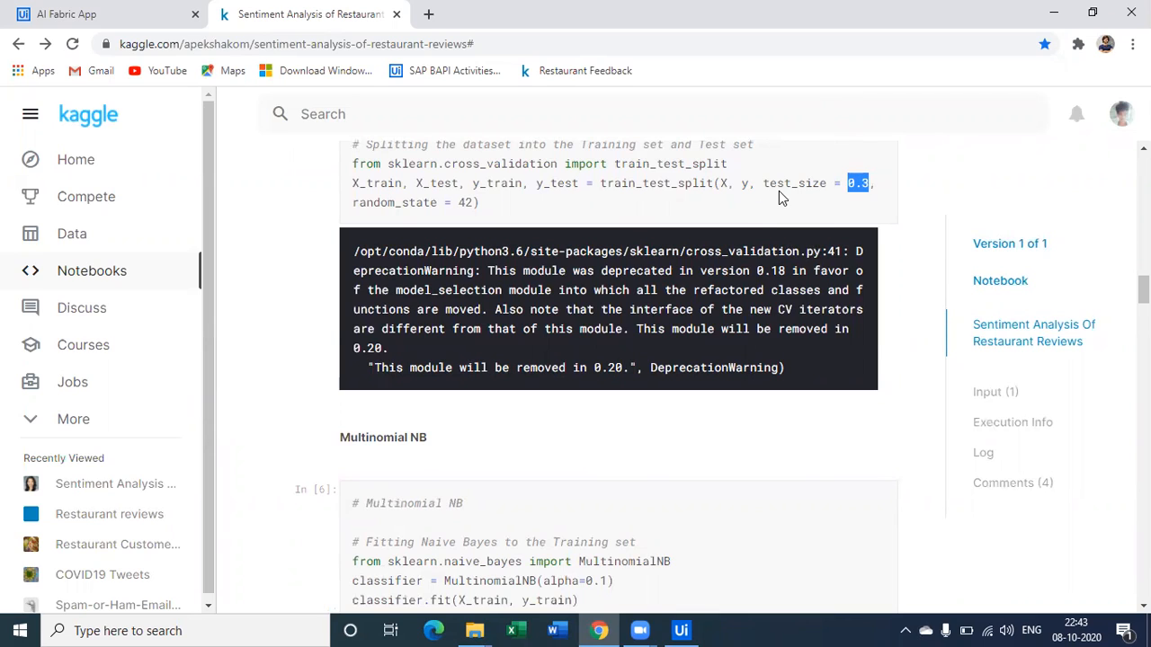
{"action": "mouse_move", "coordinate": [711, 320]}
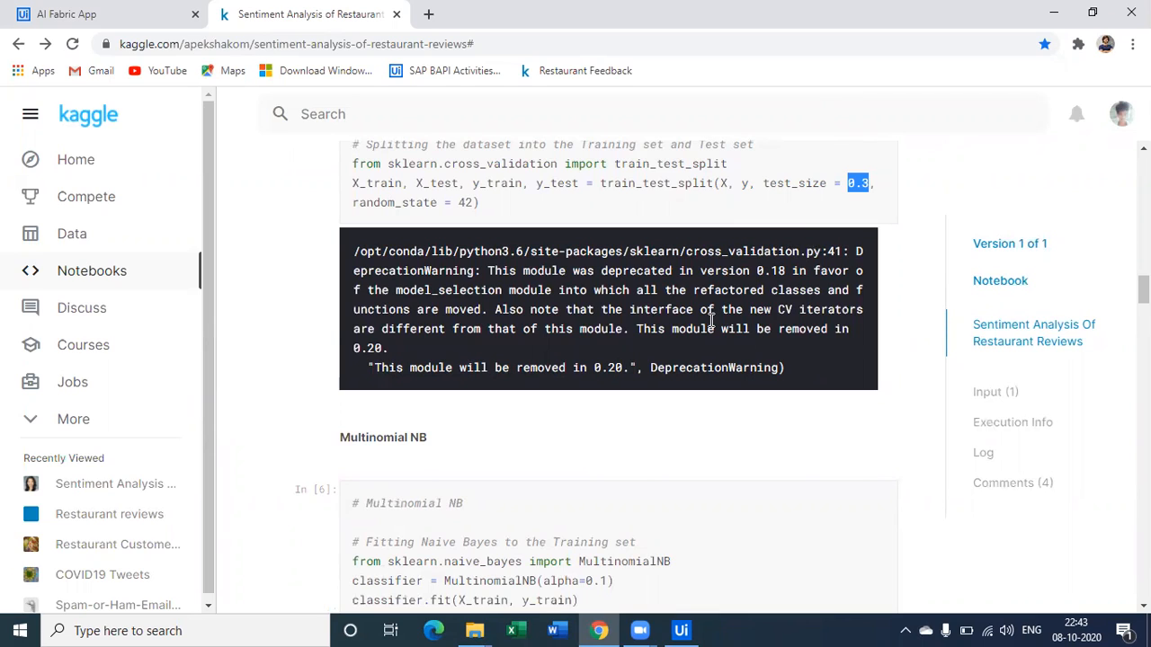
{"action": "mouse_move", "coordinate": [956, 292]}
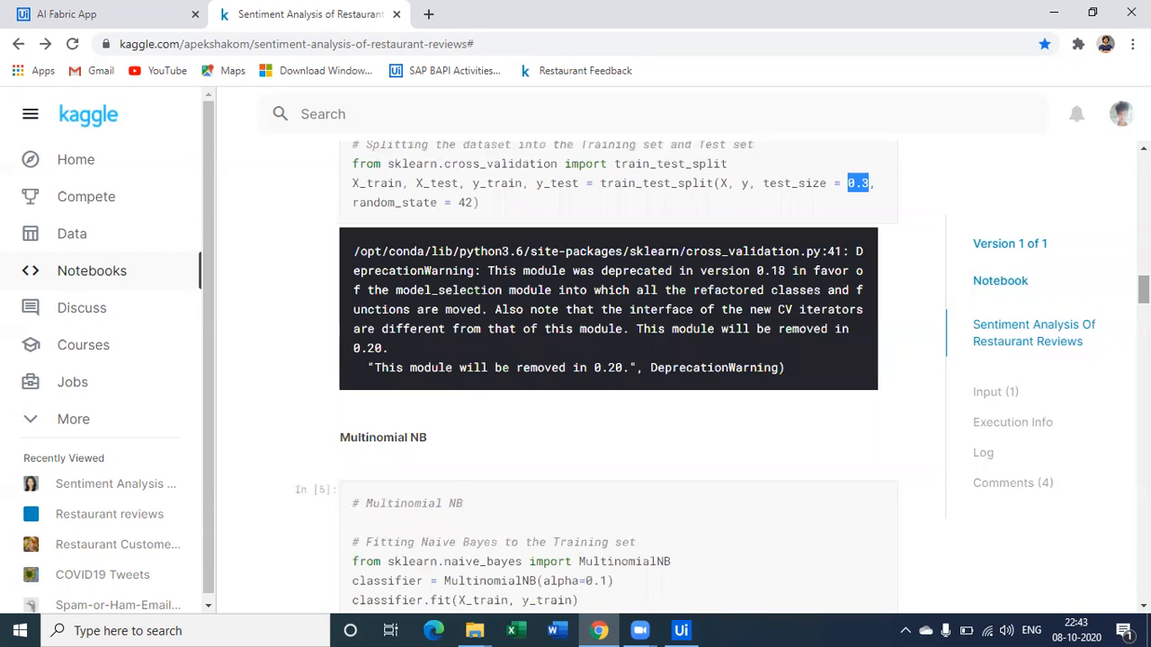
- Highlight the Multinomial NB accuracy, then Bernoulli NB accuracy 77.0 and recall 0.78
{"action": "scroll", "scroll_direction": "down", "scroll_amount": 3}
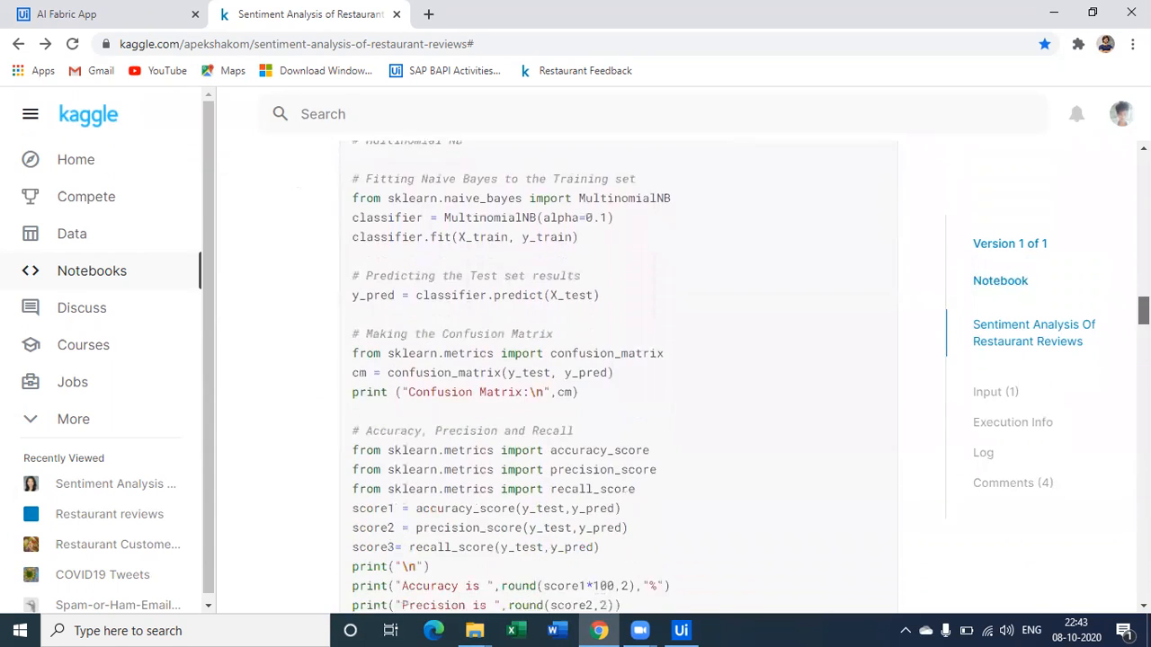
{"action": "scroll", "scroll_direction": "down", "scroll_amount": 3}
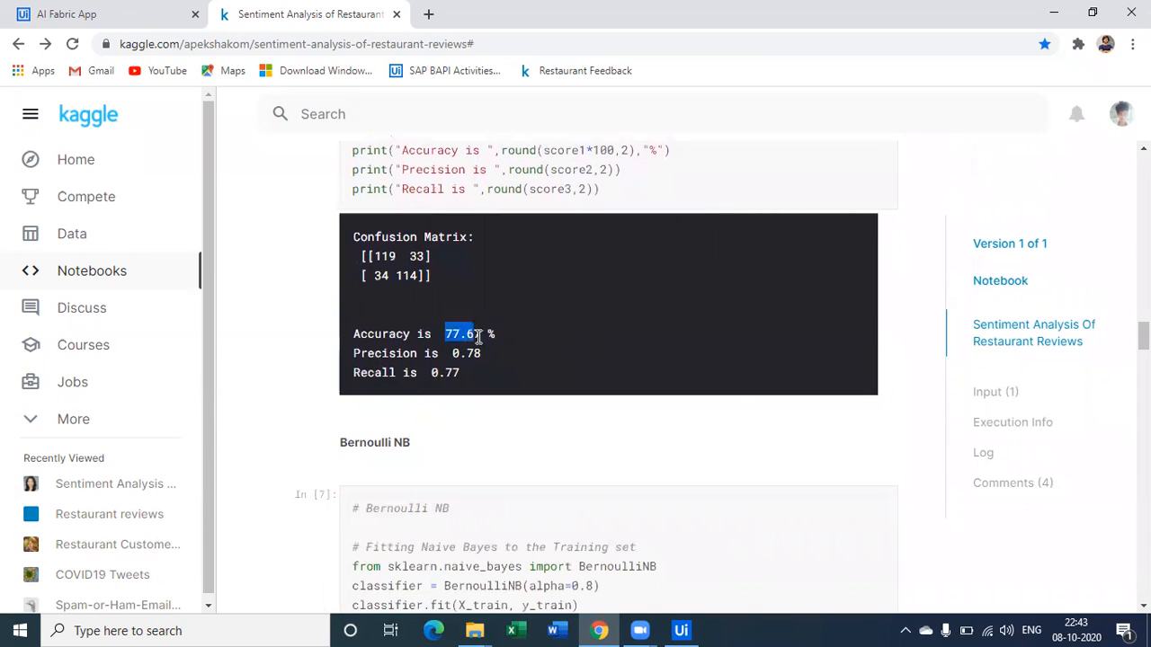
{"action": "double_click", "coordinate": [467, 352]}
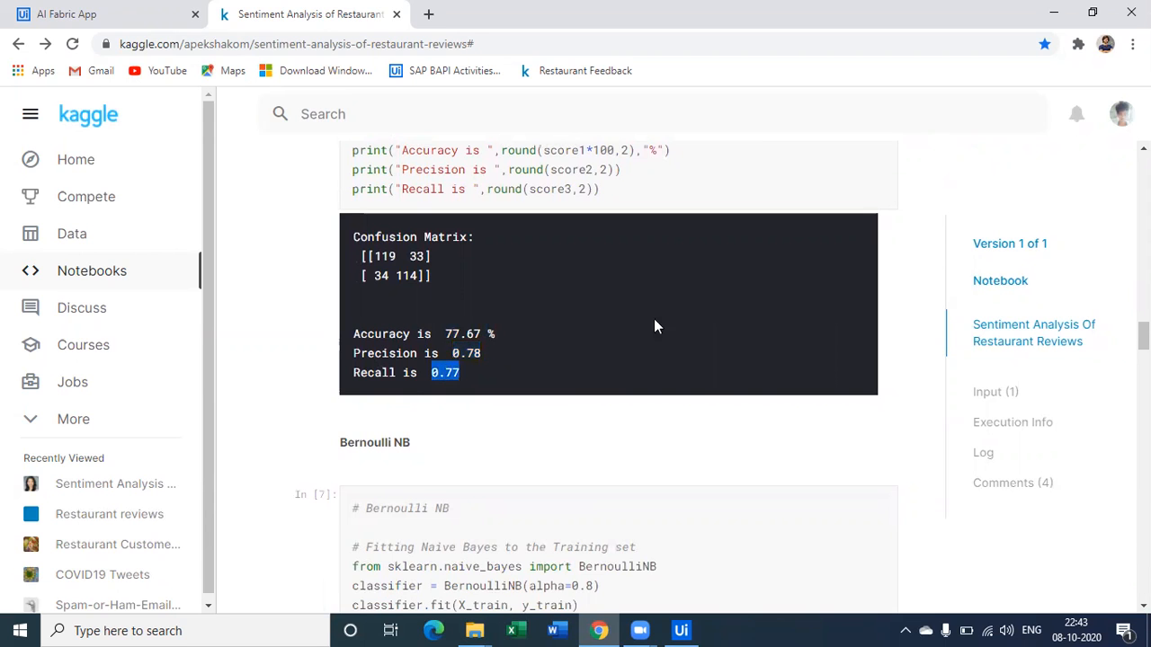
{"action": "scroll", "scroll_direction": "down", "scroll_amount": 3}
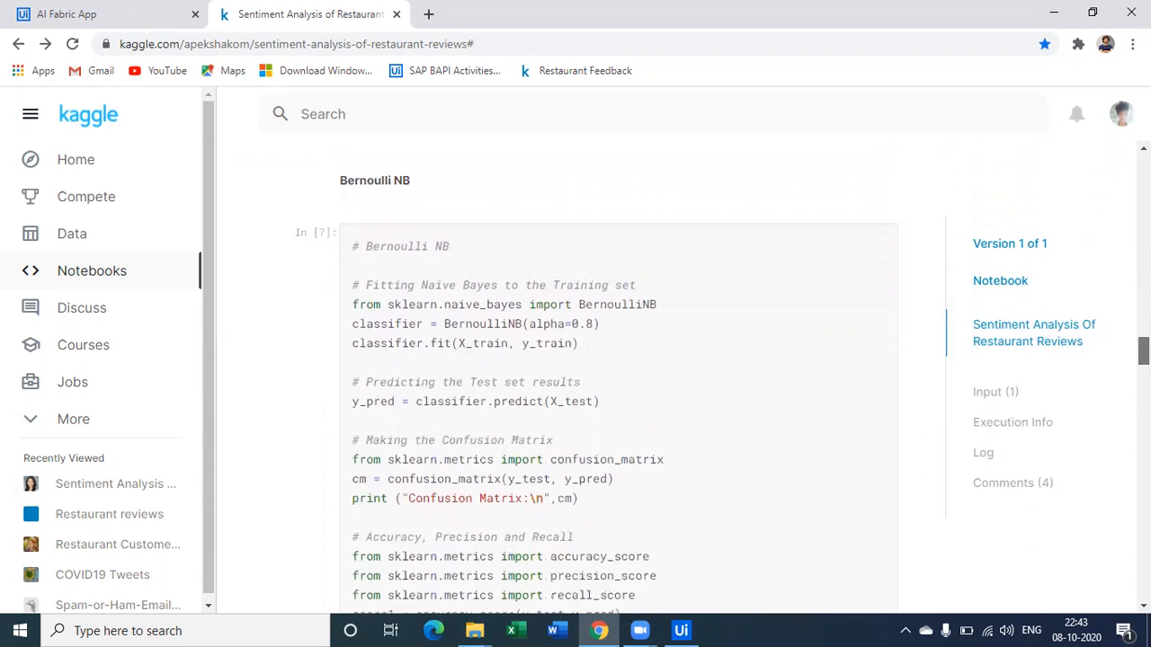
{"action": "scroll", "scroll_direction": "down", "scroll_amount": 3}
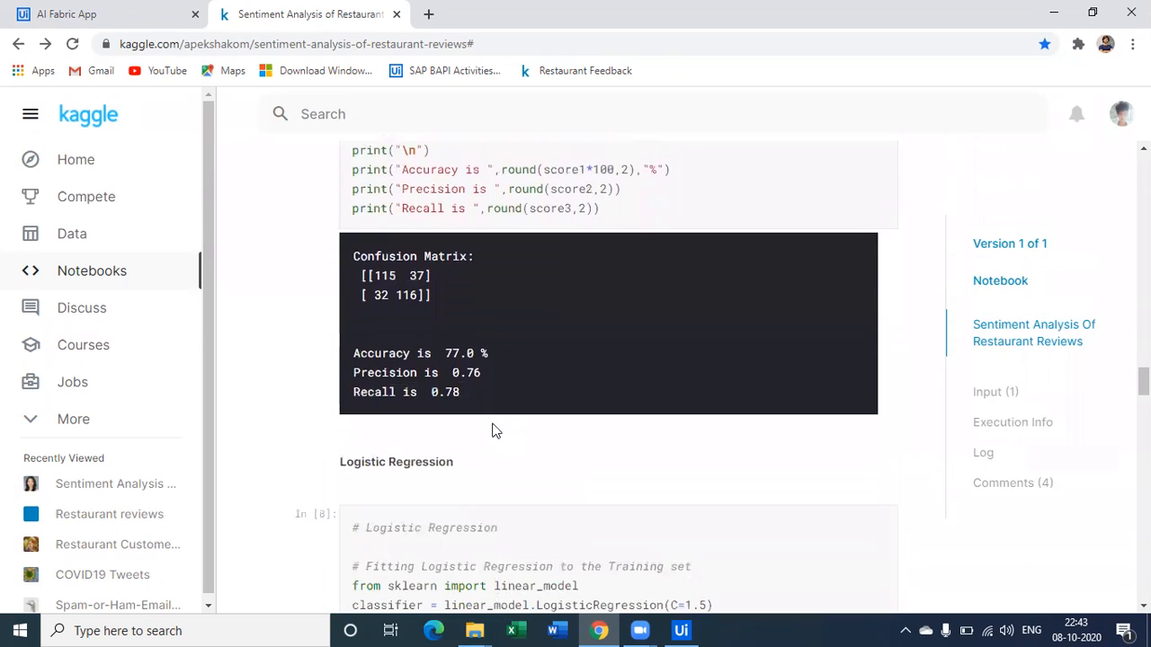
{"action": "double_click", "coordinate": [460, 352]}
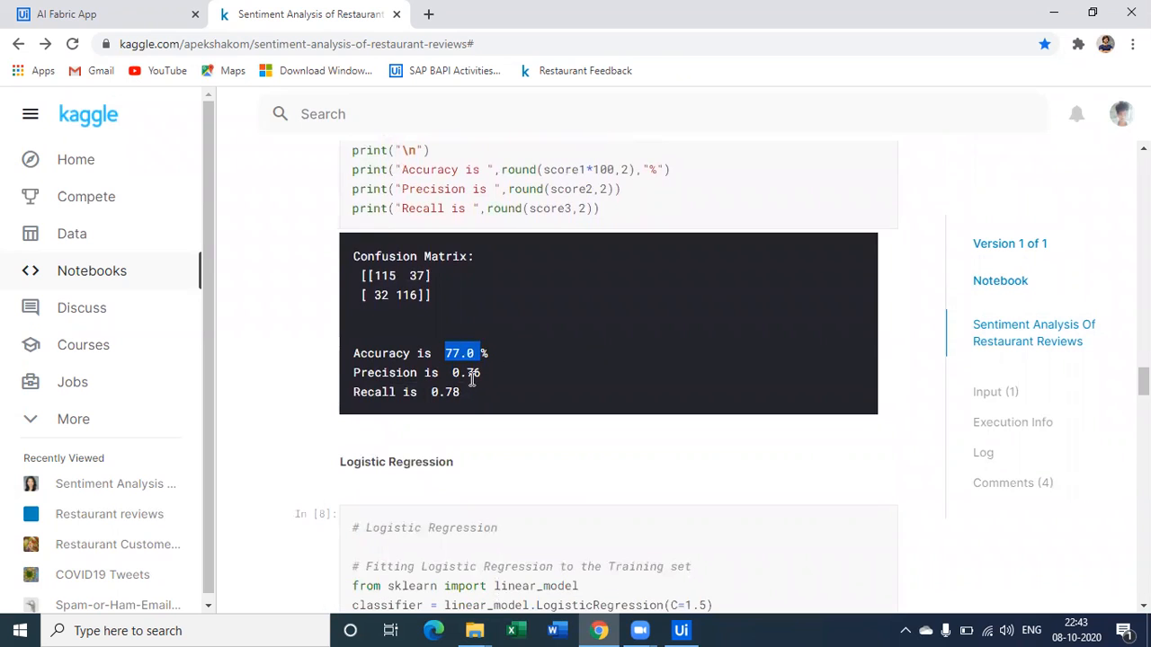
{"action": "double_click", "coordinate": [444, 392]}
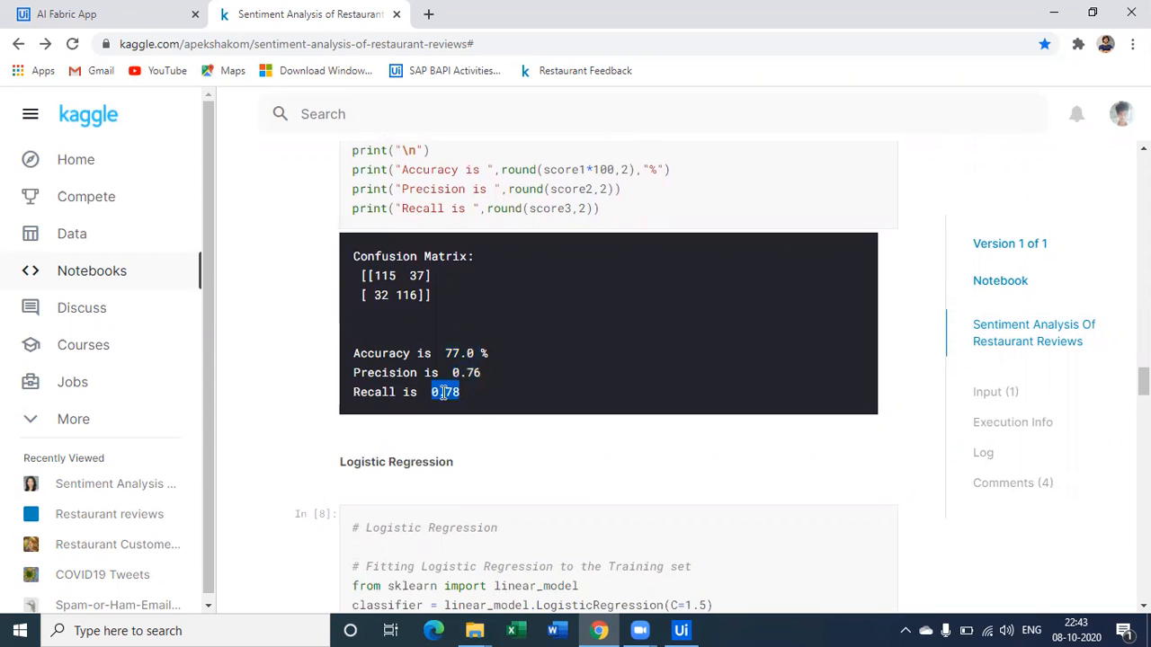
- Highlight Logistic Regression accuracy 76.67 and scroll to the Analysis and Conclusion section
{"action": "scroll", "scroll_direction": "down", "scroll_amount": 3}
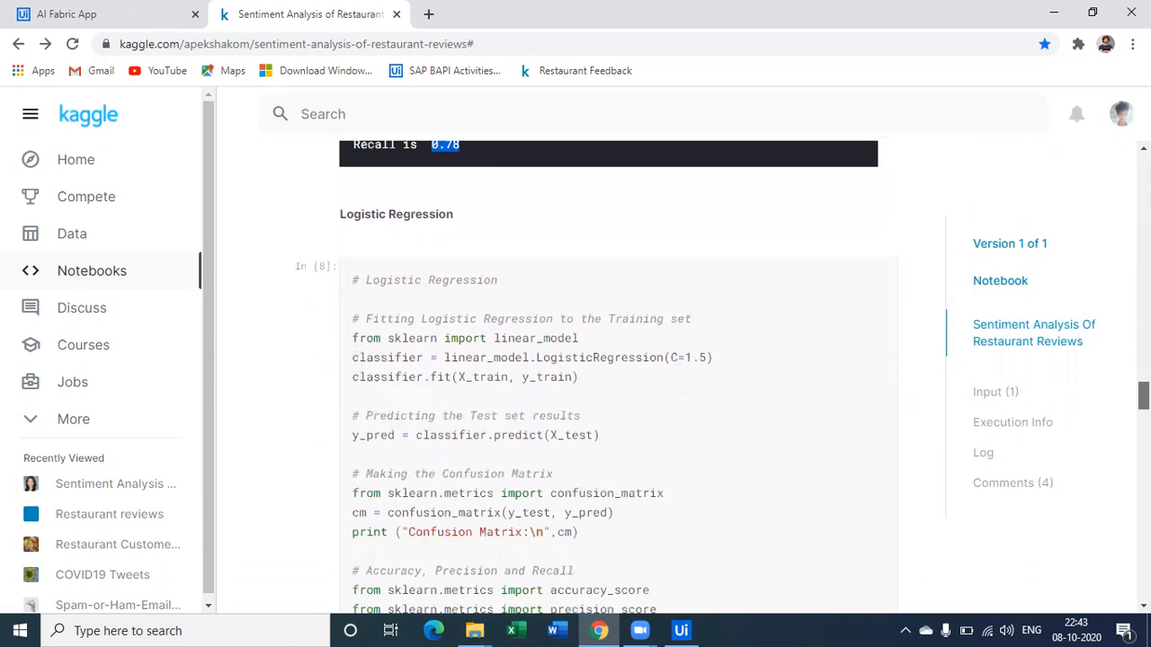
{"action": "scroll", "scroll_direction": "down", "scroll_amount": 3}
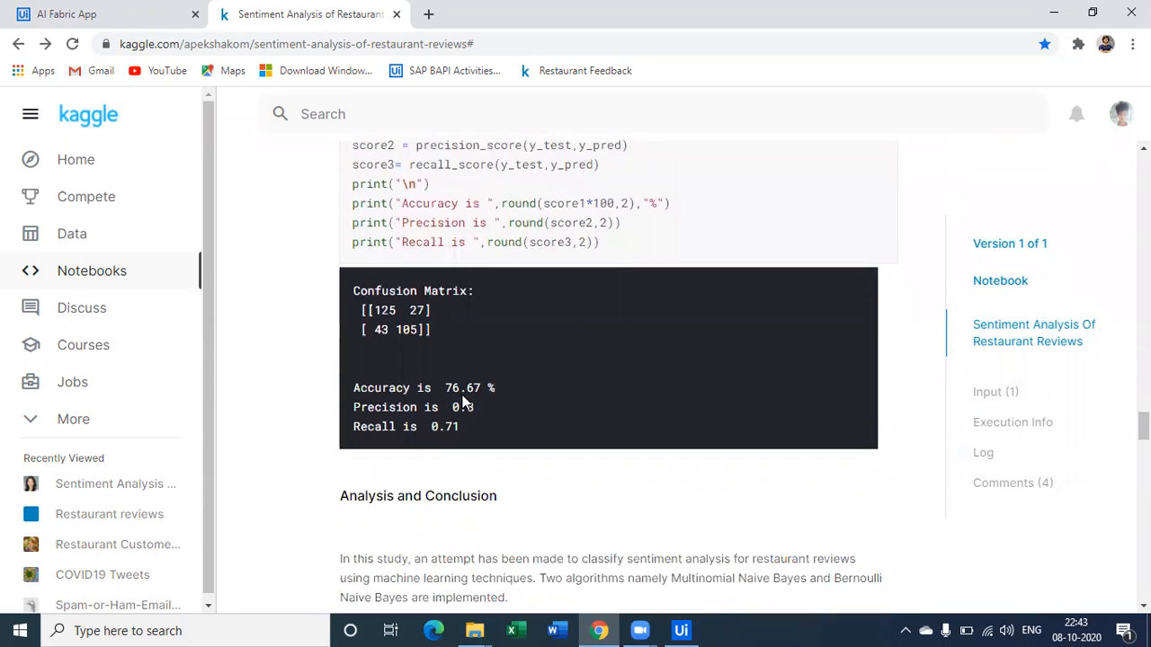
{"action": "double_click", "coordinate": [463, 388]}
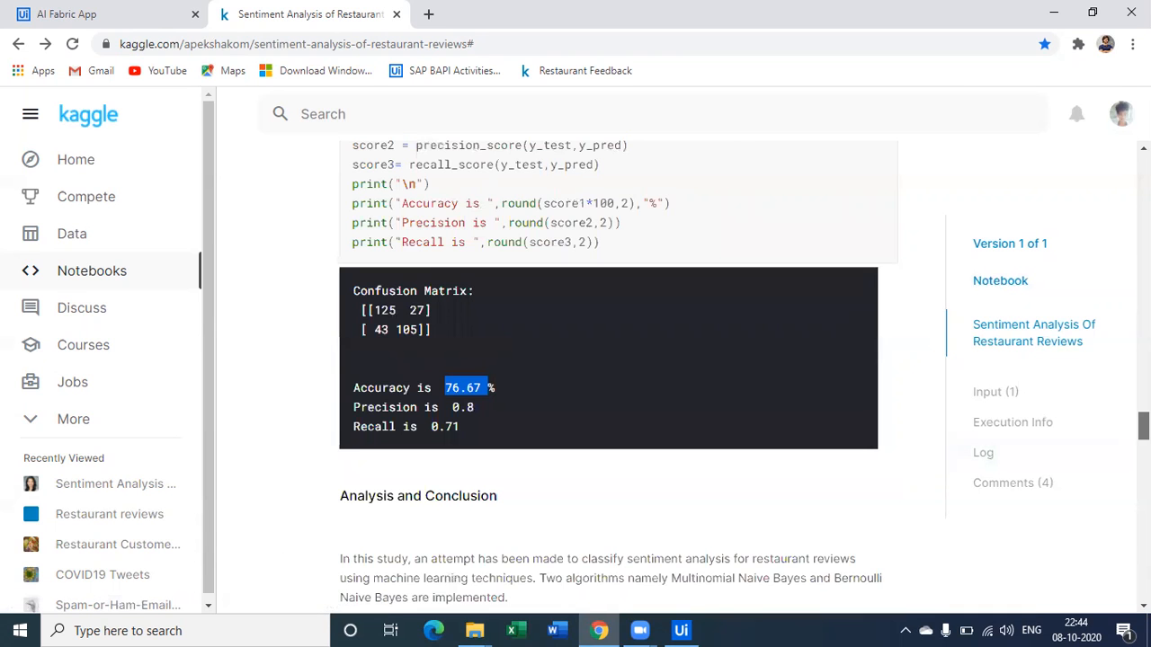
{"action": "scroll", "scroll_direction": "down", "scroll_amount": 3}
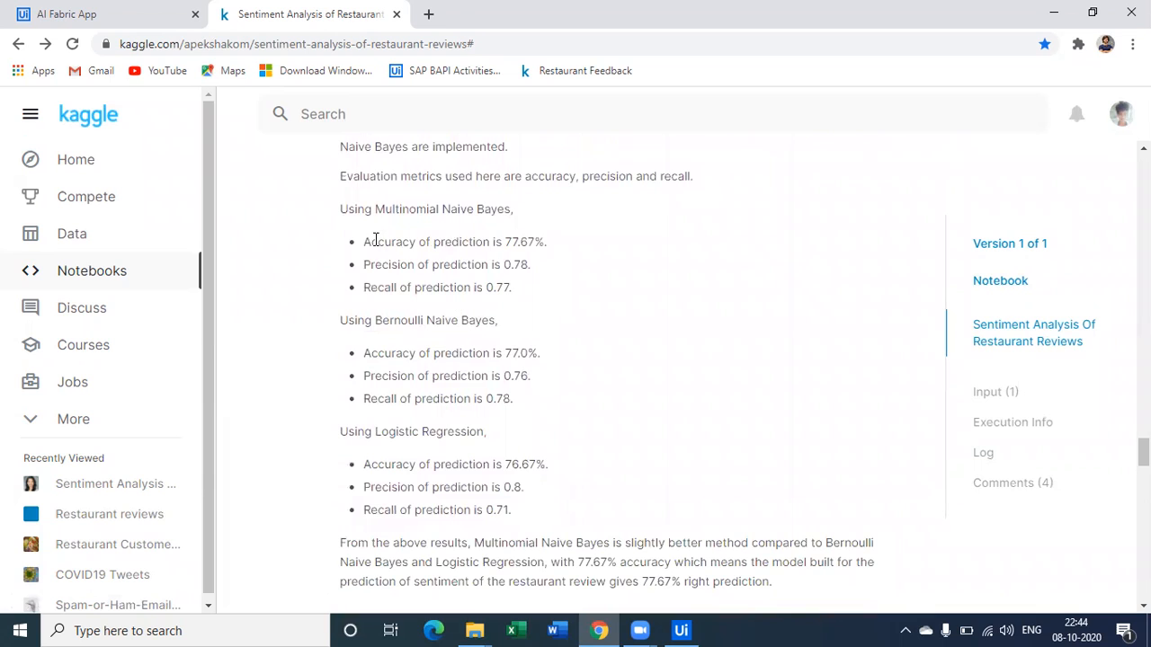
{"action": "left_click_drag", "start_coordinate": [391, 353], "coordinate": [543, 352]}
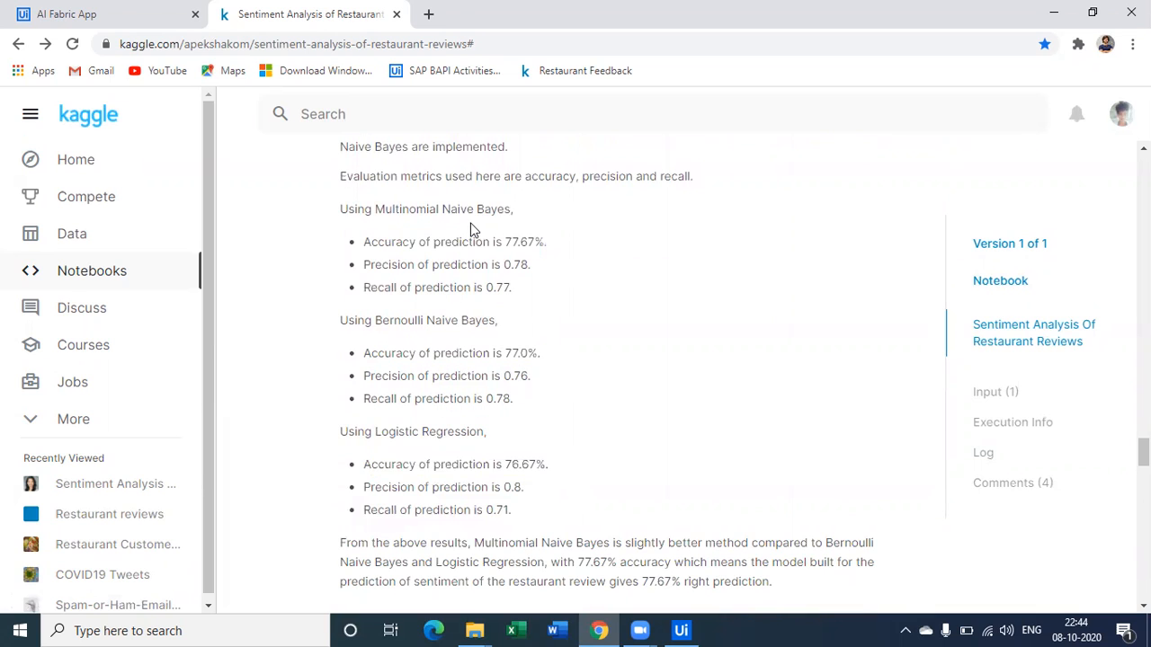
{"action": "mouse_move", "coordinate": [706, 339]}
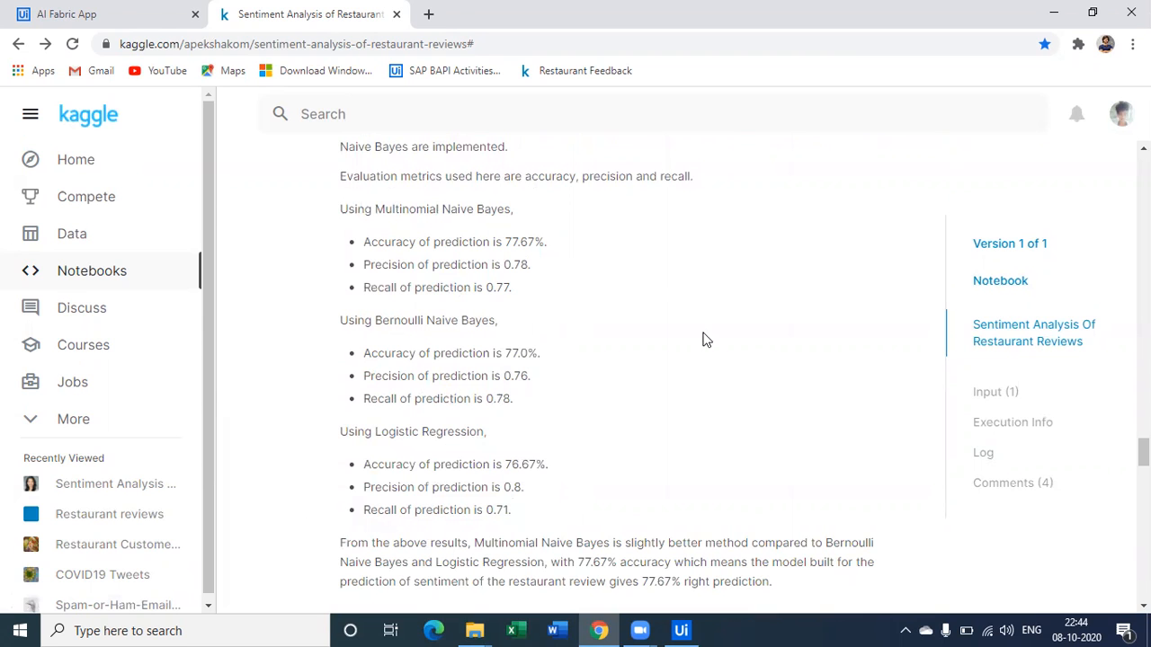
{"action": "scroll", "scroll_direction": "down", "scroll_amount": 3}
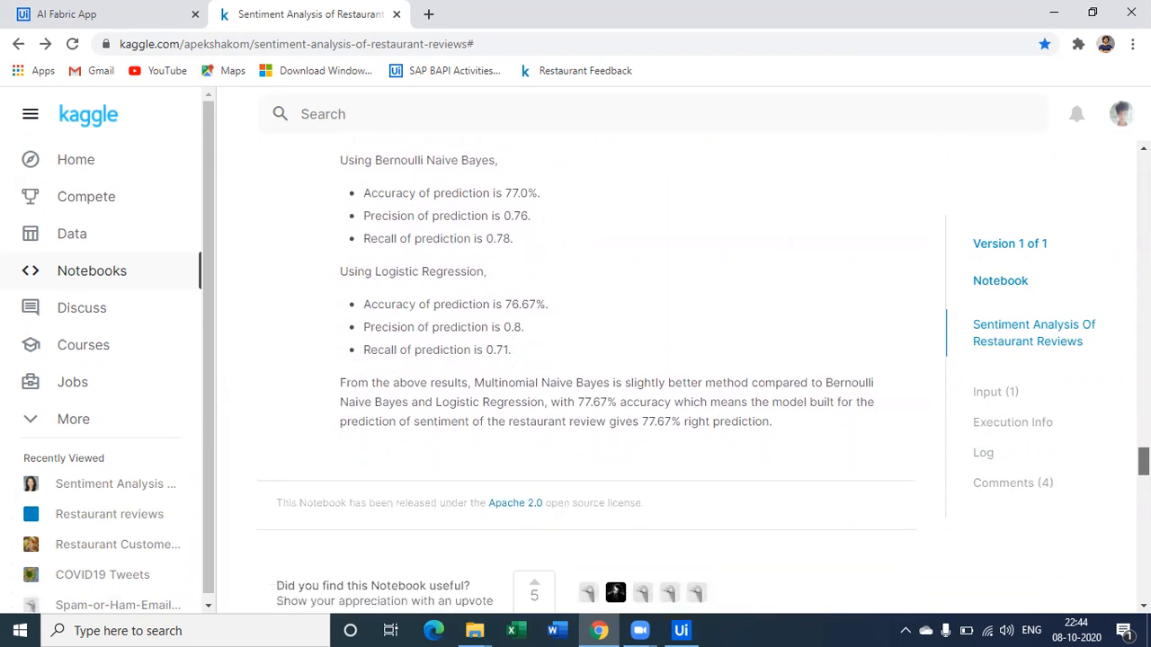
- Preview Restaurant_Reviews.tsv from the Input panel and highlight the first review's text
{"action": "scroll", "scroll_direction": "down", "scroll_amount": 3}
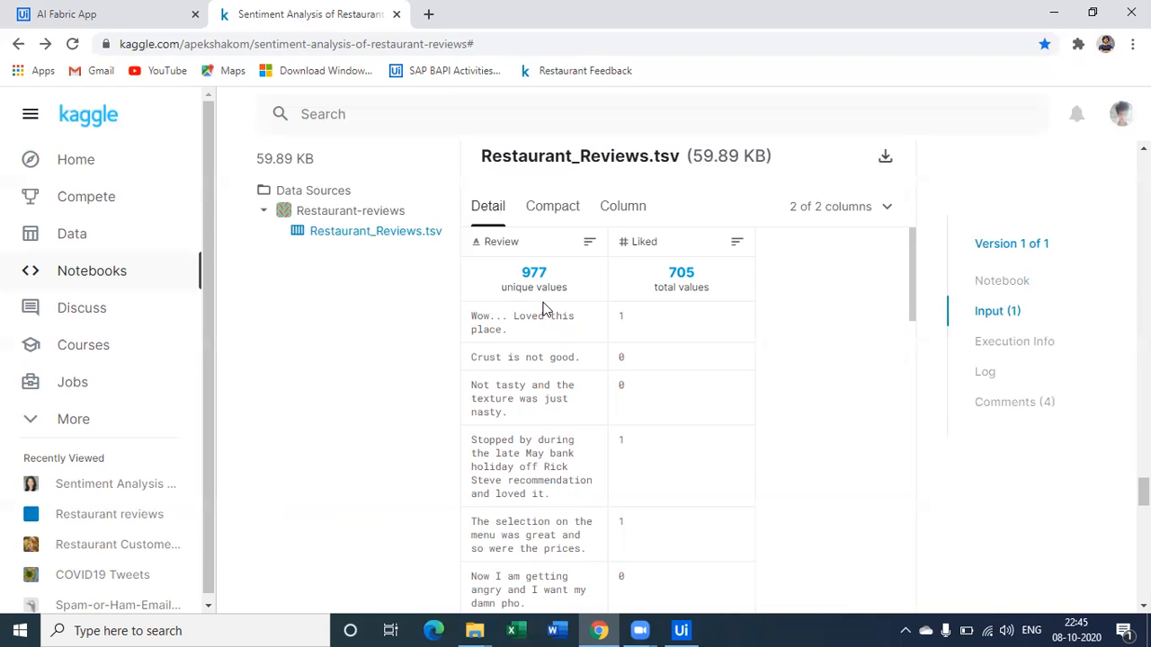
{"action": "mouse_move", "coordinate": [663, 287]}
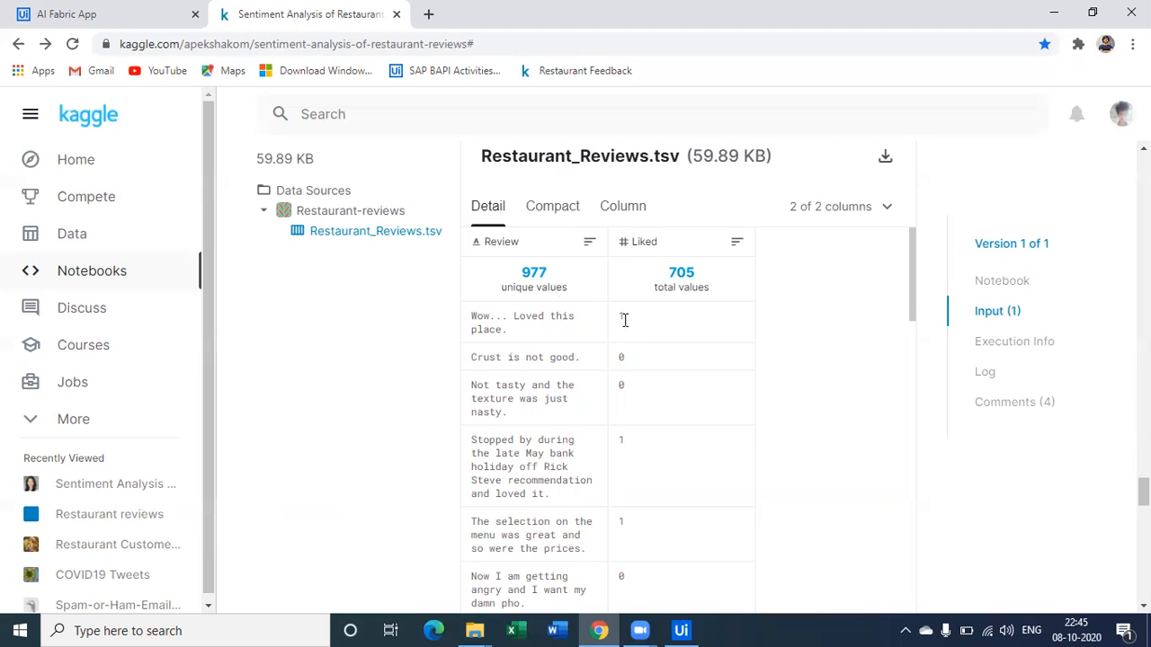
{"action": "mouse_move", "coordinate": [621, 318]}
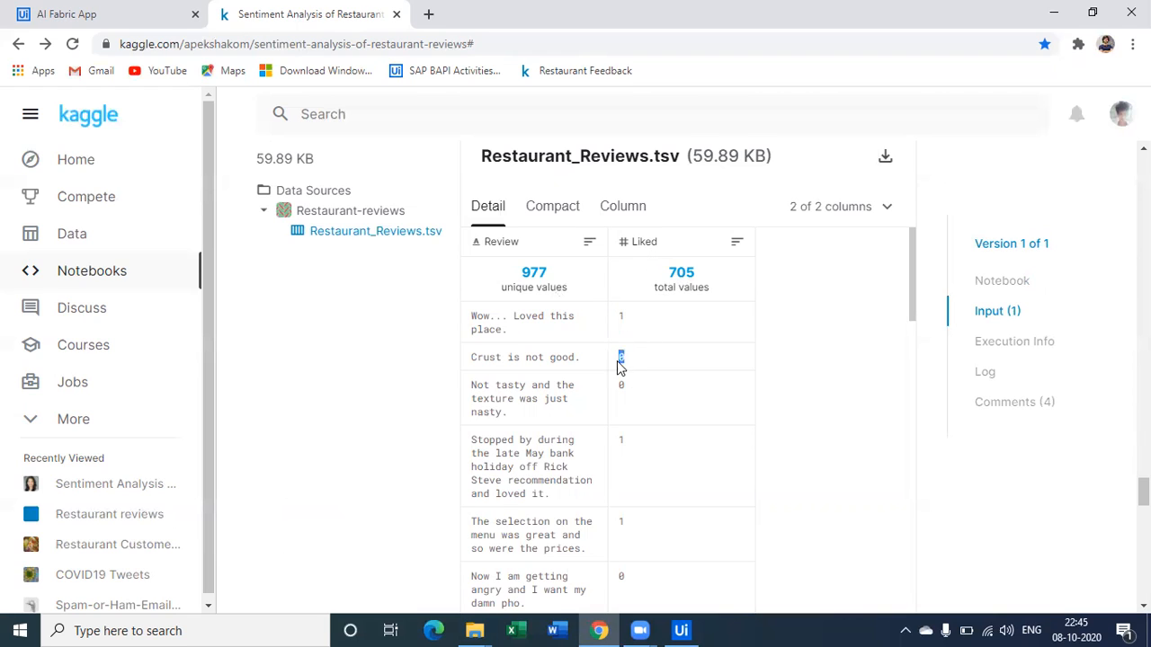
{"action": "mouse_move", "coordinate": [632, 334]}
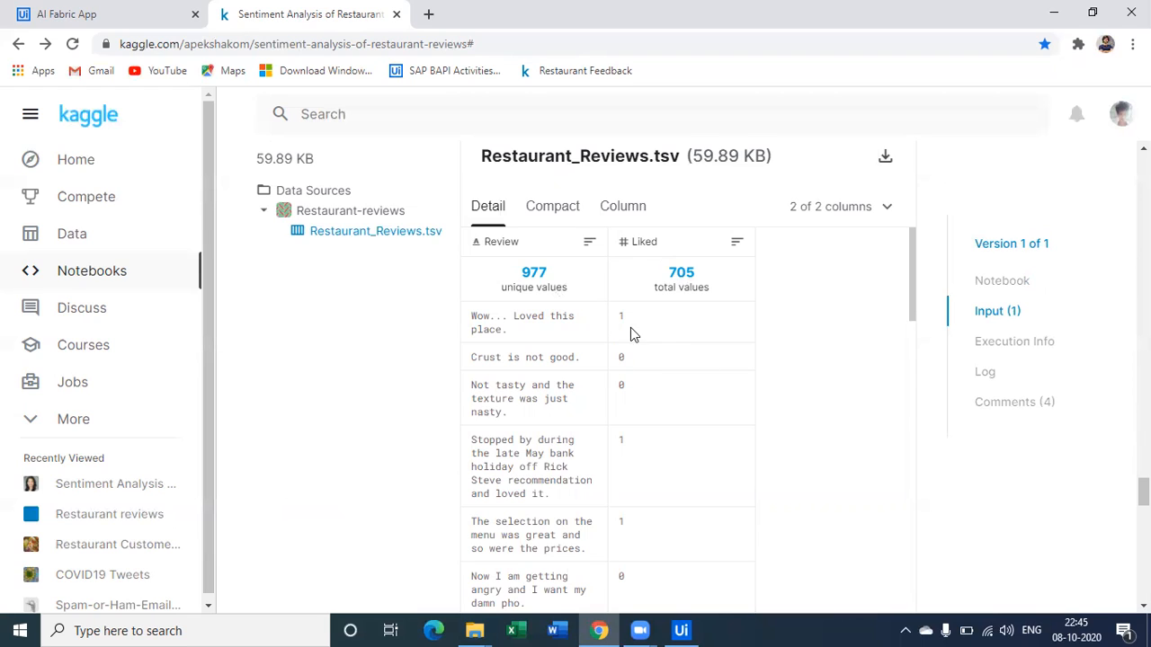
{"action": "double_click", "coordinate": [524, 322]}
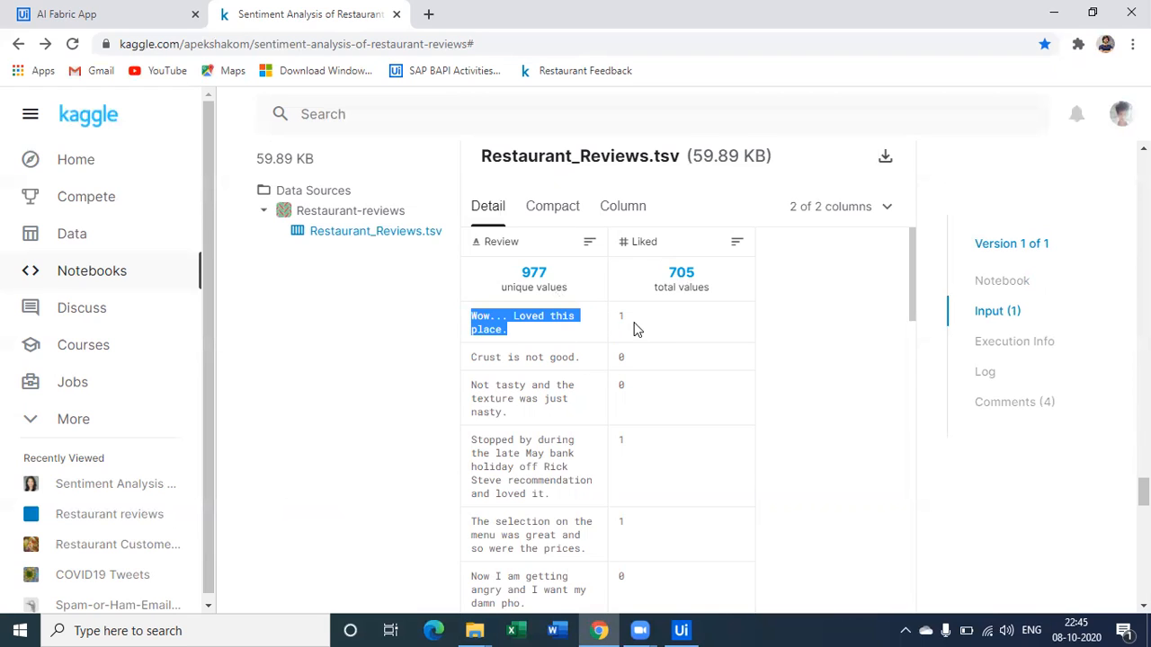
{"action": "double_click", "coordinate": [536, 357]}
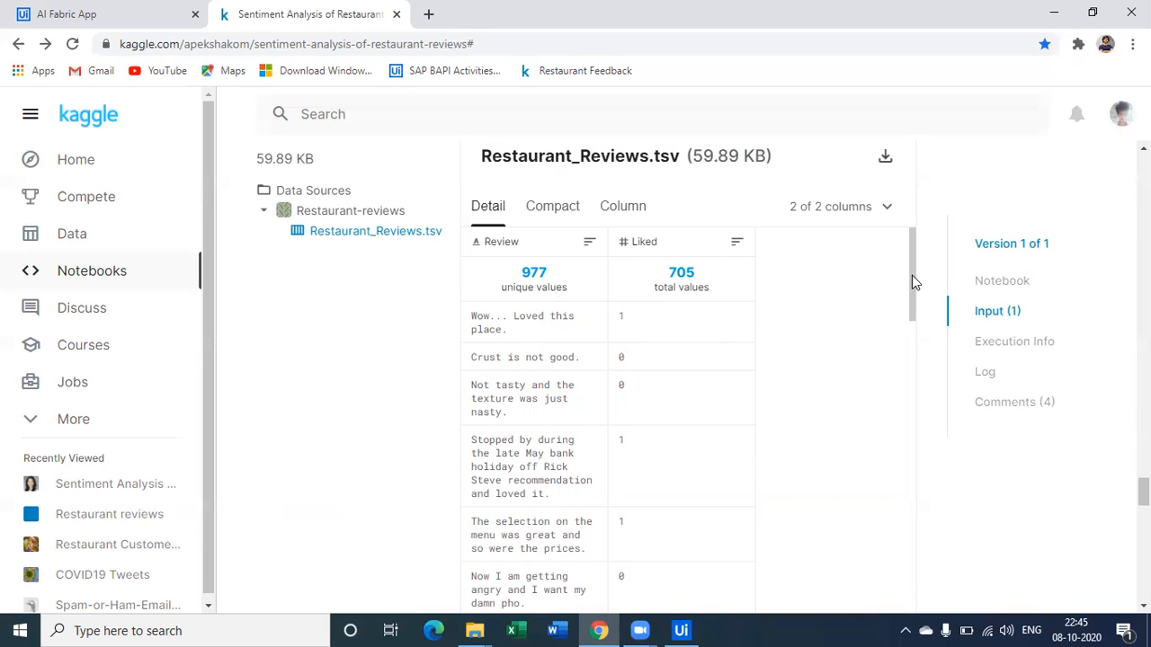
{"action": "scroll", "scroll_direction": "down", "scroll_amount": 3}
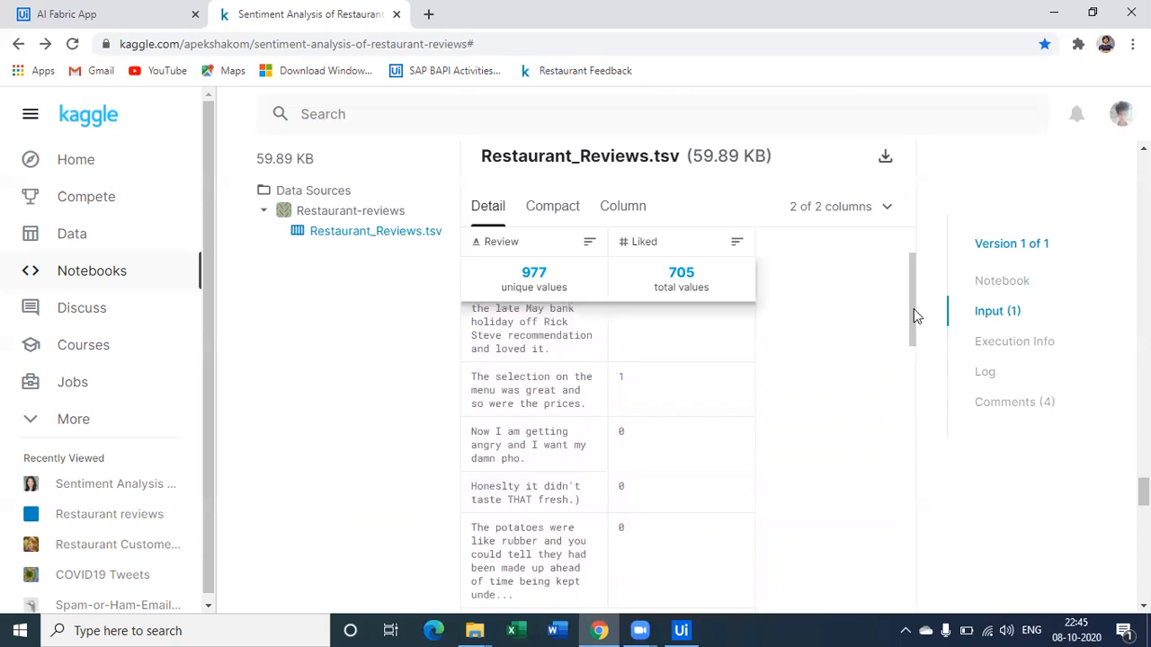
{"action": "scroll", "scroll_direction": "down", "scroll_amount": 3}
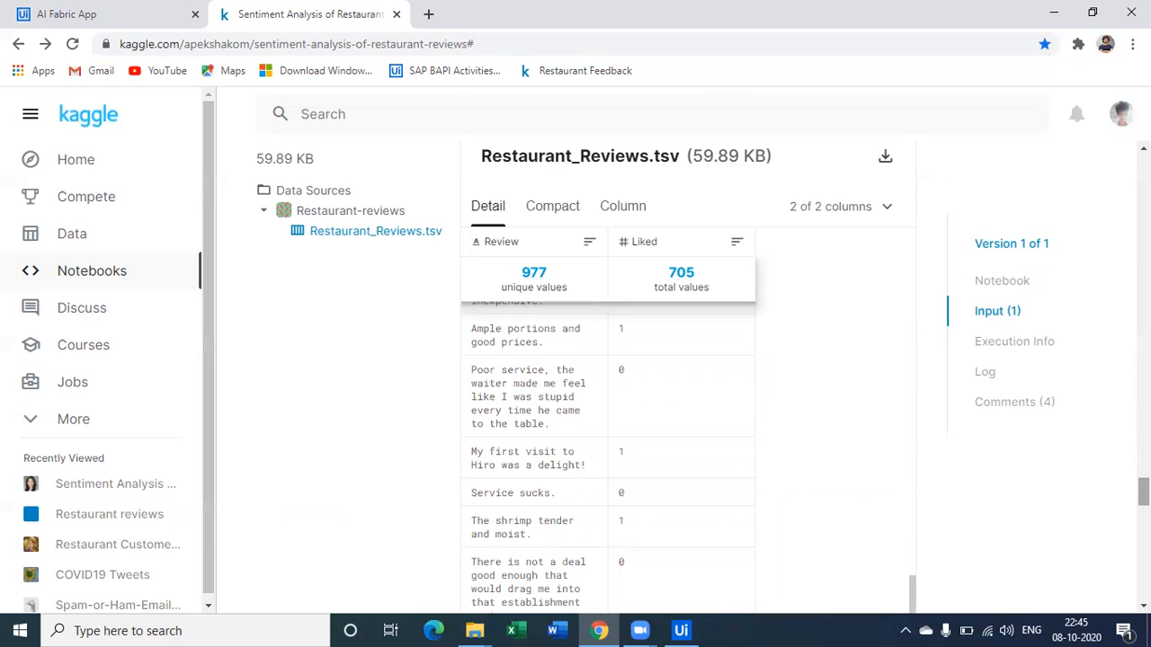
{"action": "mouse_move", "coordinate": [583, 453]}
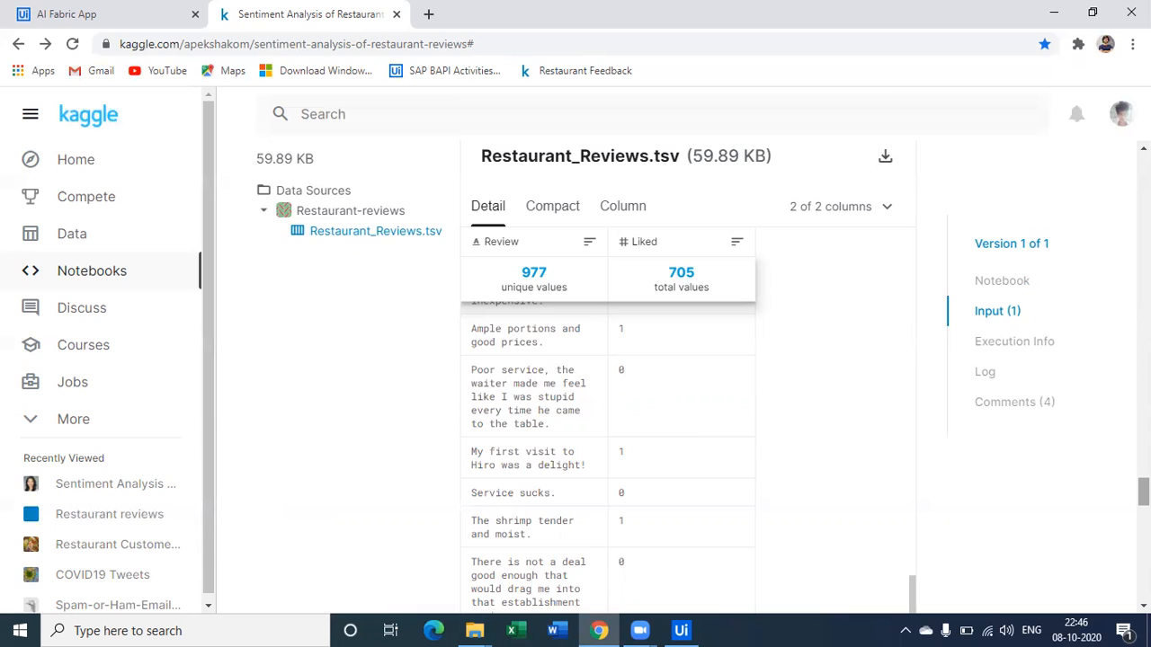
{"action": "mouse_move", "coordinate": [1104, 532]}
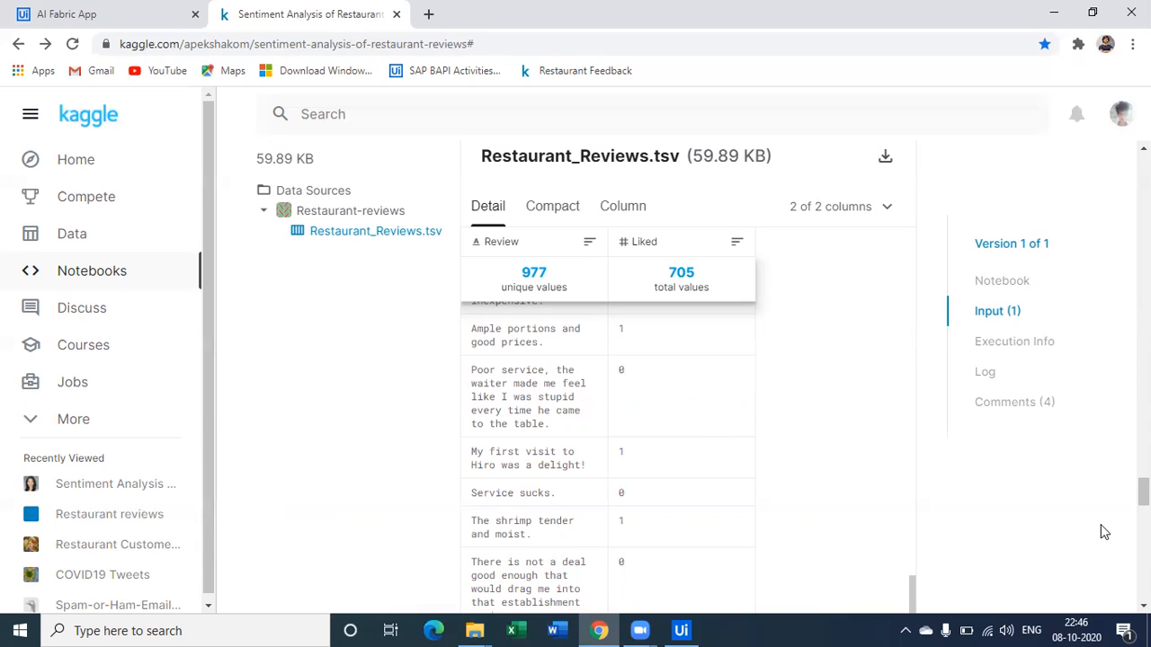
- Open the RestaurantFeedback Train pipeline run details and scroll to its RestaurantFeedback.zip output
{"action": "left_click", "coordinate": [67, 14]}
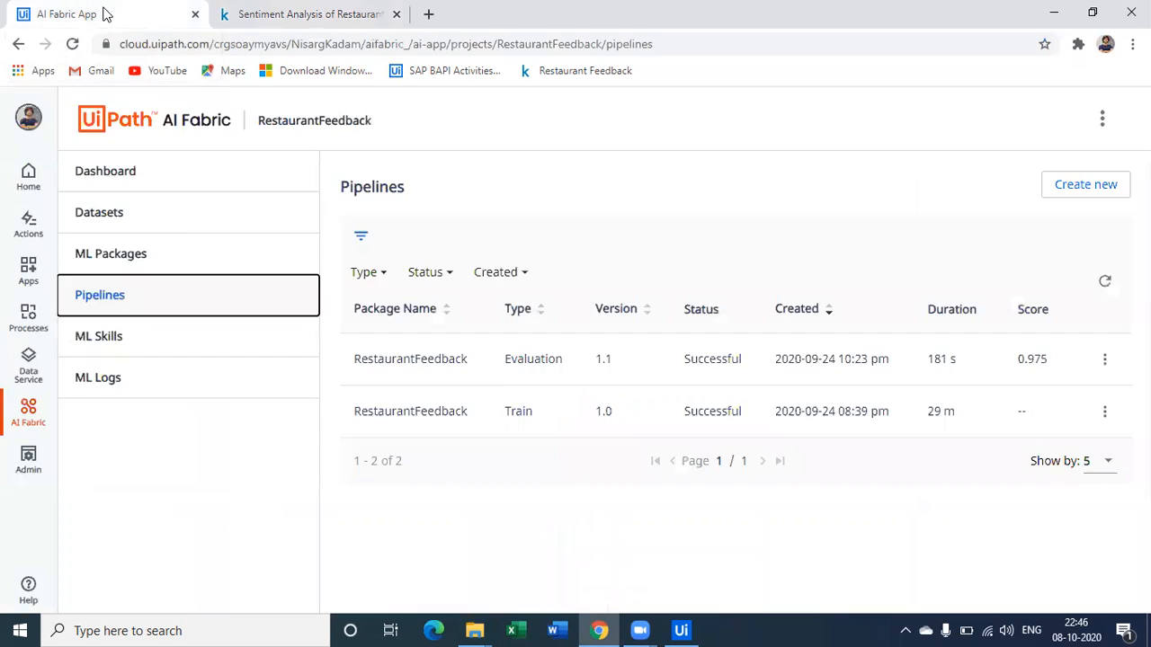
{"action": "mouse_move", "coordinate": [28, 413]}
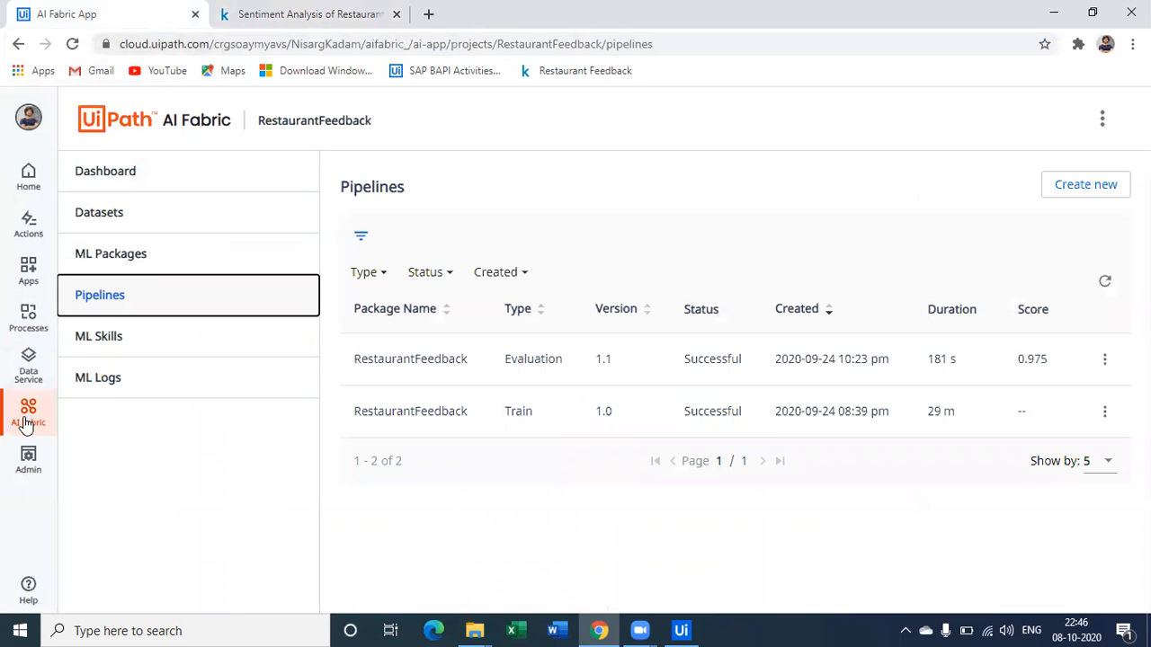
{"action": "left_click", "coordinate": [28, 413]}
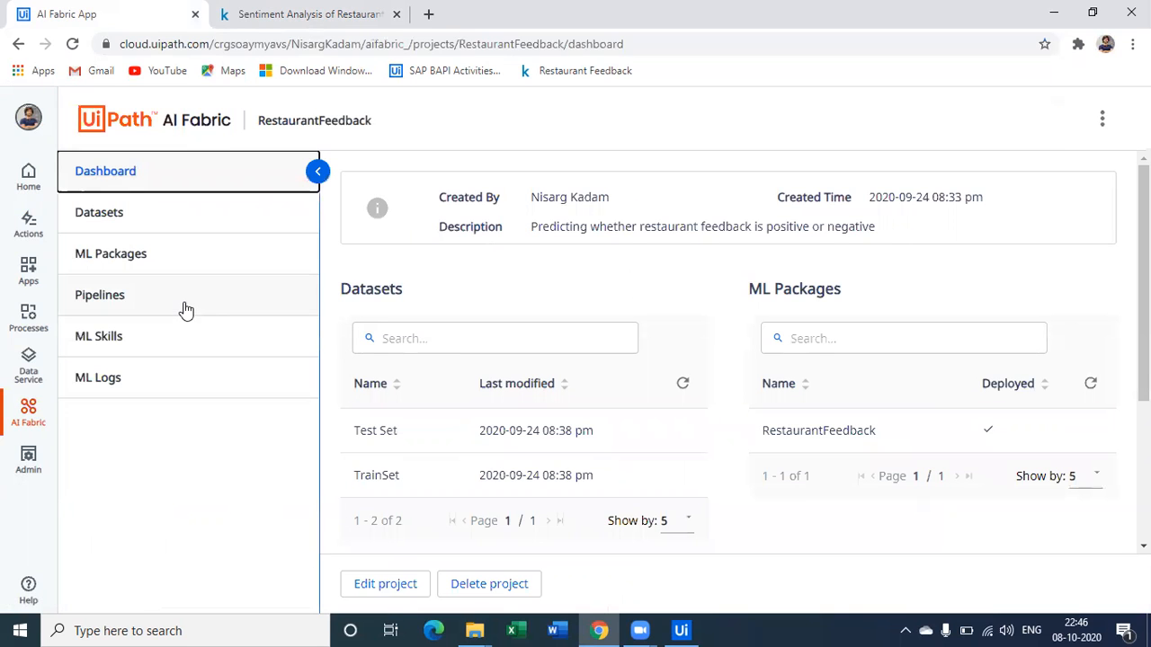
{"action": "left_click", "coordinate": [99, 295]}
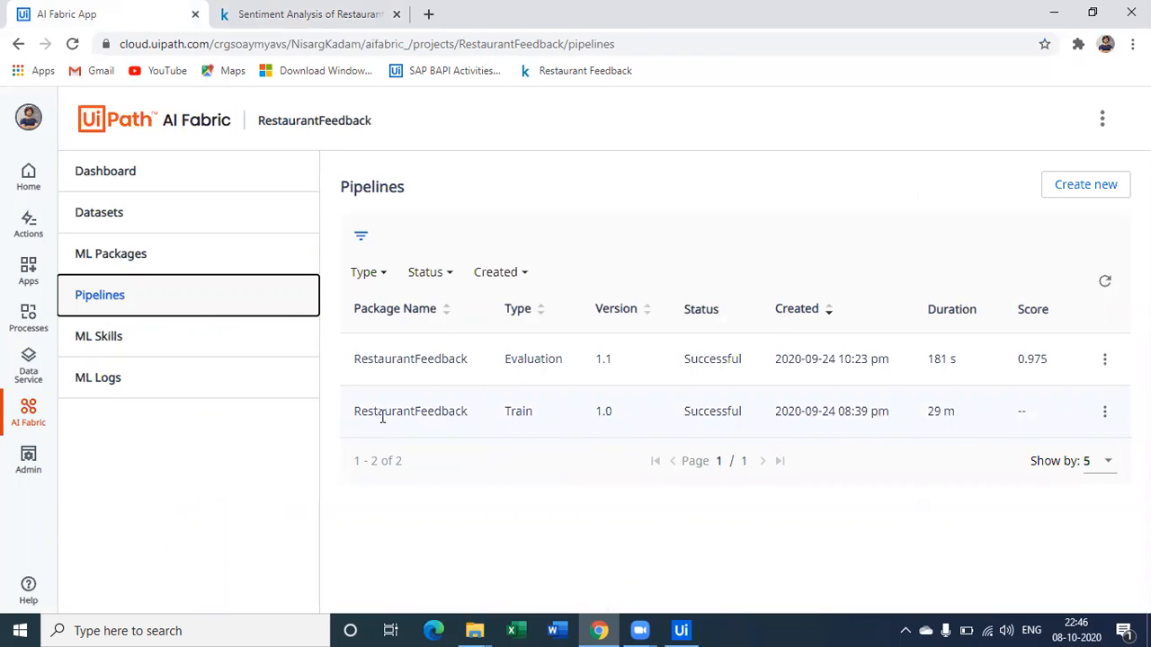
{"action": "left_click", "coordinate": [1104, 411]}
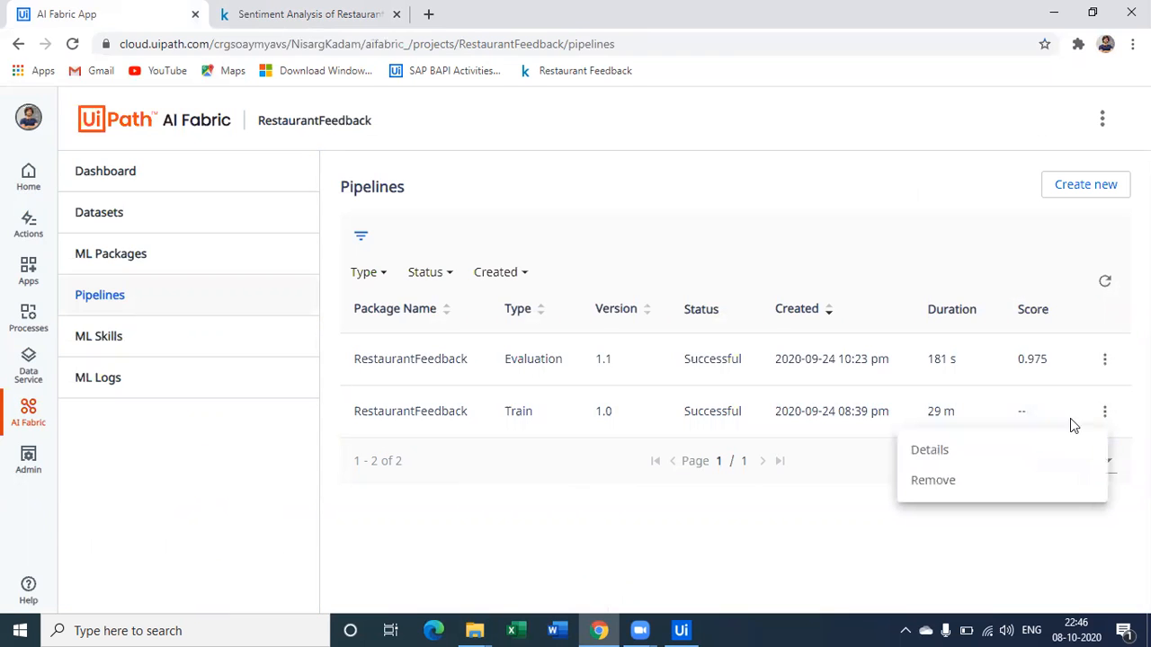
{"action": "left_click", "coordinate": [929, 450]}
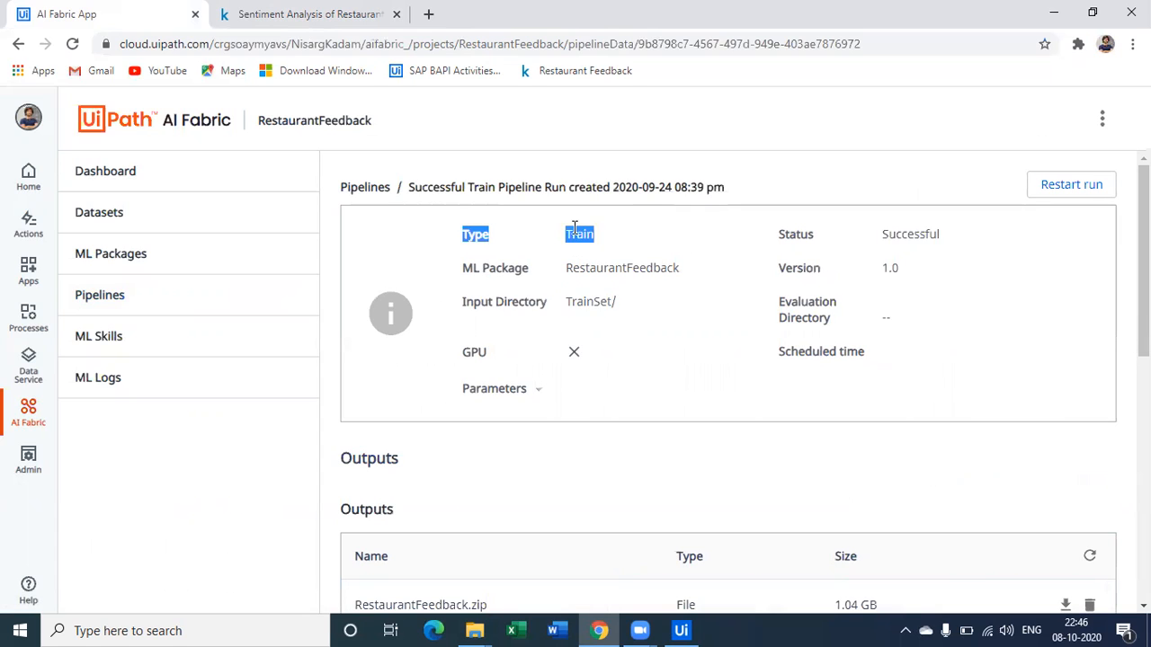
{"action": "scroll", "scroll_direction": "down", "scroll_amount": 3}
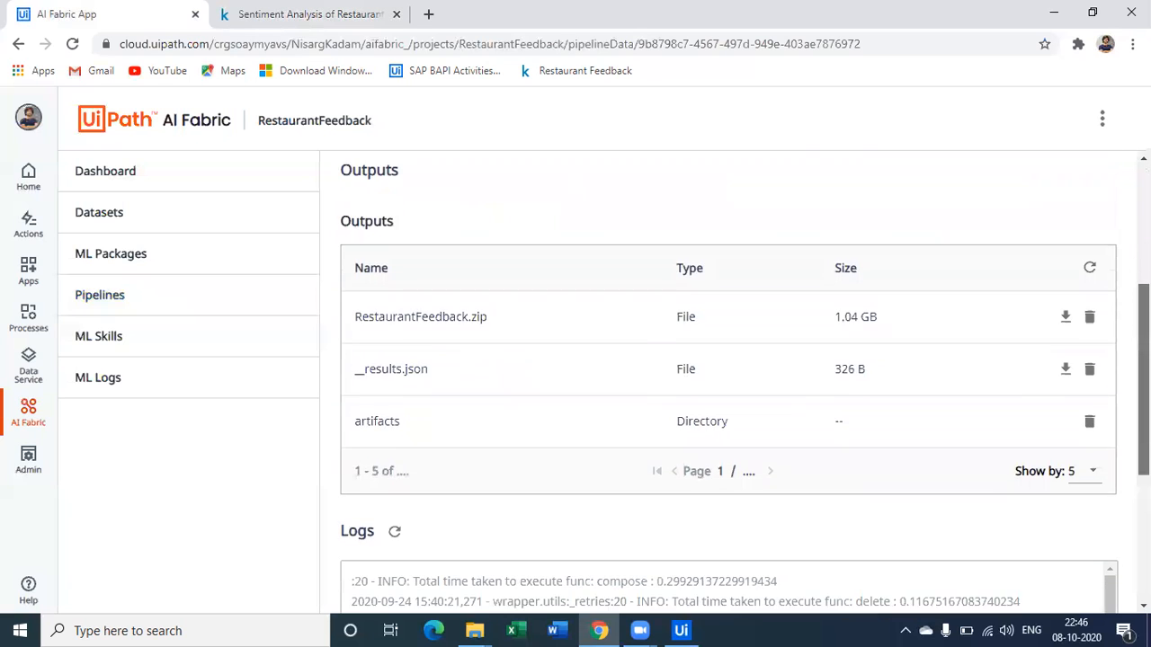
{"action": "scroll", "scroll_direction": "down", "scroll_amount": 3}
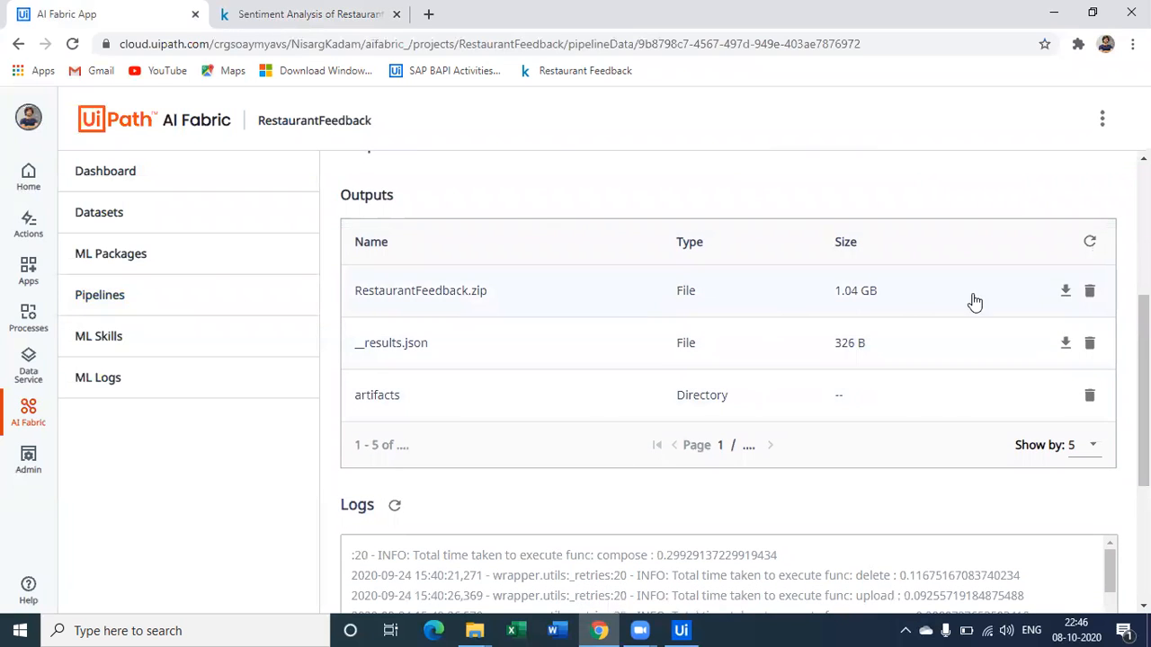
{"action": "mouse_move", "coordinate": [1015, 285]}
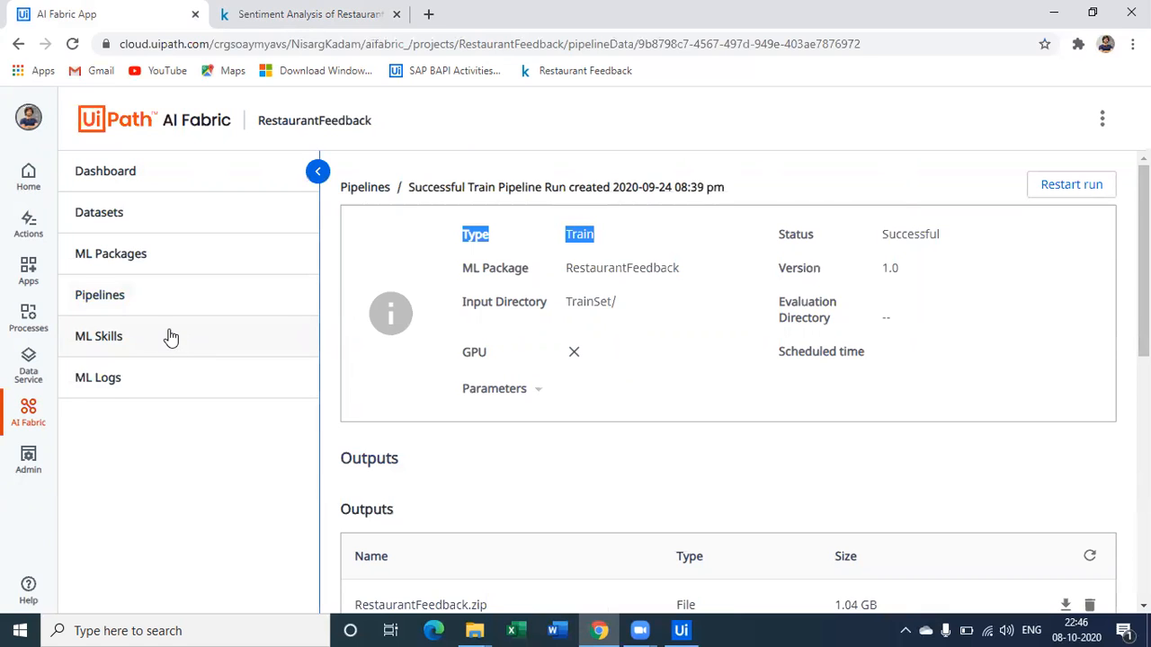
- Return to the RestaurantFeedback Pipelines list and highlight the Evaluation score 0.975
{"action": "left_click", "coordinate": [98, 335]}
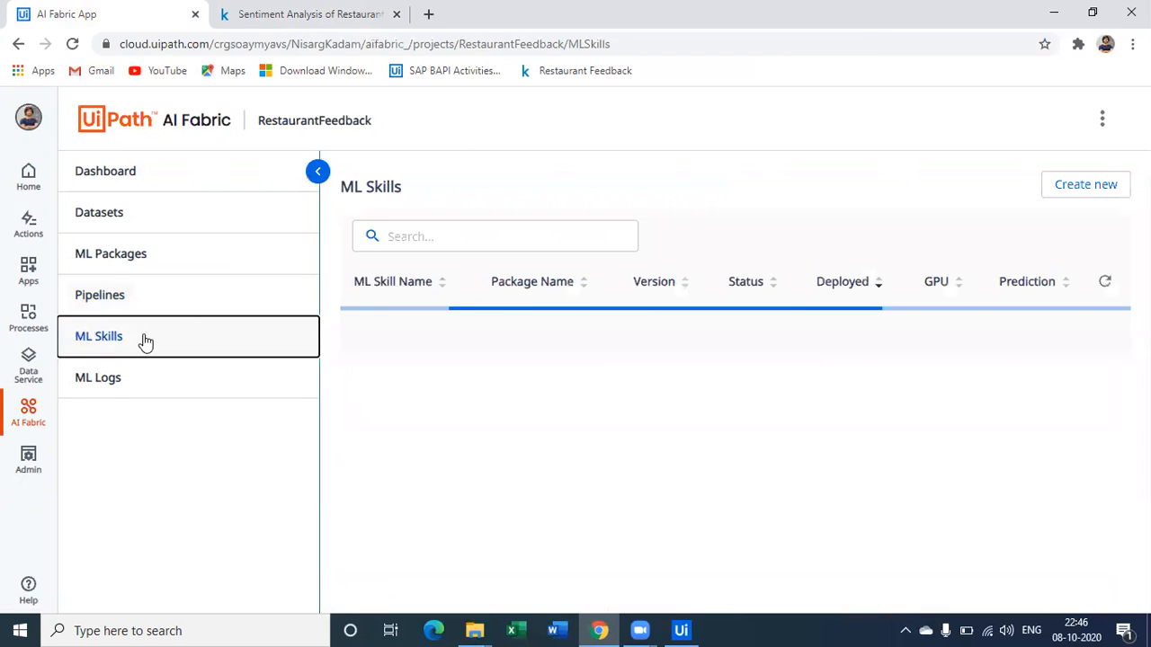
{"action": "left_click", "coordinate": [100, 294]}
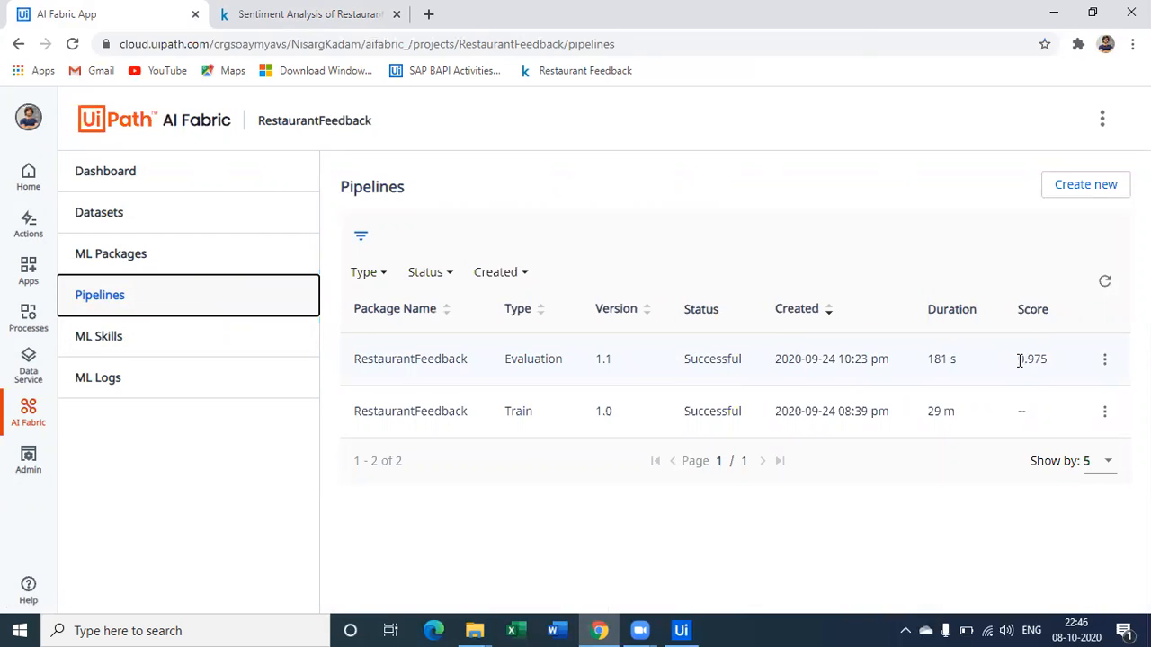
{"action": "double_click", "coordinate": [1033, 358]}
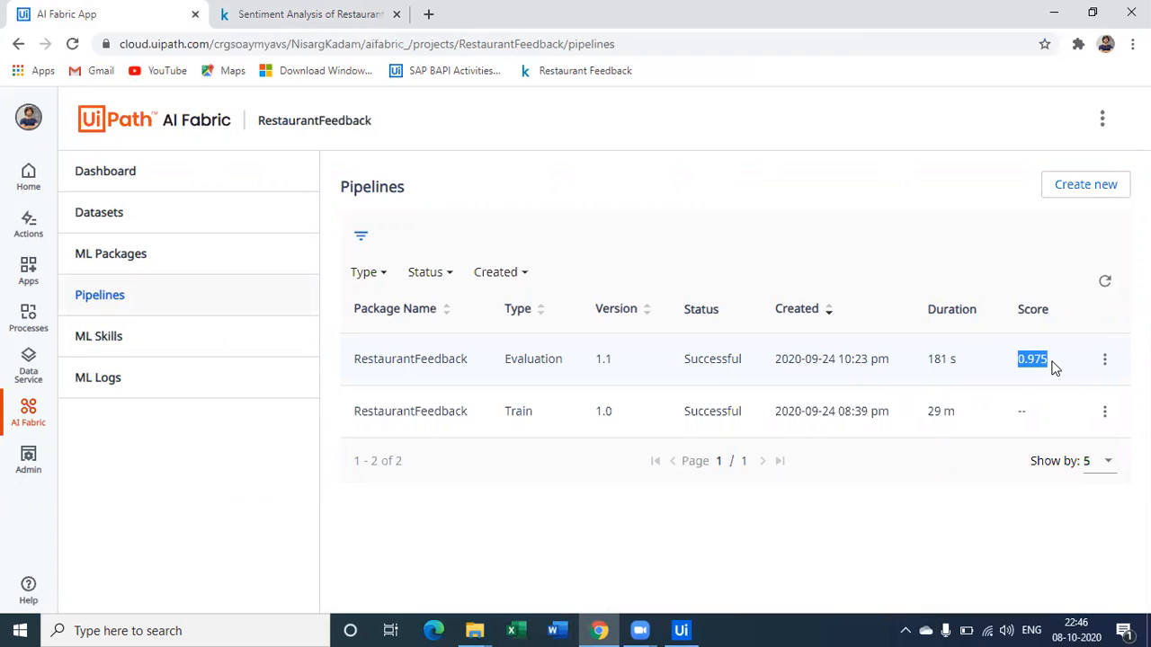
{"action": "mouse_move", "coordinate": [996, 403]}
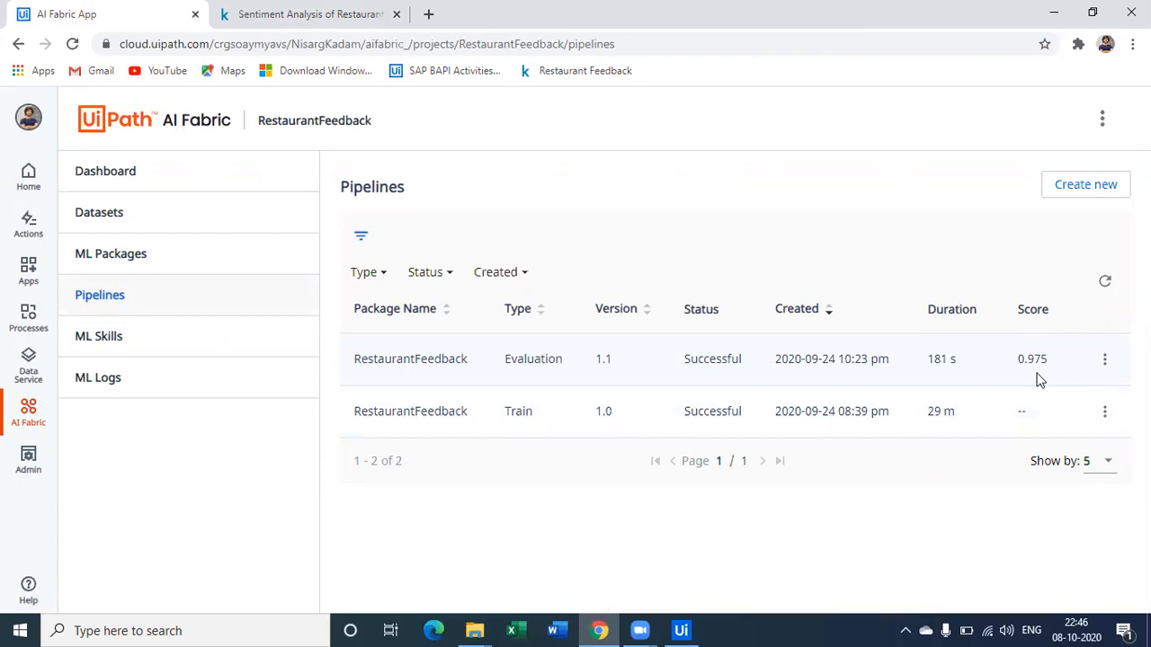
{"action": "mouse_move", "coordinate": [1034, 375]}
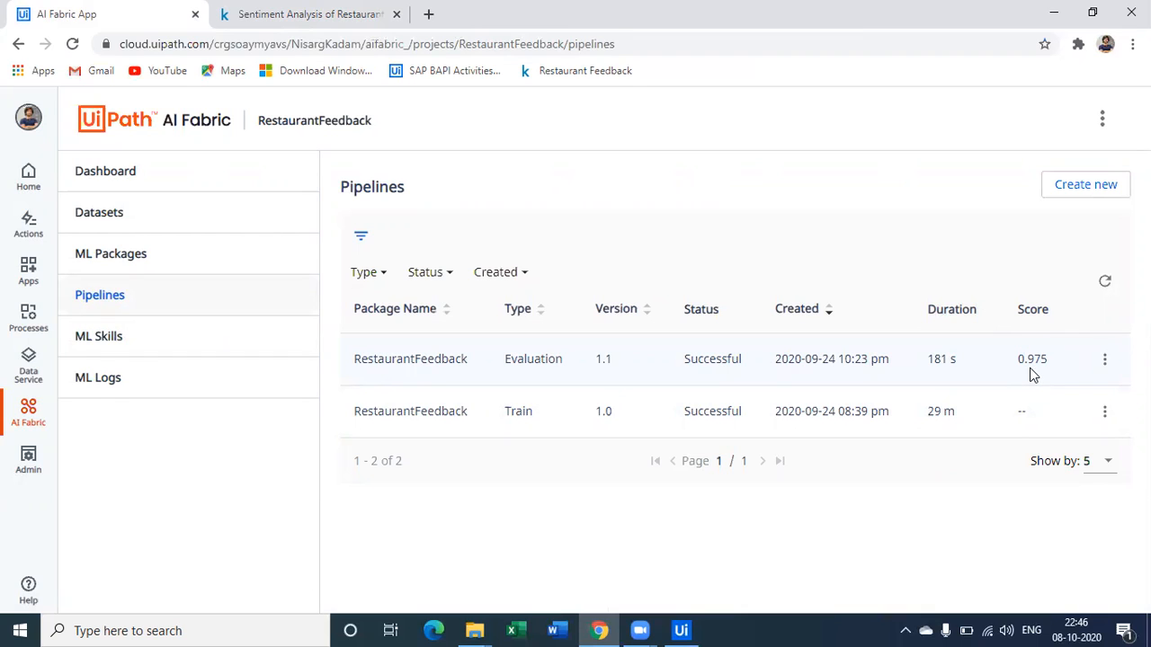
{"action": "mouse_move", "coordinate": [495, 217]}
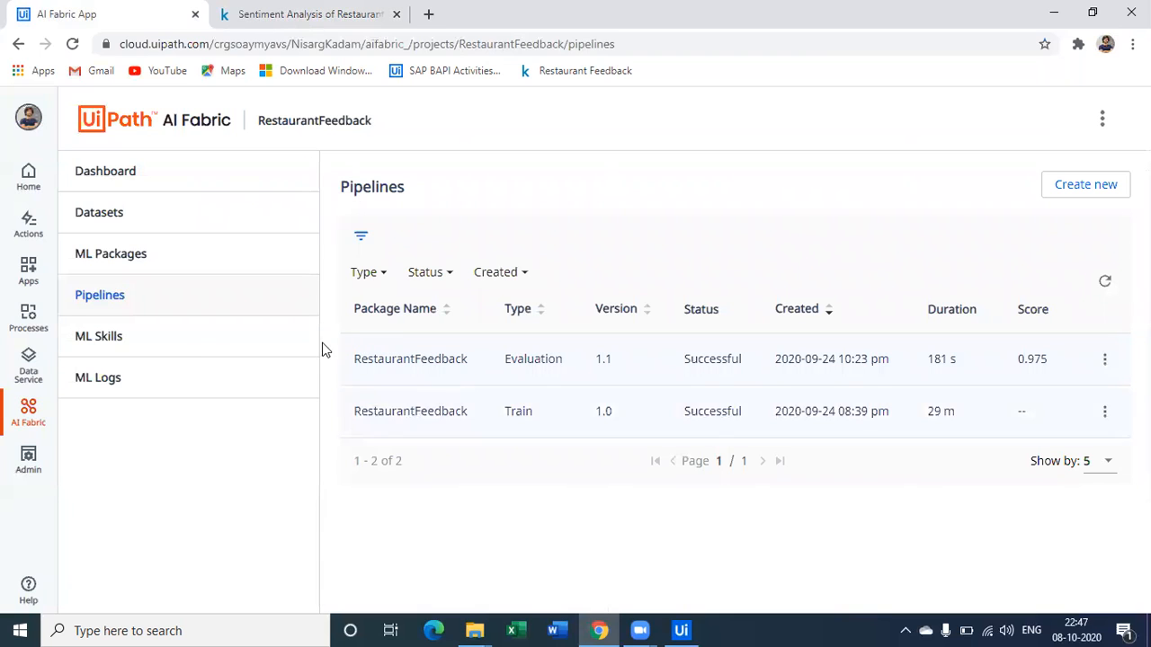
{"action": "mouse_move", "coordinate": [468, 326]}
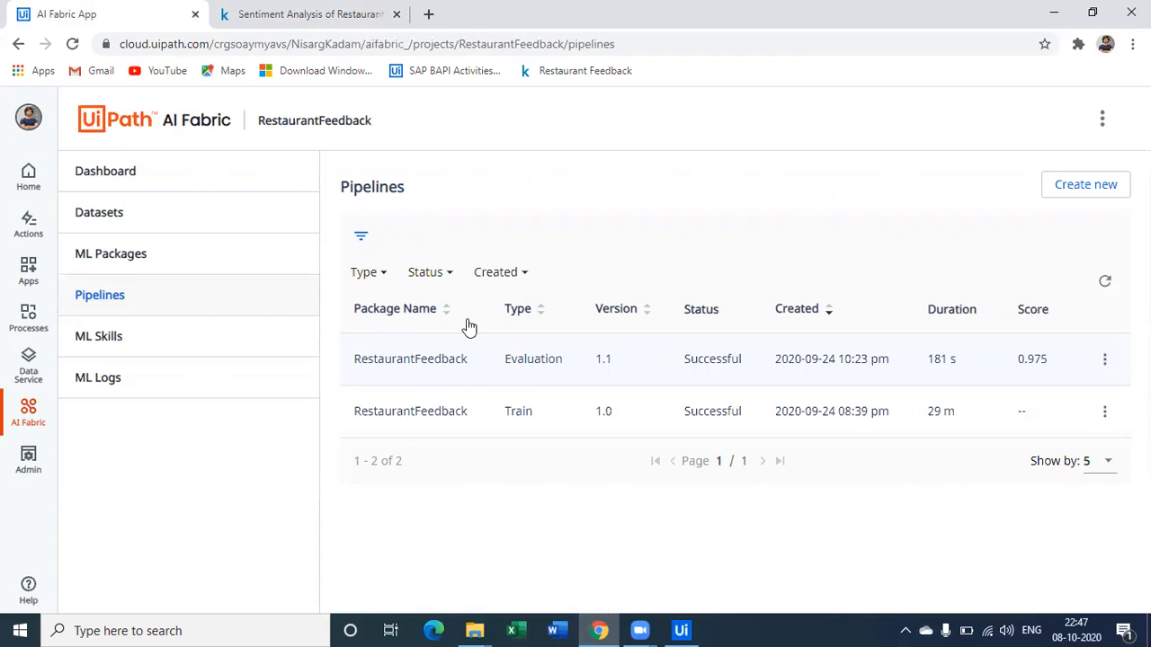
{"action": "mouse_move", "coordinate": [734, 582]}
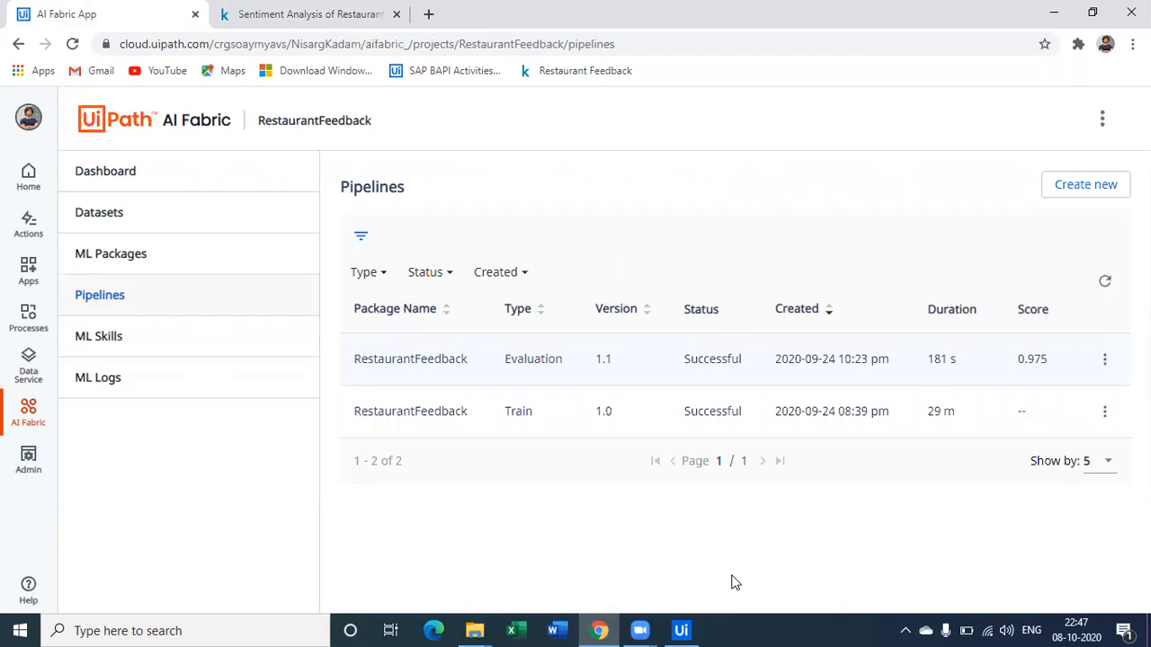
- Switch to Studio and list RestaurantFeedback and ShowroomFeedback in the MLSkill dropdown
{"action": "left_click", "coordinate": [681, 631]}
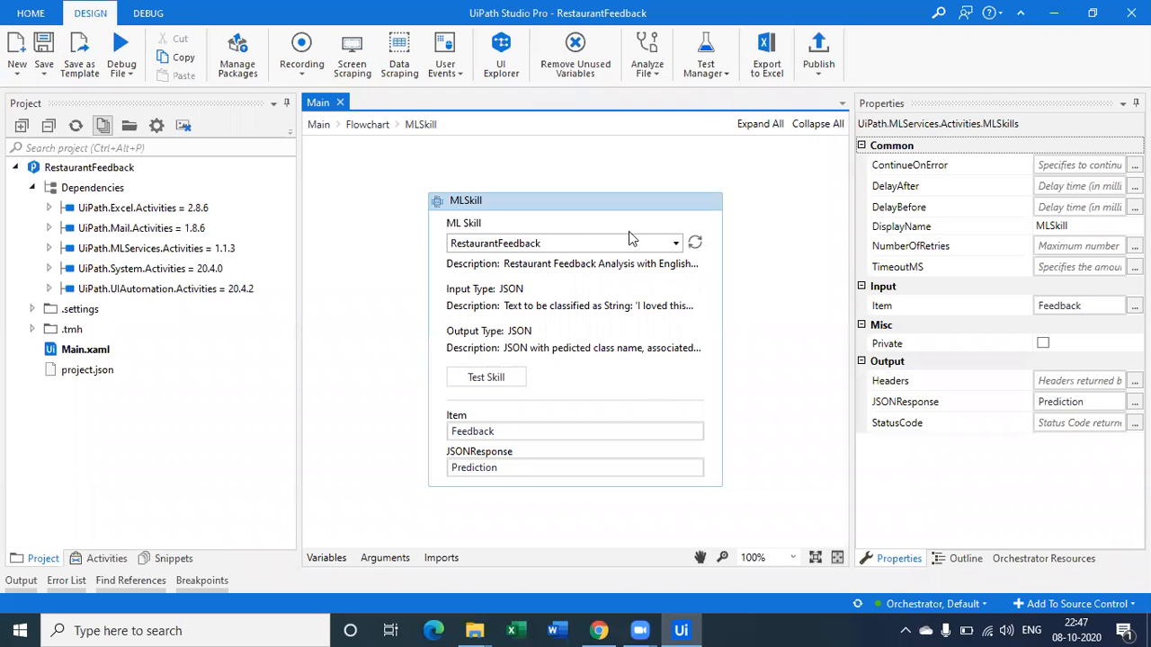
{"action": "mouse_move", "coordinate": [557, 265]}
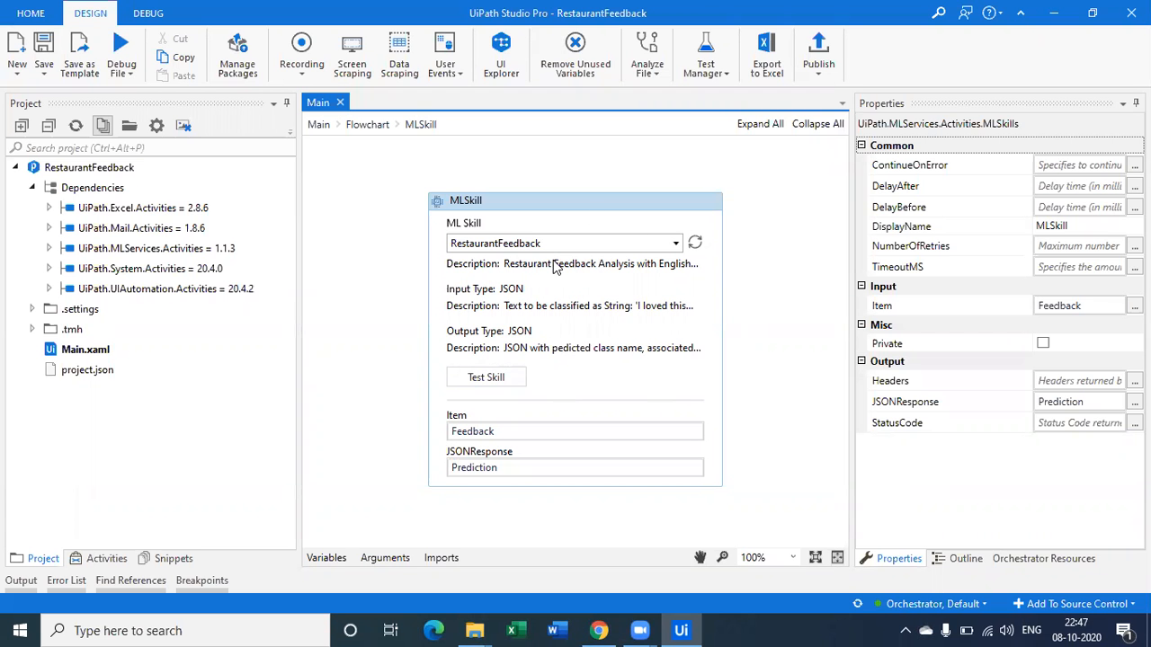
{"action": "mouse_move", "coordinate": [643, 231]}
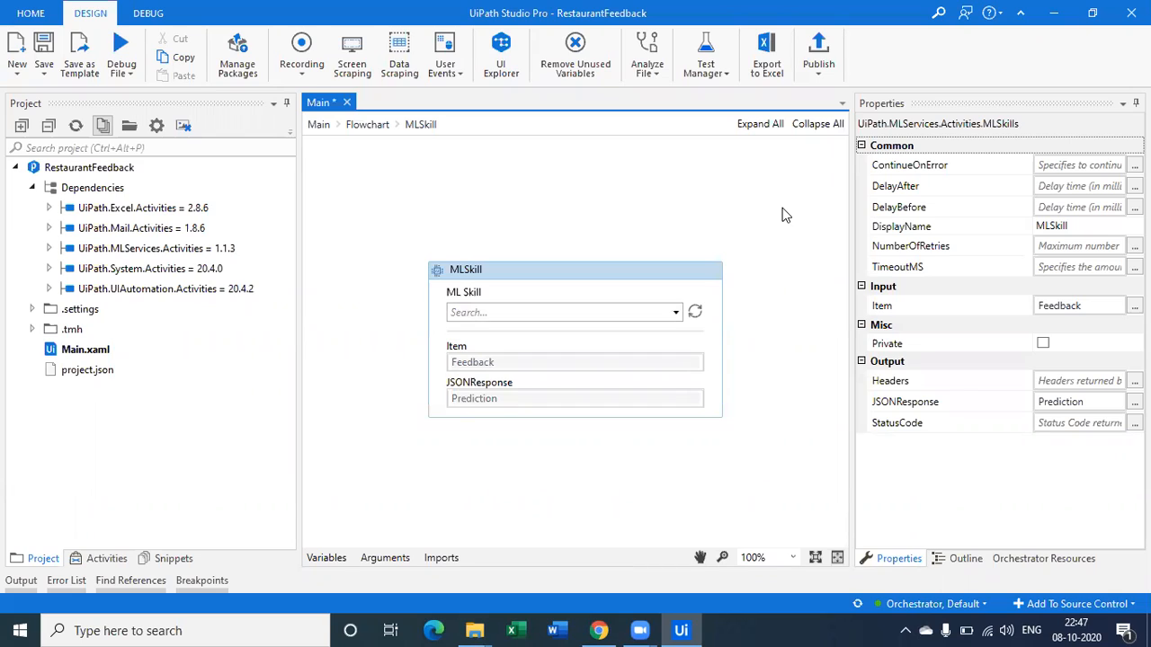
{"action": "mouse_move", "coordinate": [817, 591]}
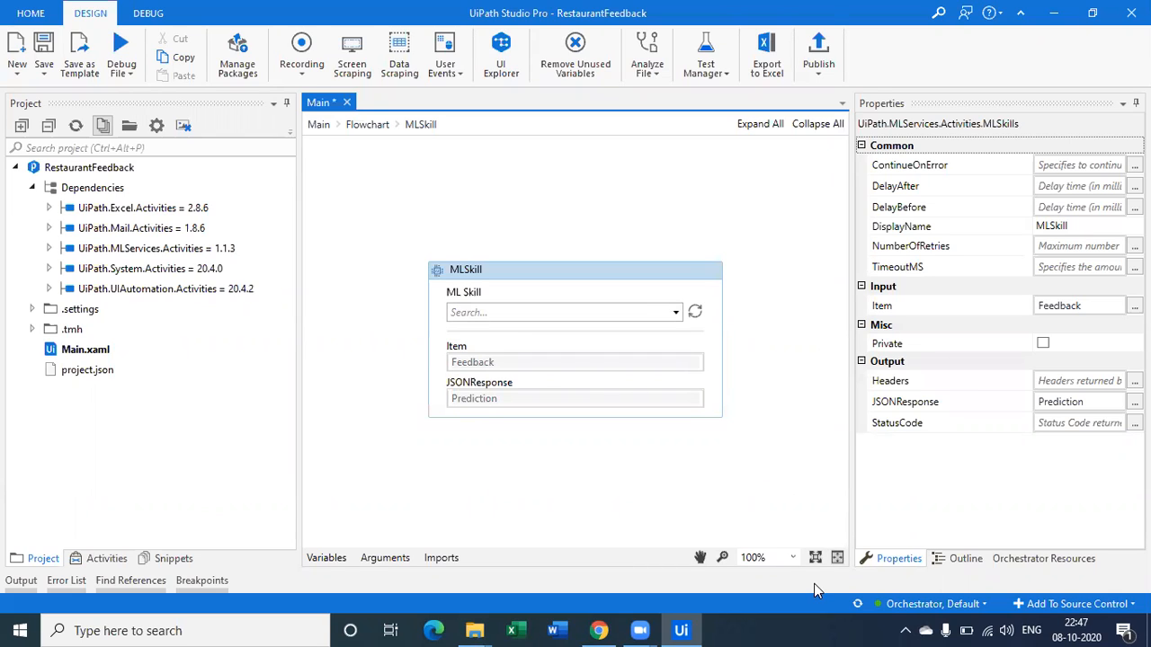
{"action": "mouse_move", "coordinate": [580, 301]}
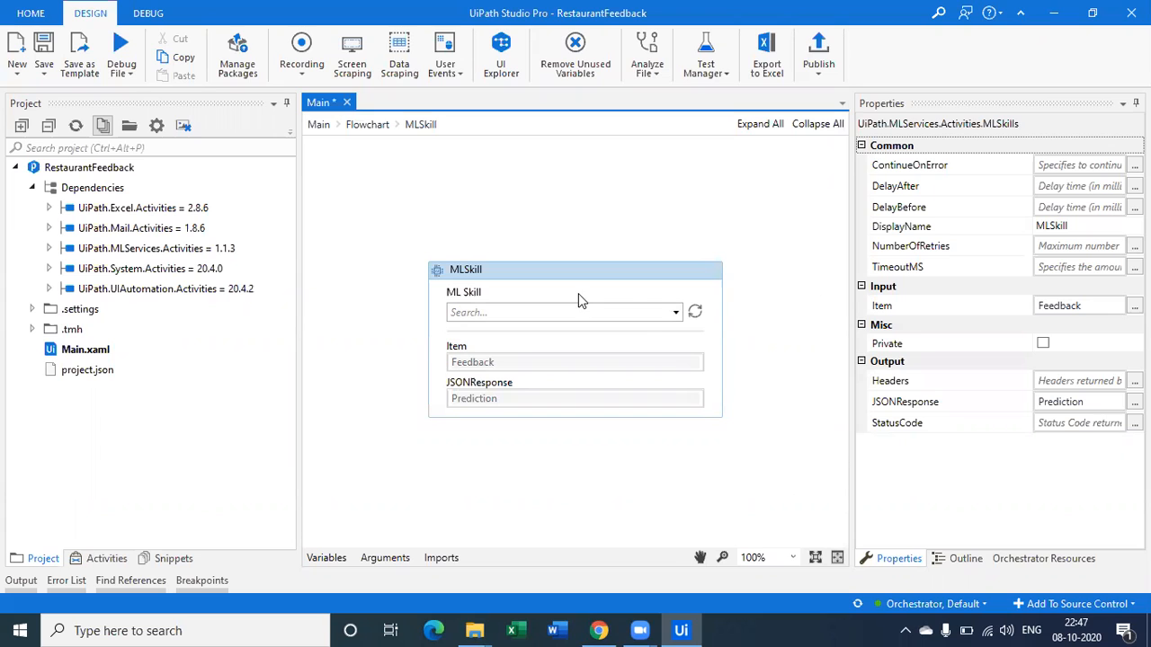
{"action": "left_click", "coordinate": [676, 312]}
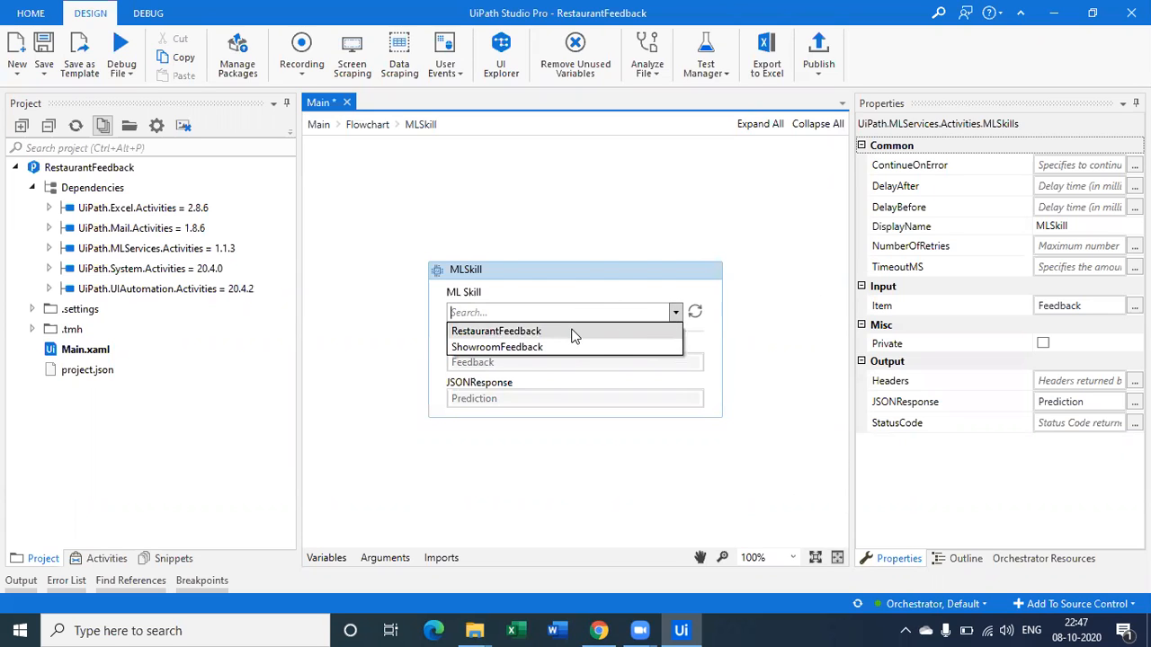
- Select the RestaurantFeedback skill and test it with a sample new-dish review
{"action": "left_click", "coordinate": [495, 331]}
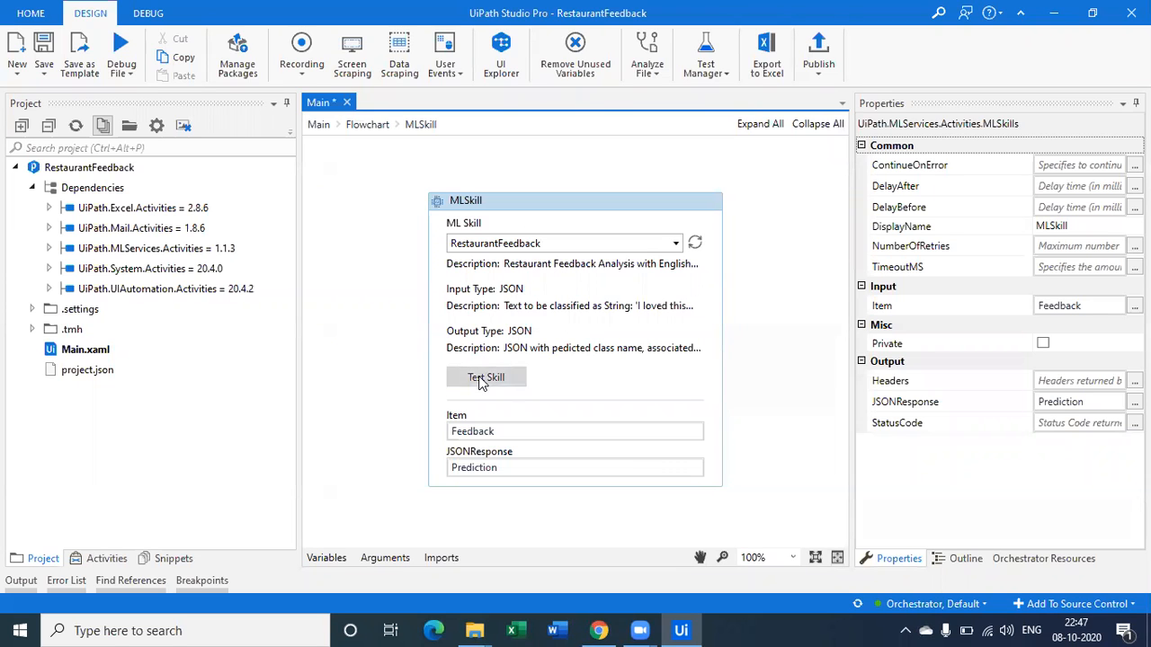
{"action": "left_click", "coordinate": [486, 377]}
{"action": "type", "text": "I really the"}
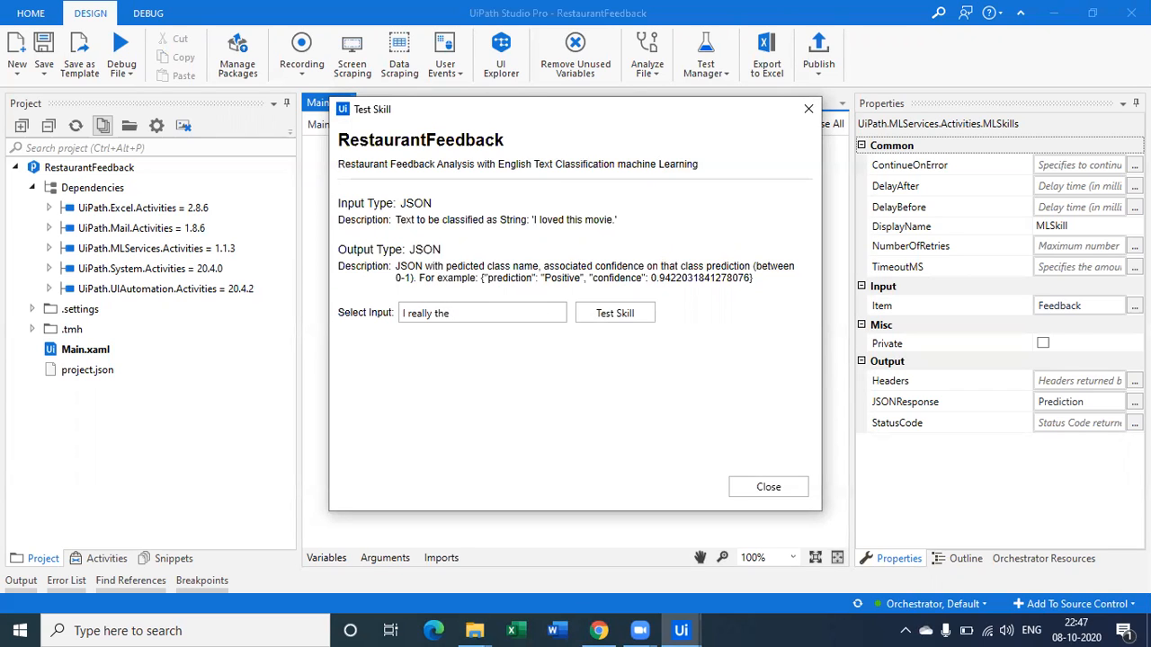
{"action": "type", "text": "new dish with the name of restaurant"}
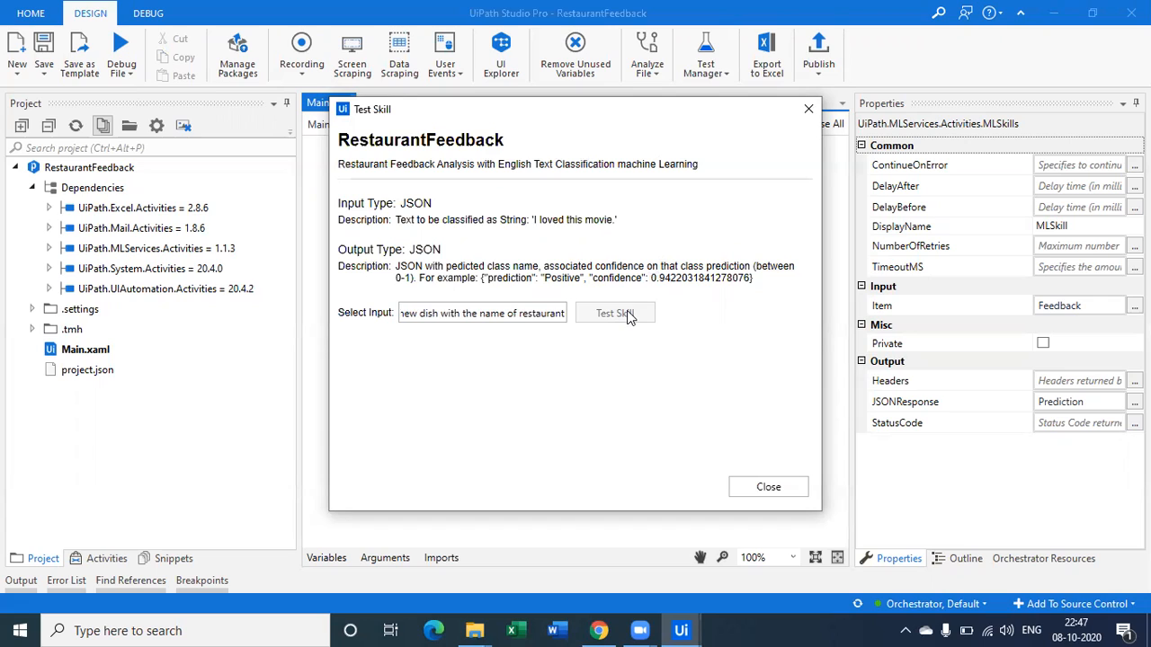
{"action": "left_click", "coordinate": [614, 313]}
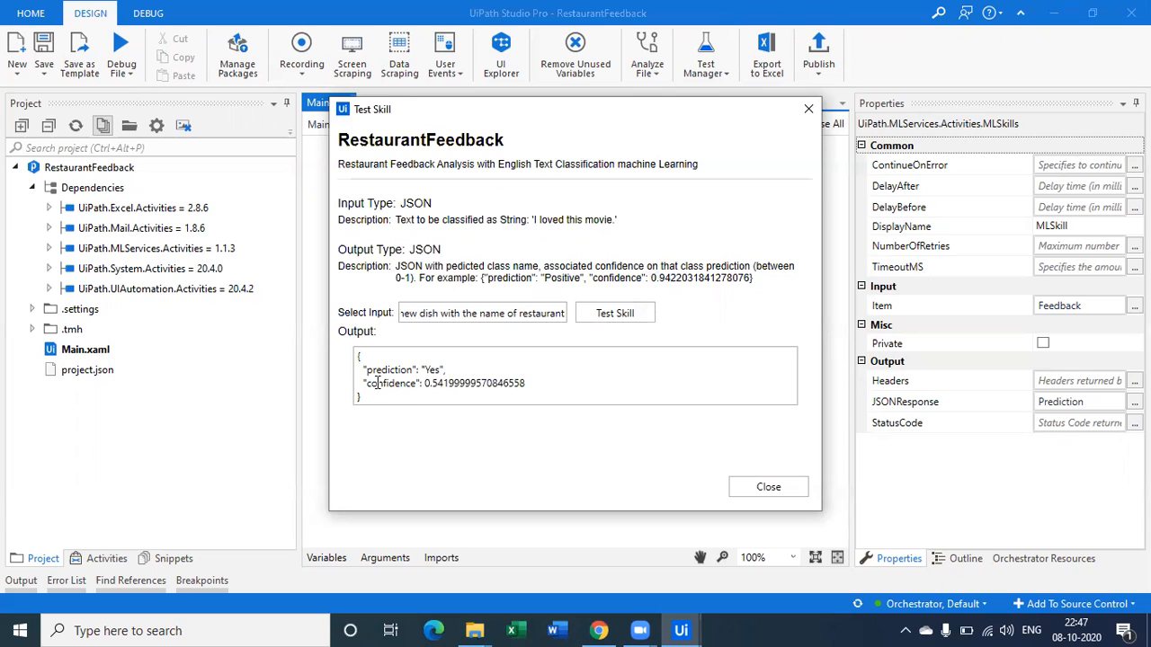
- Test the review 'I really hated the ambience' and highlight the No prediction
{"action": "double_click", "coordinate": [475, 383]}
{"action": "type", "text": "I really loved"}
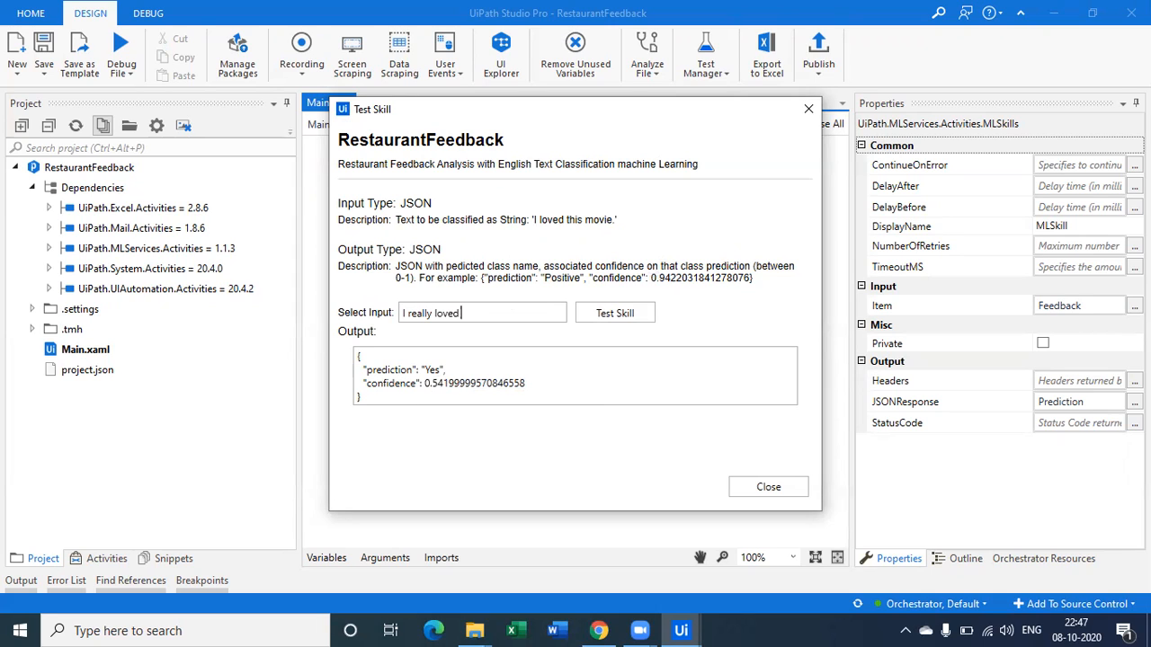
{"action": "type", "text": "the ambience"}
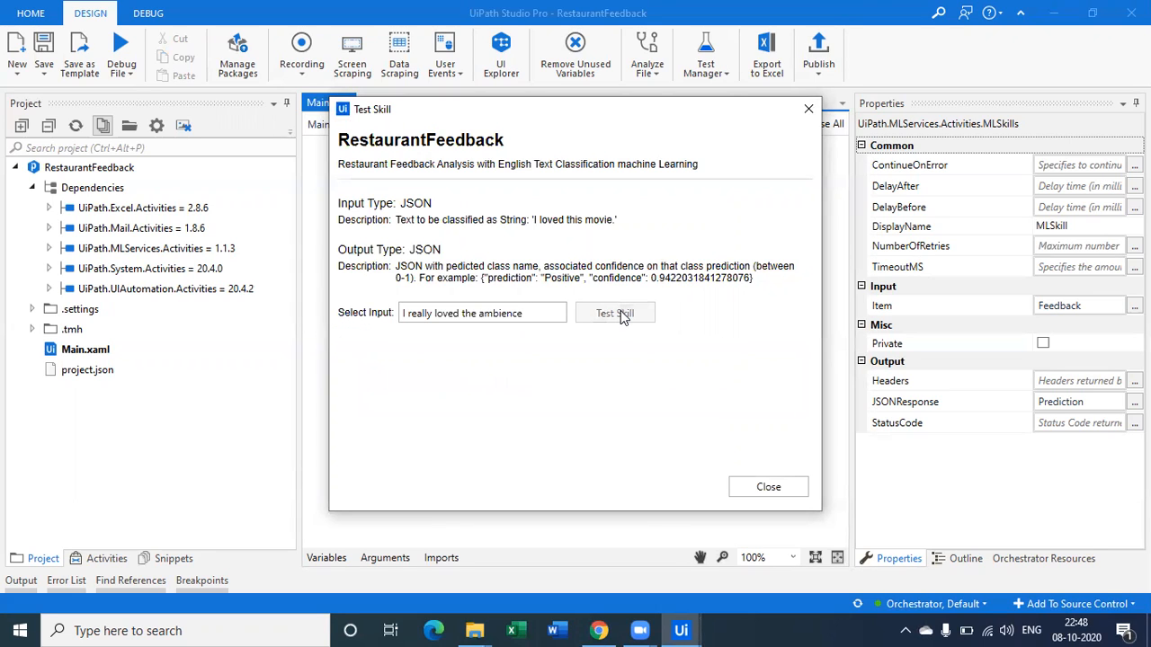
{"action": "left_click", "coordinate": [615, 313]}
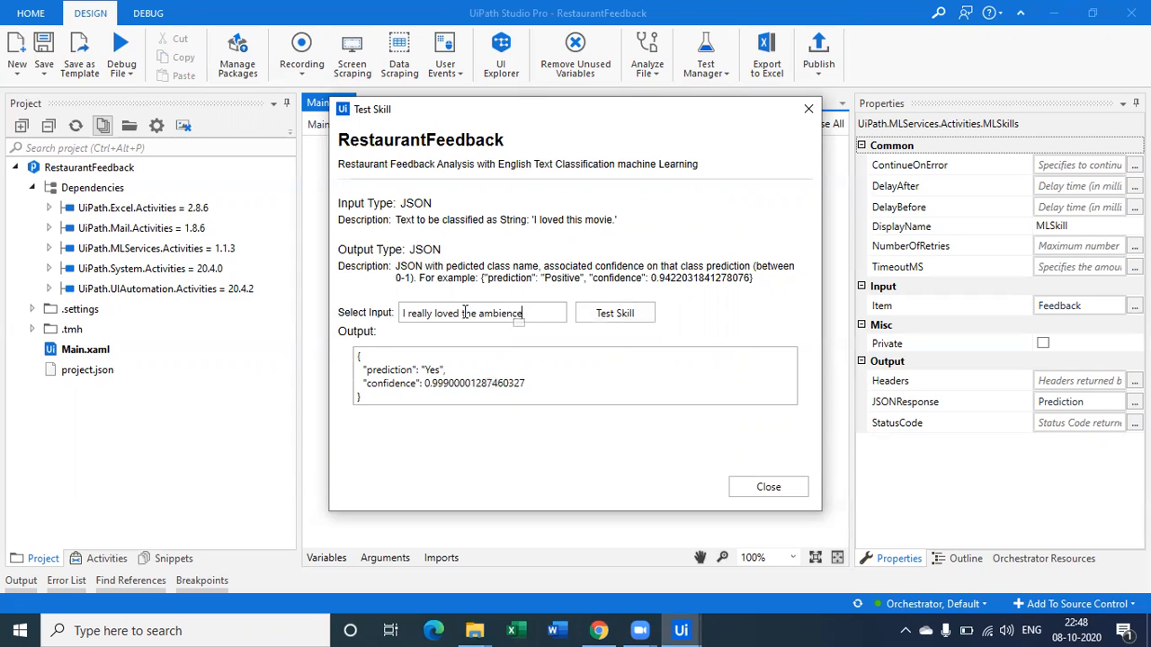
{"action": "double_click", "coordinate": [448, 312]}
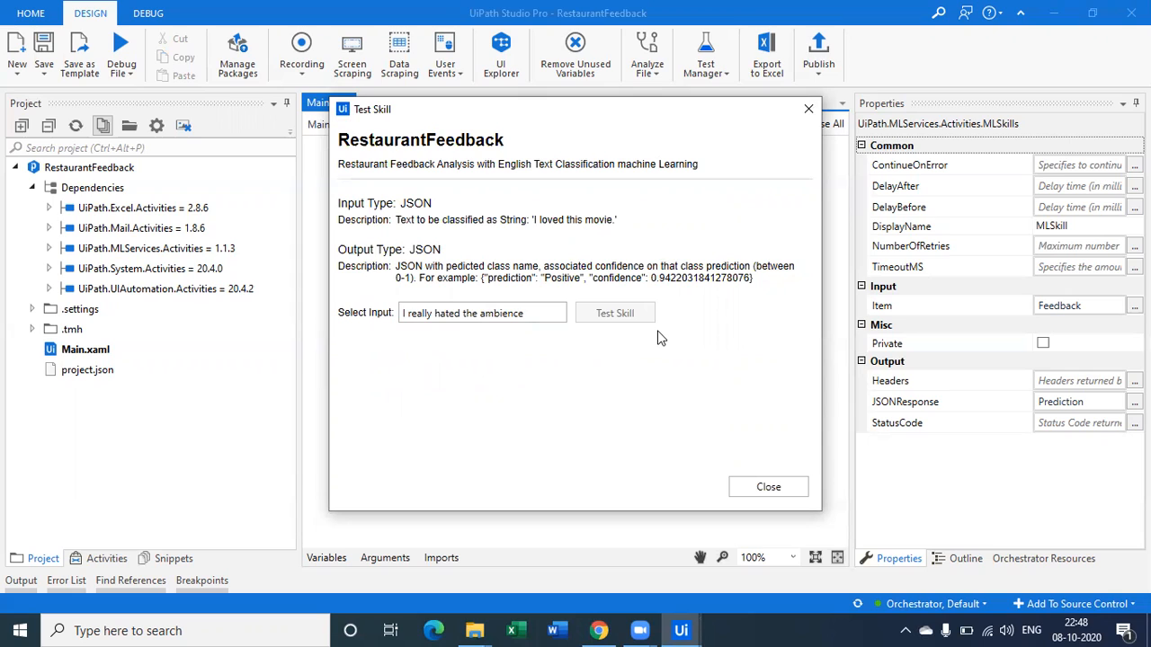
{"action": "left_click", "coordinate": [615, 313]}
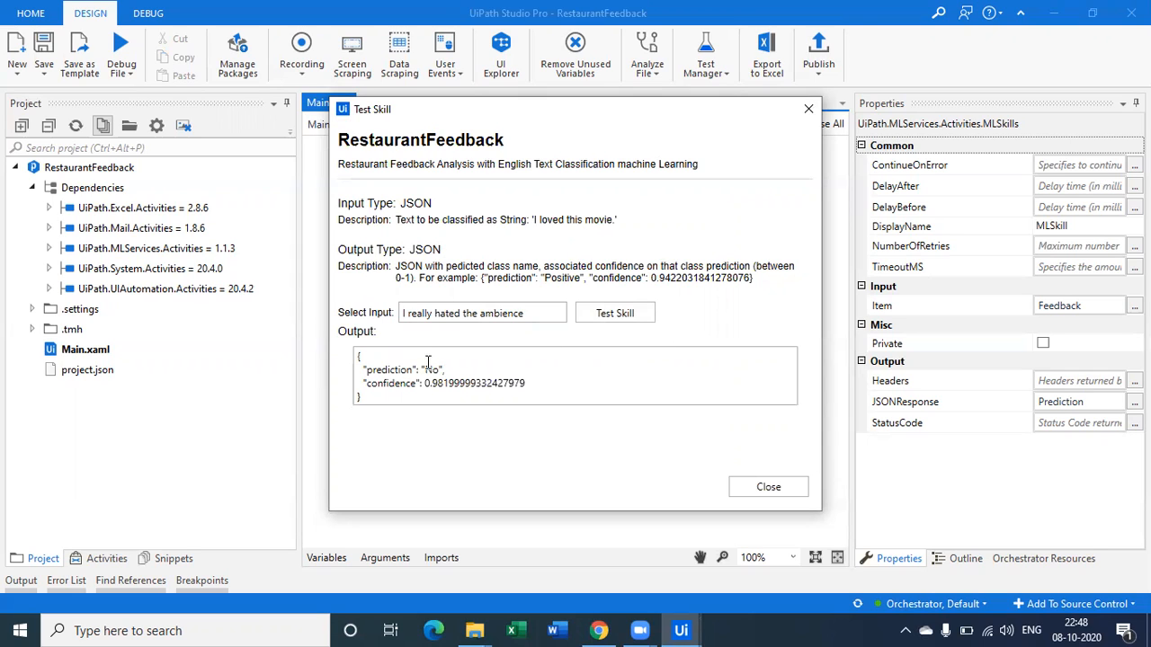
{"action": "double_click", "coordinate": [476, 382]}
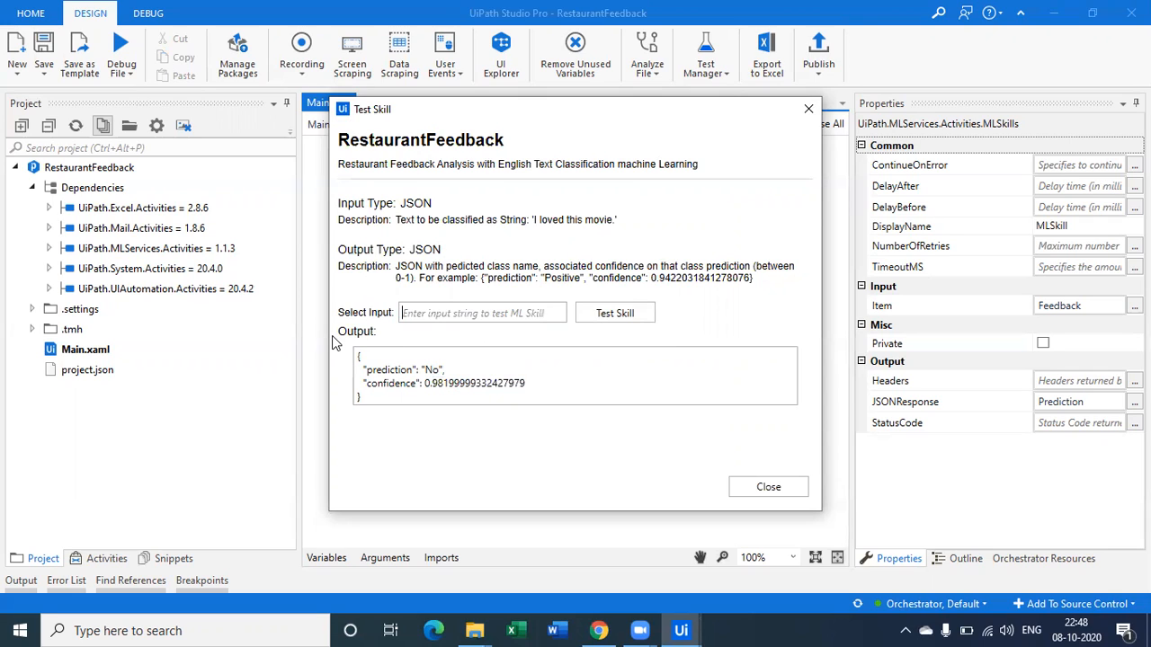
- Test a review about Chinese food and trying Indian next, note No, and close
{"action": "type", "text": "I don't like the"}
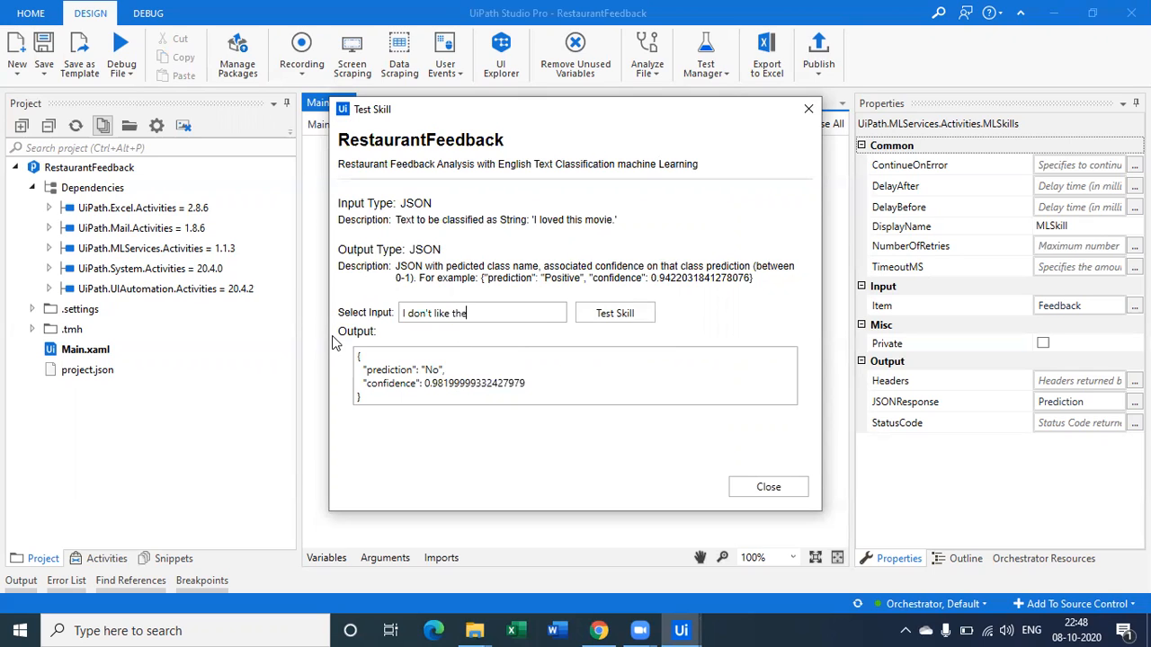
{"action": "type", "text": "chinese"}
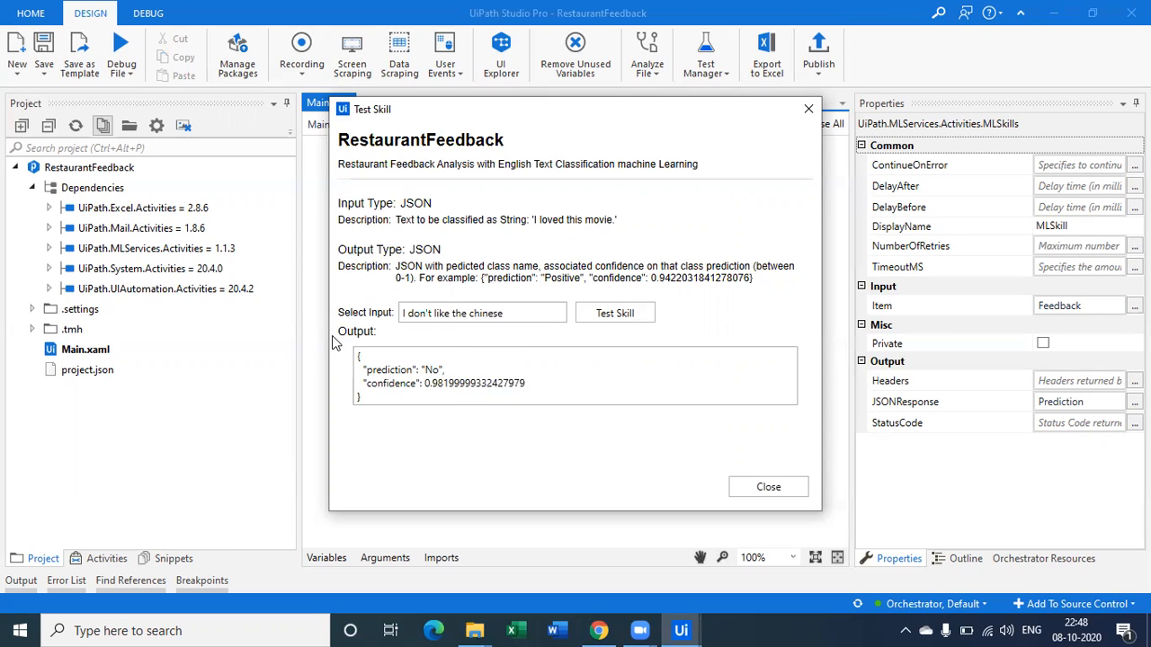
{"action": "left_click", "coordinate": [482, 312]}
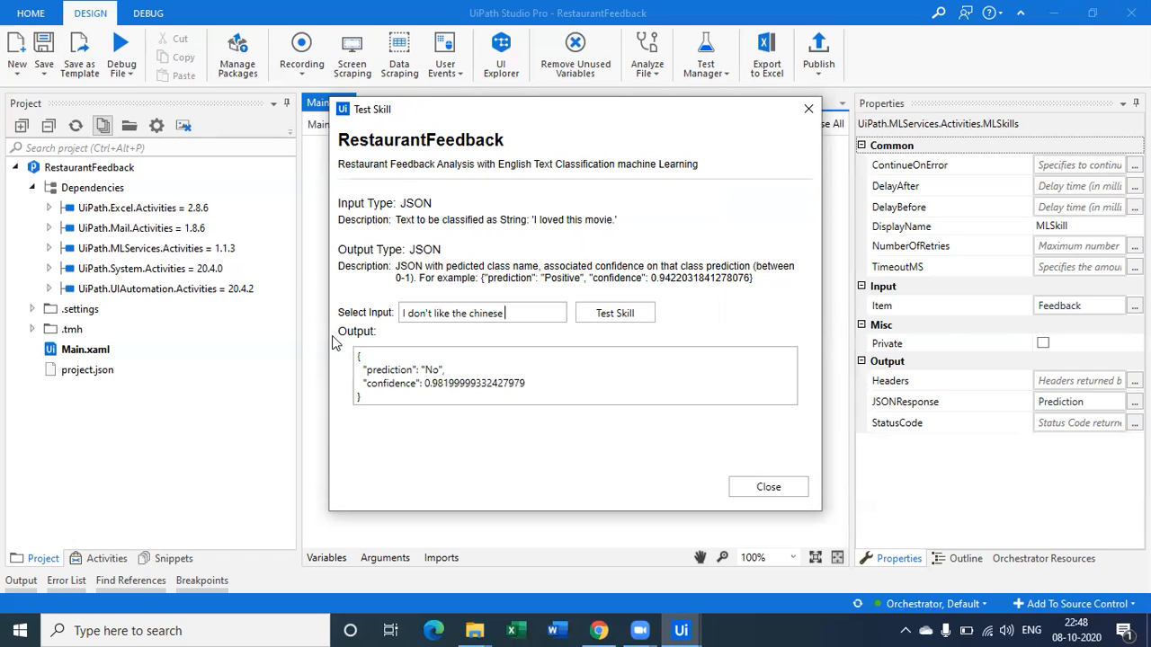
{"action": "type", "text": "food, but"}
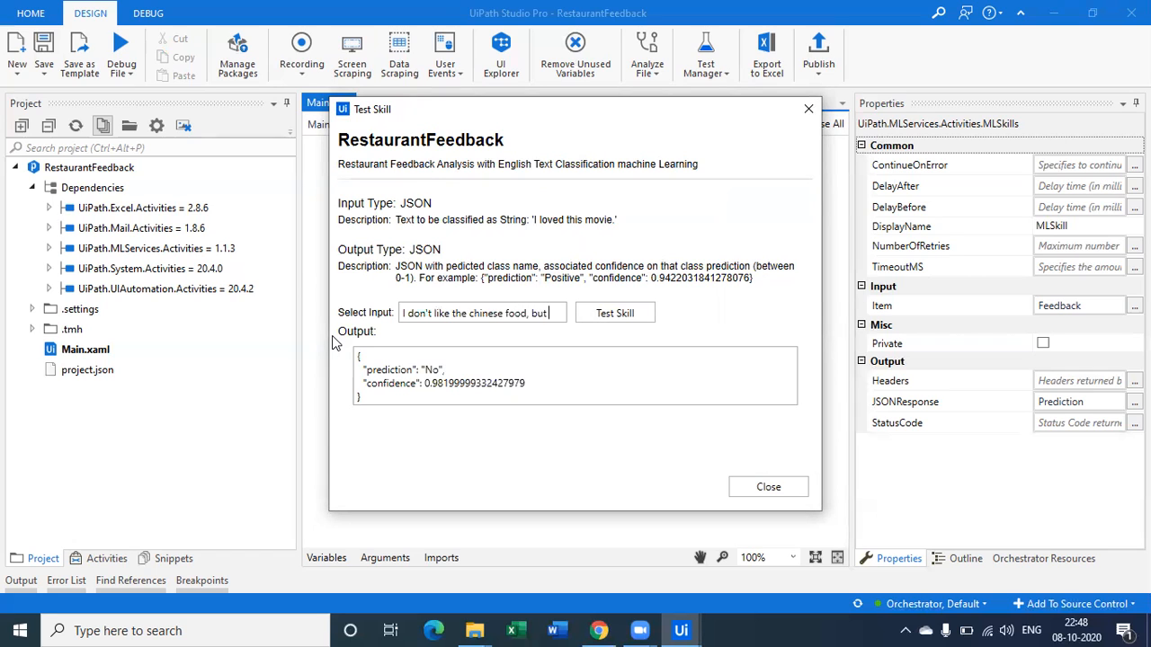
{"action": "type", "text": "will try indian next time"}
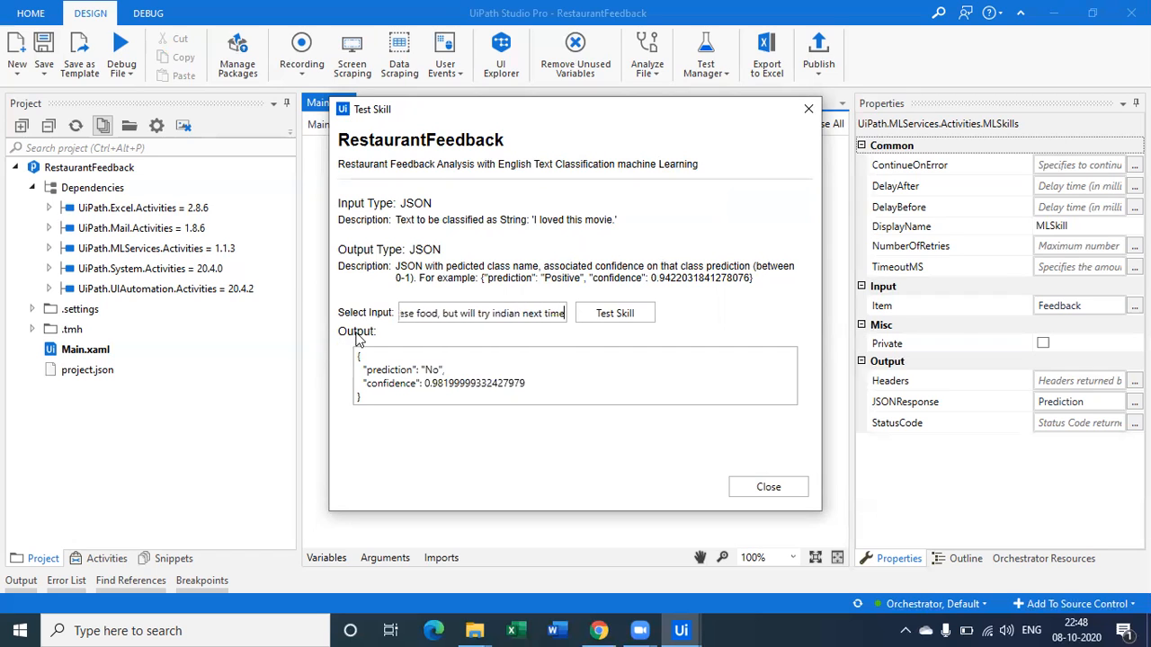
{"action": "left_click", "coordinate": [615, 313]}
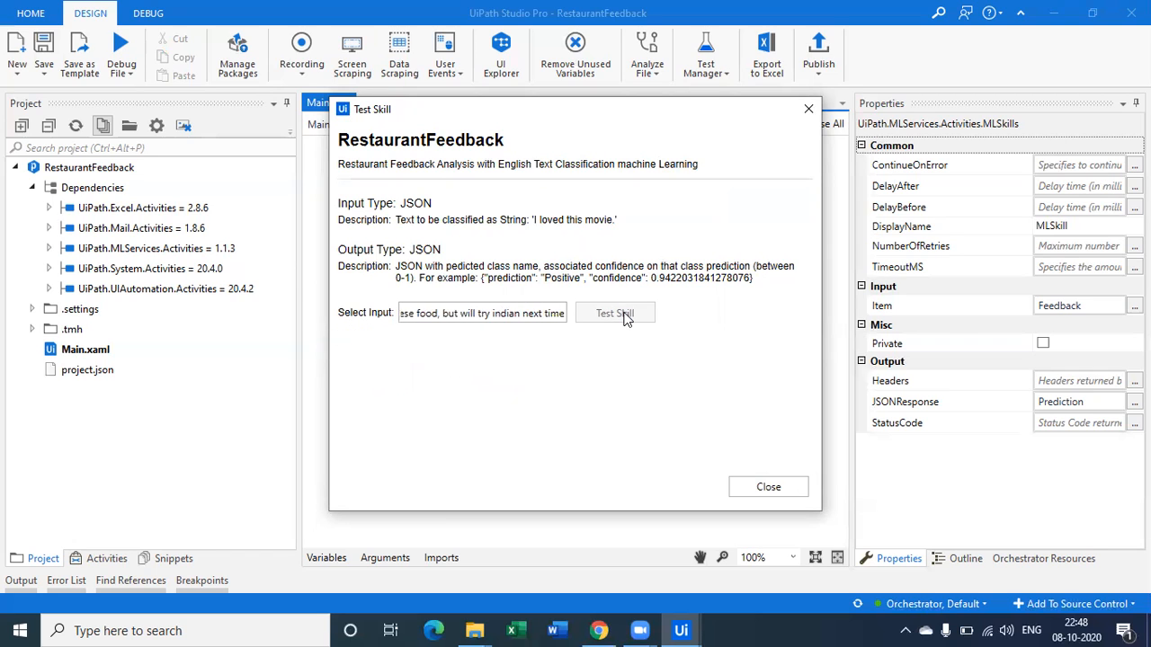
{"action": "left_click", "coordinate": [614, 313]}
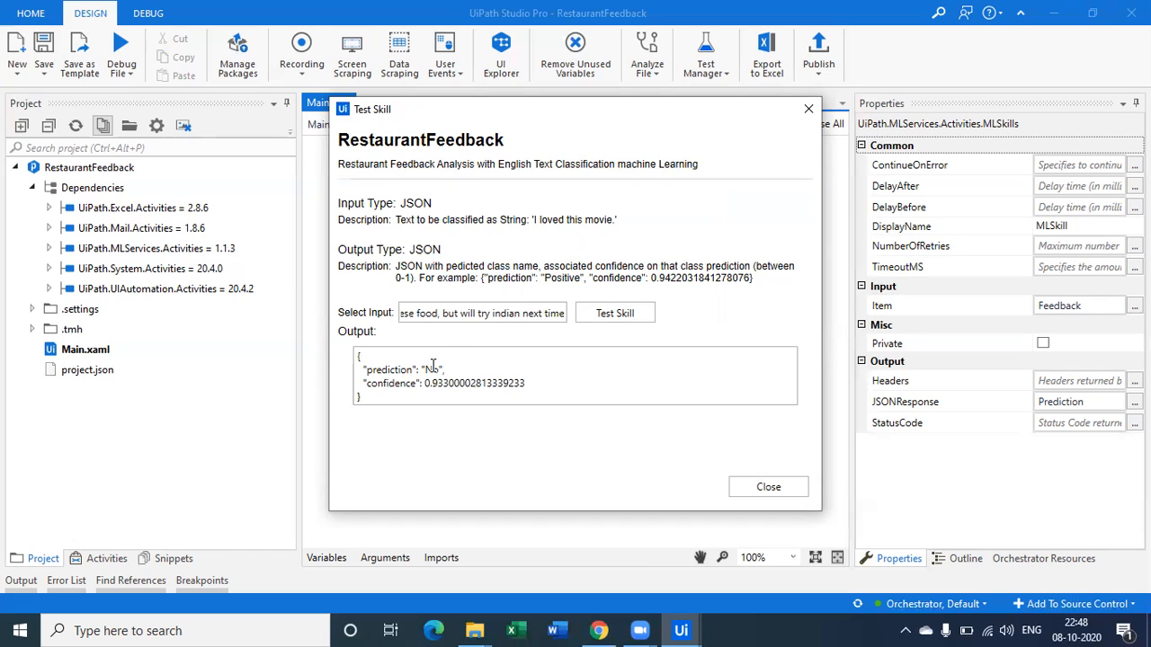
{"action": "double_click", "coordinate": [431, 370]}
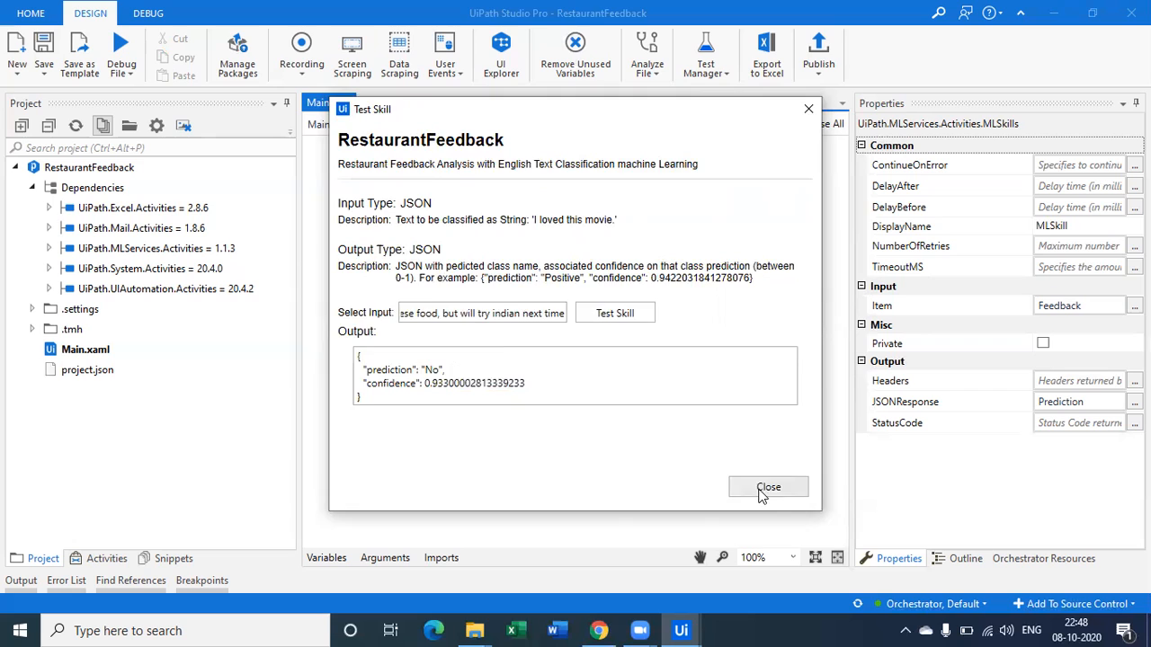
{"action": "left_click", "coordinate": [769, 486]}
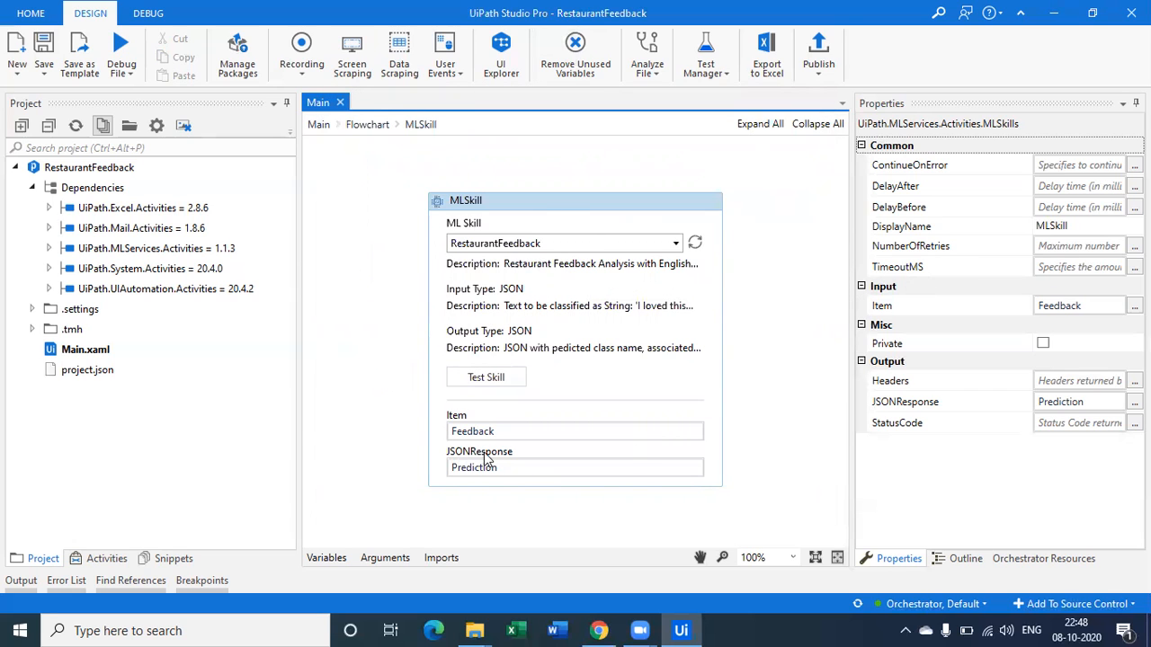
{"action": "mouse_move", "coordinate": [607, 319]}
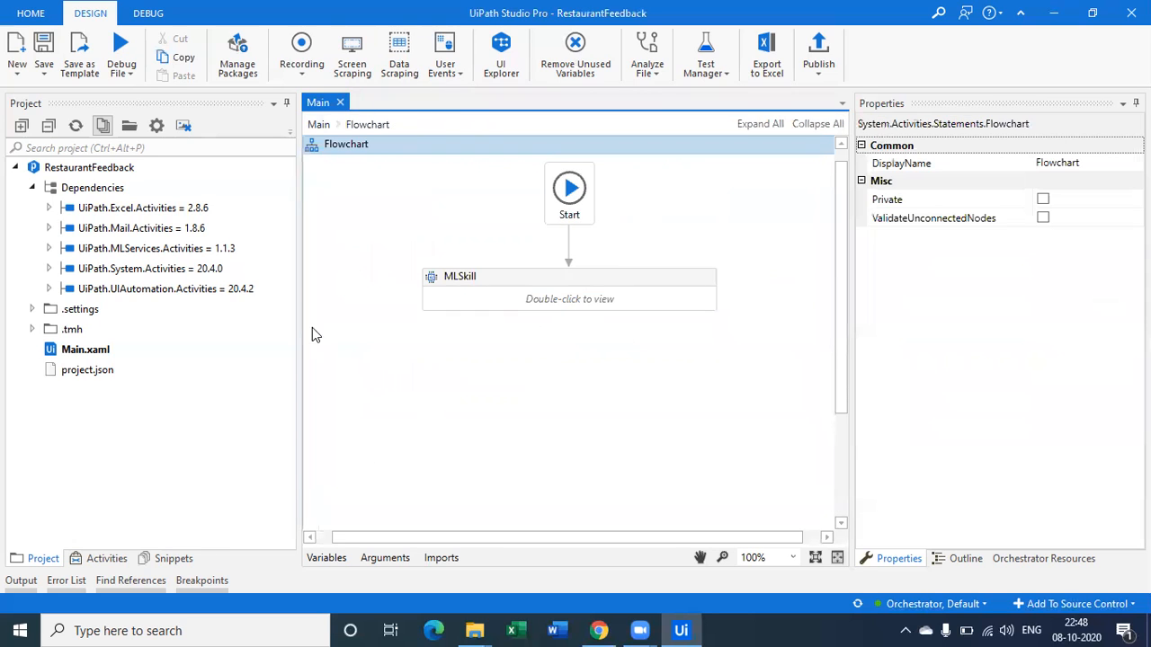
- Open the Activities panel and search for ML activities
{"action": "left_click", "coordinate": [106, 558]}
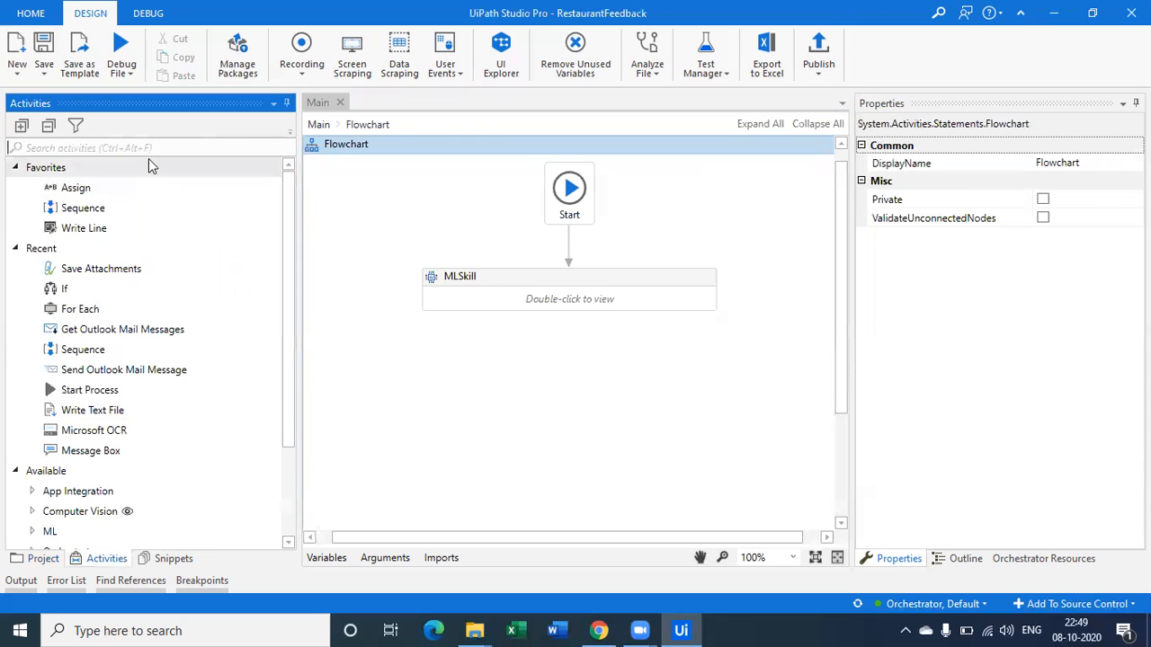
{"action": "type", "text": "ML"}
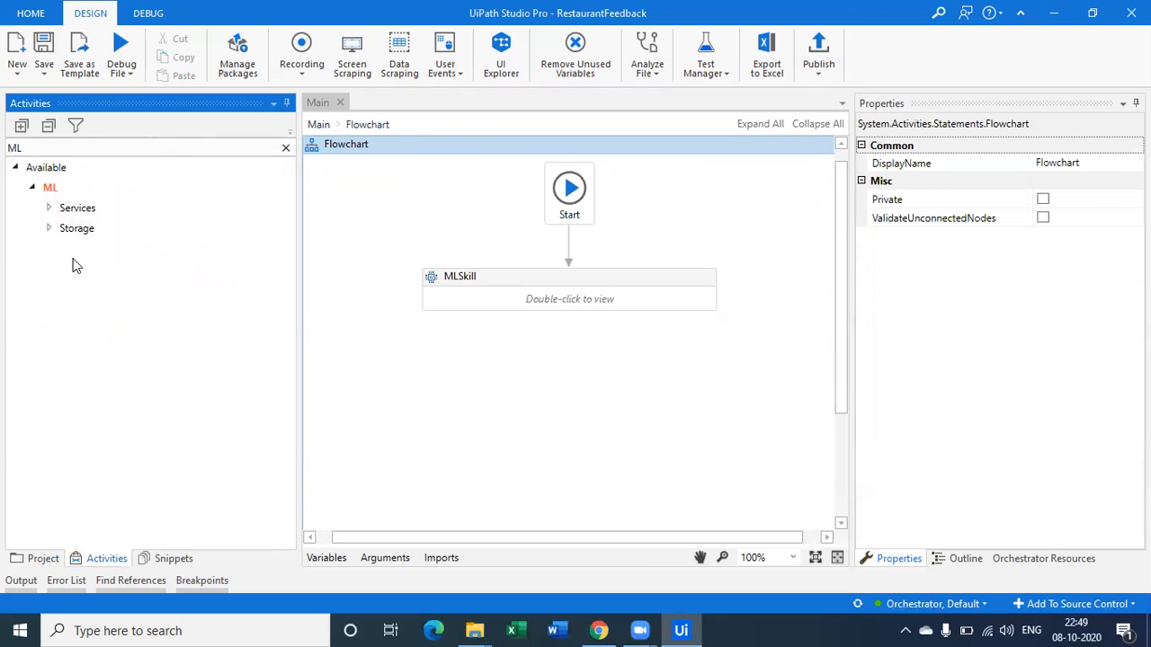
{"action": "left_click", "coordinate": [76, 227]}
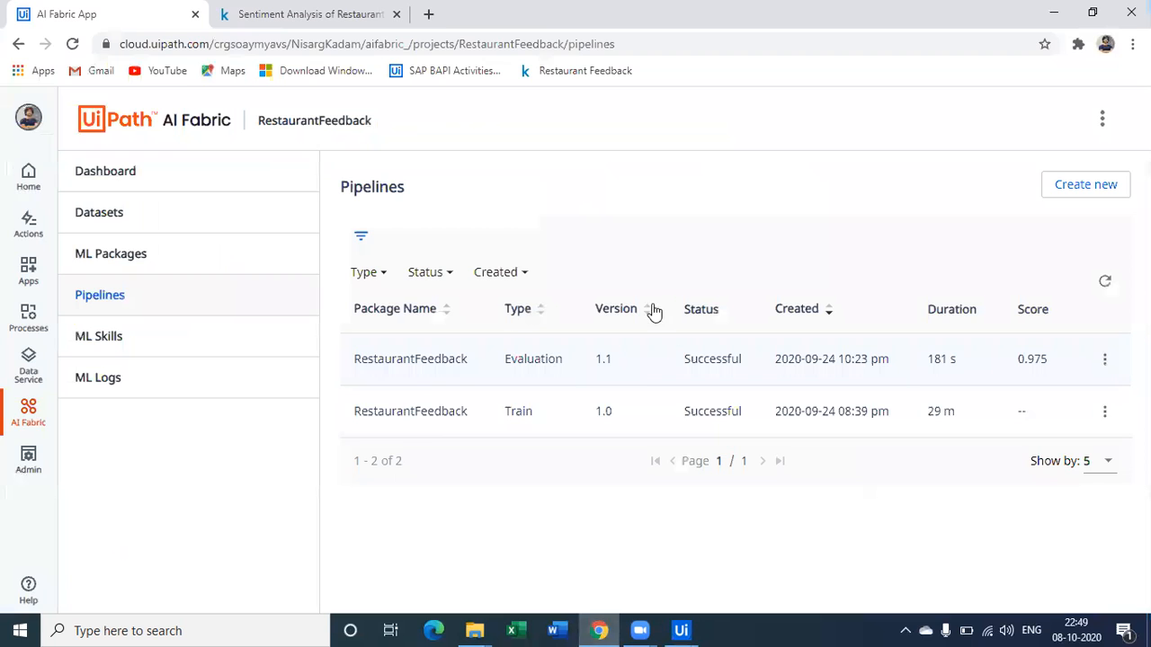
- Check the Test Set dataset and pipelines, then open the ML Packages page
{"action": "left_click", "coordinate": [99, 212]}
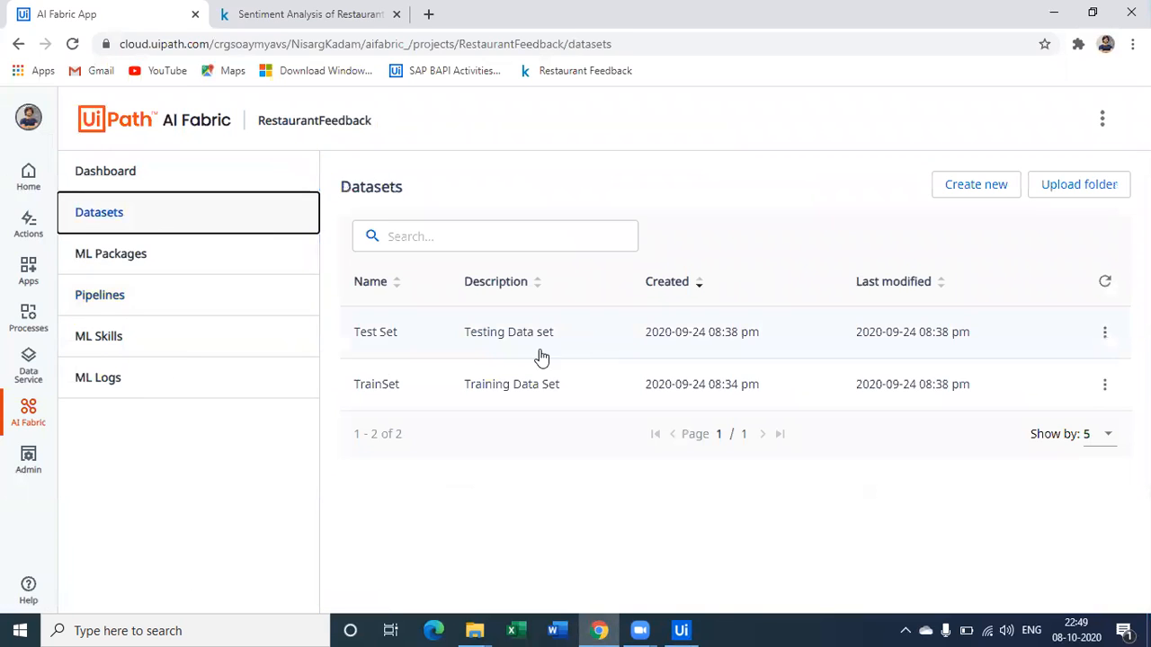
{"action": "left_click", "coordinate": [375, 331]}
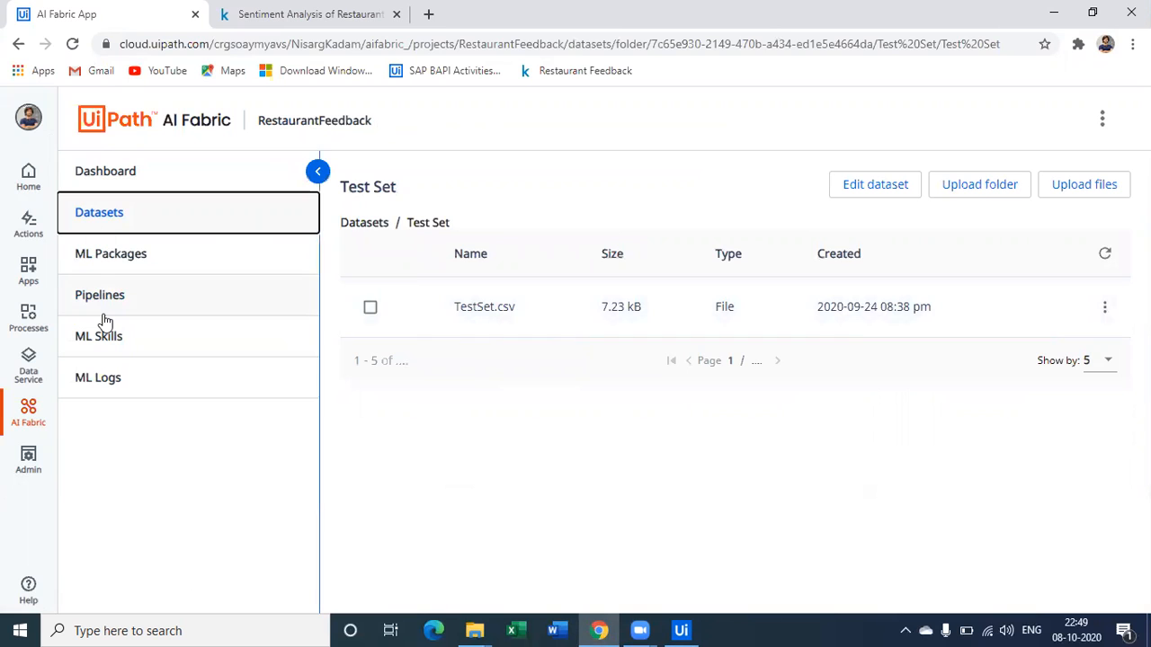
{"action": "left_click", "coordinate": [99, 295]}
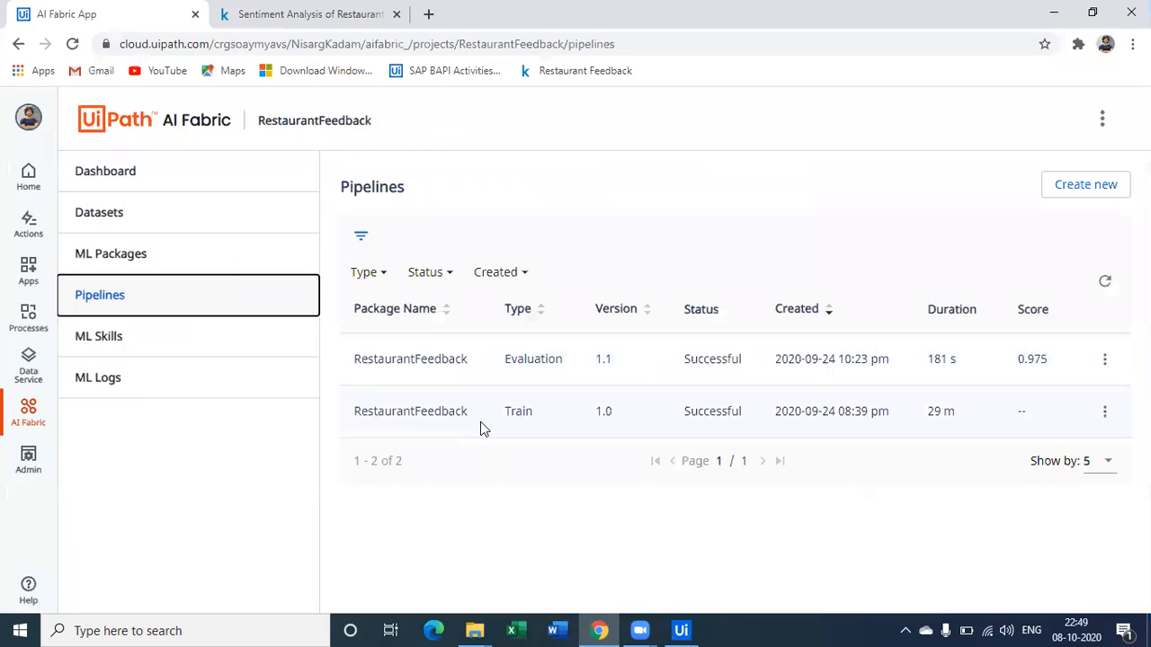
{"action": "left_click", "coordinate": [111, 253]}
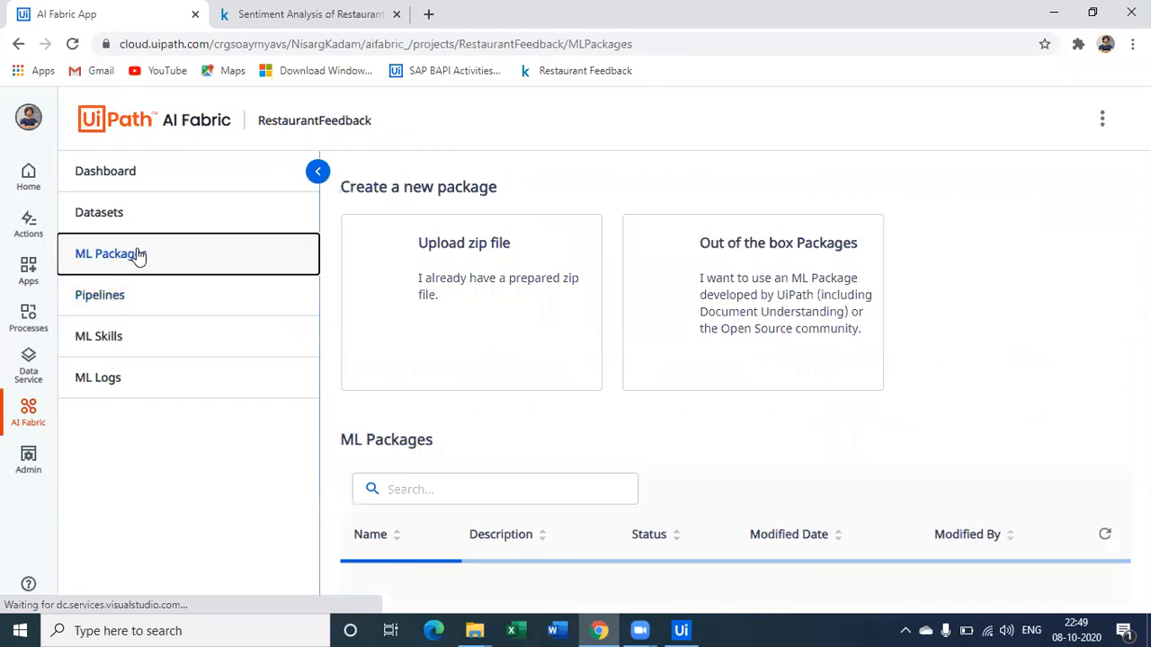
- Review the EnglishTextClassification package under Out of the box Language Analysis, then return to Kaggle
{"action": "left_click", "coordinate": [753, 302]}
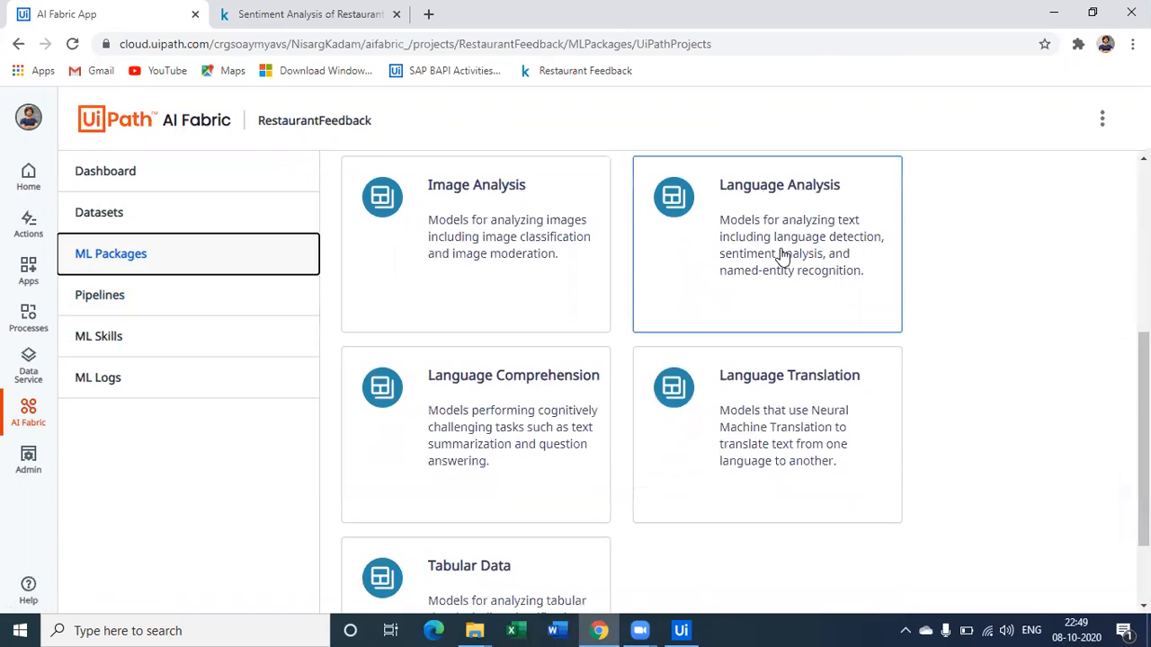
{"action": "left_click", "coordinate": [767, 243]}
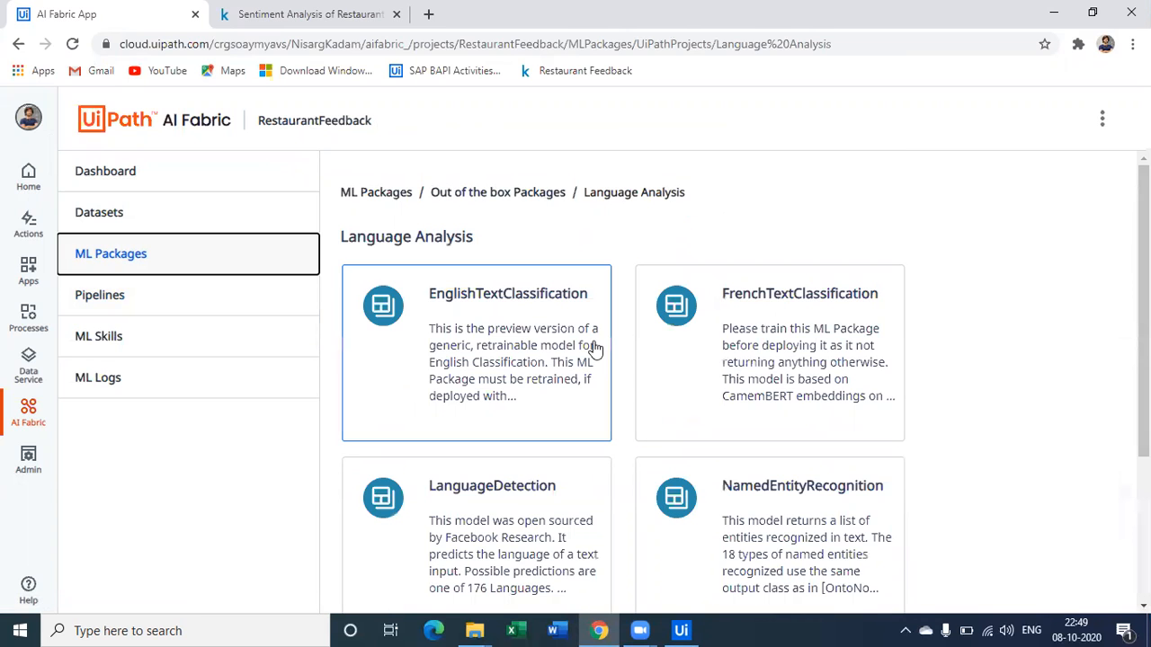
{"action": "left_click", "coordinate": [476, 352]}
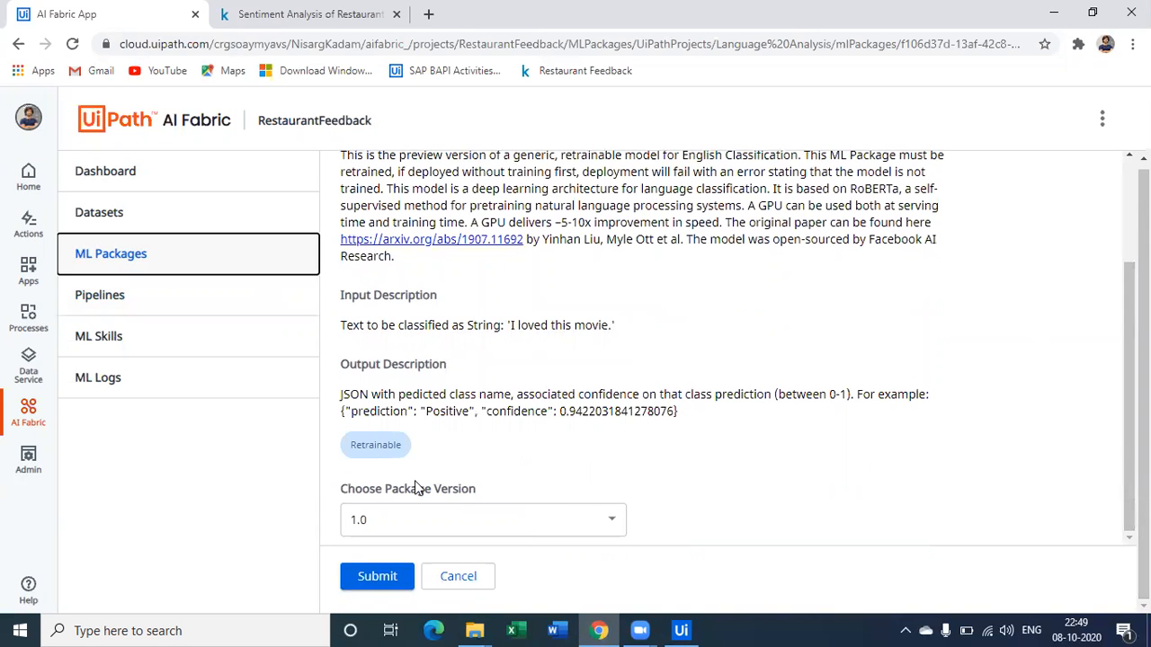
{"action": "left_click", "coordinate": [483, 519]}
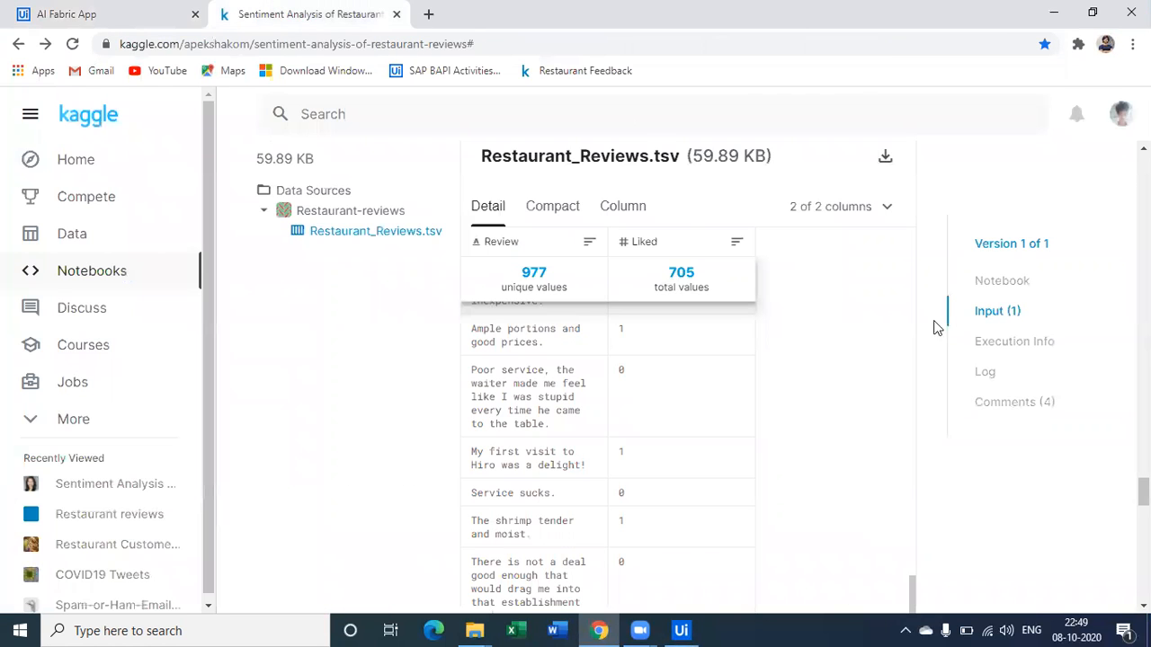
- Scroll the Kaggle restaurant reviews notebook back to its title and introduction
{"action": "left_click", "coordinate": [1001, 280]}
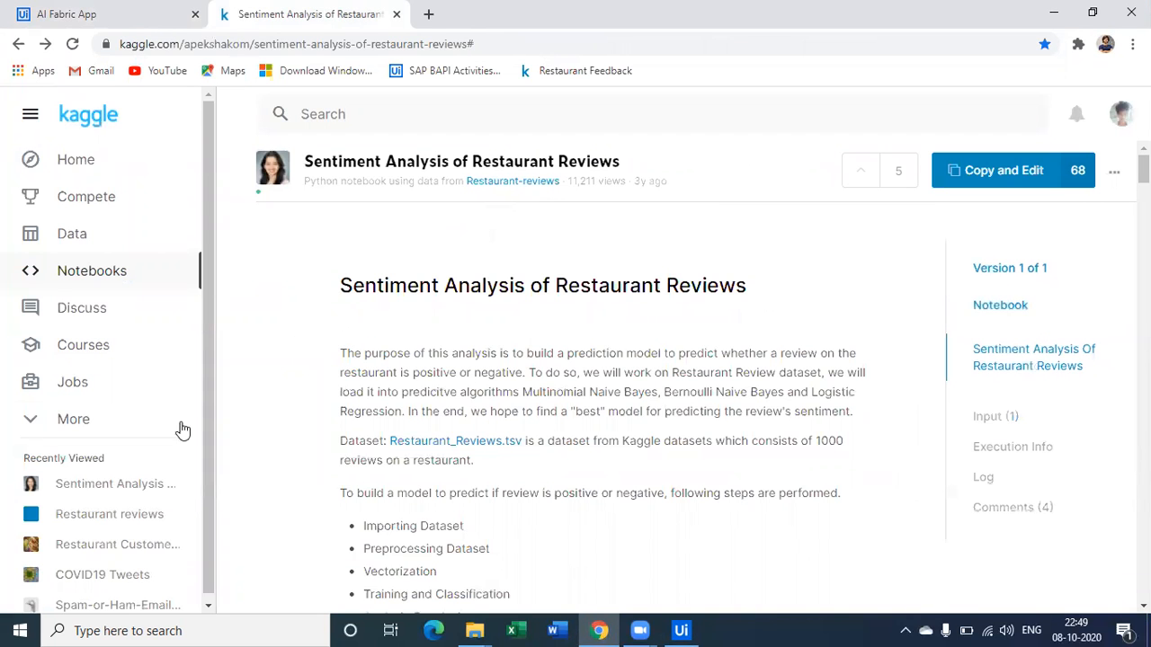
{"action": "mouse_move", "coordinate": [68, 13]}
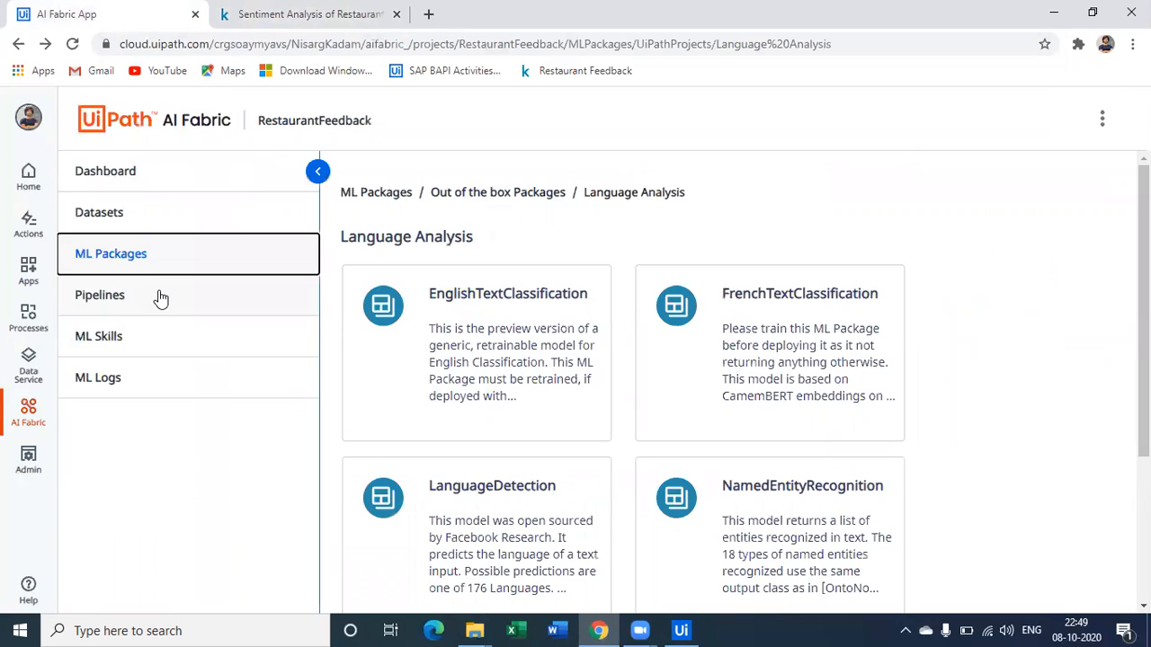
- Check the RestaurantFeedback pipelines list (0.975 evaluation score), then return to the Kaggle notebook
{"action": "left_click", "coordinate": [99, 295]}
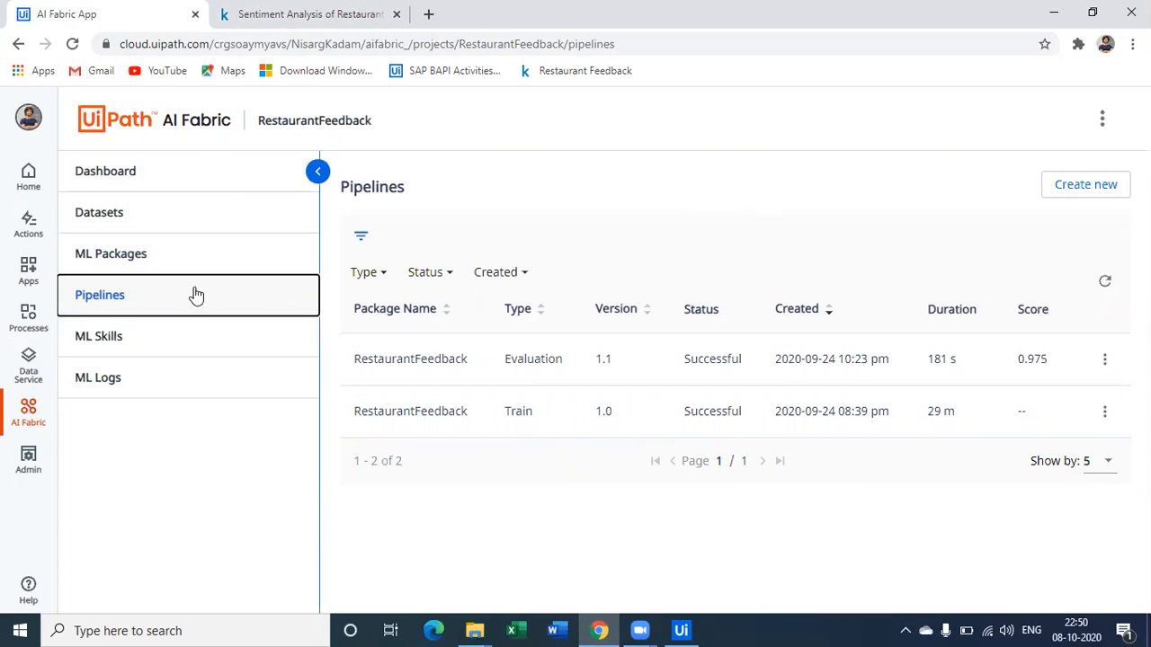
{"action": "mouse_move", "coordinate": [305, 222]}
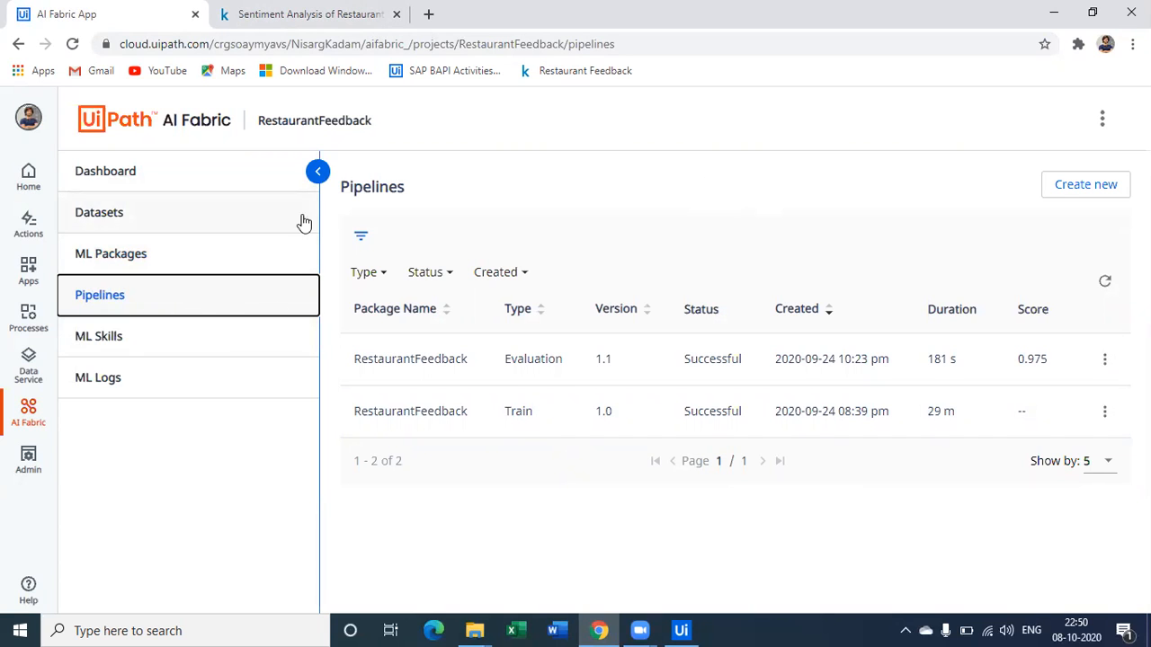
{"action": "left_click", "coordinate": [310, 14]}
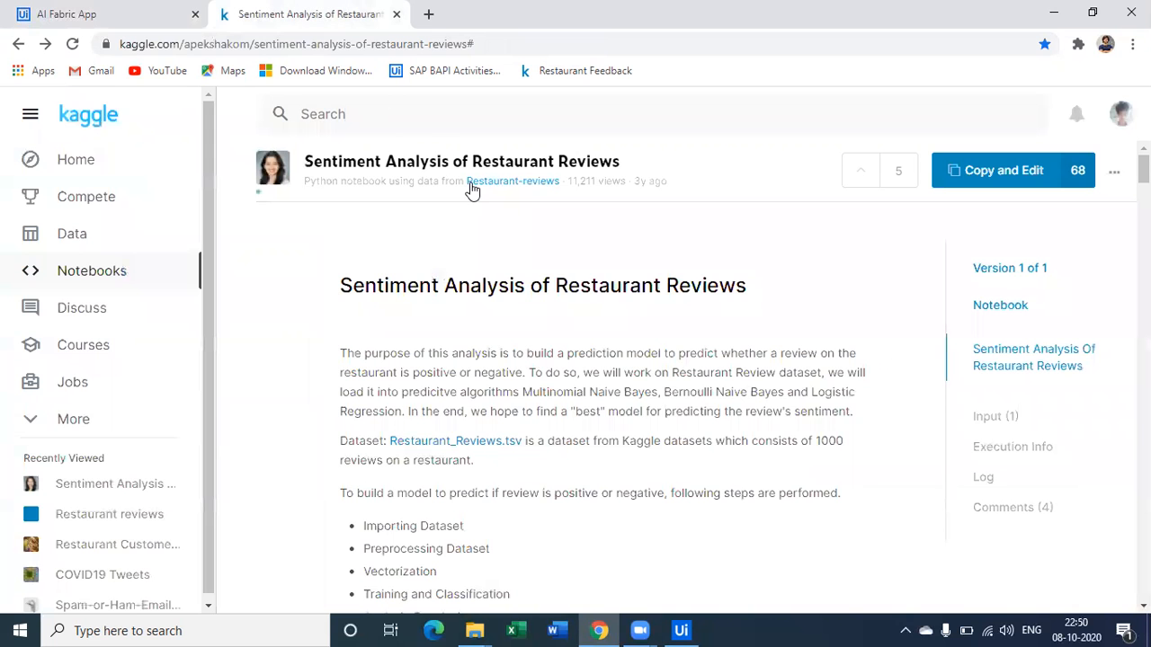